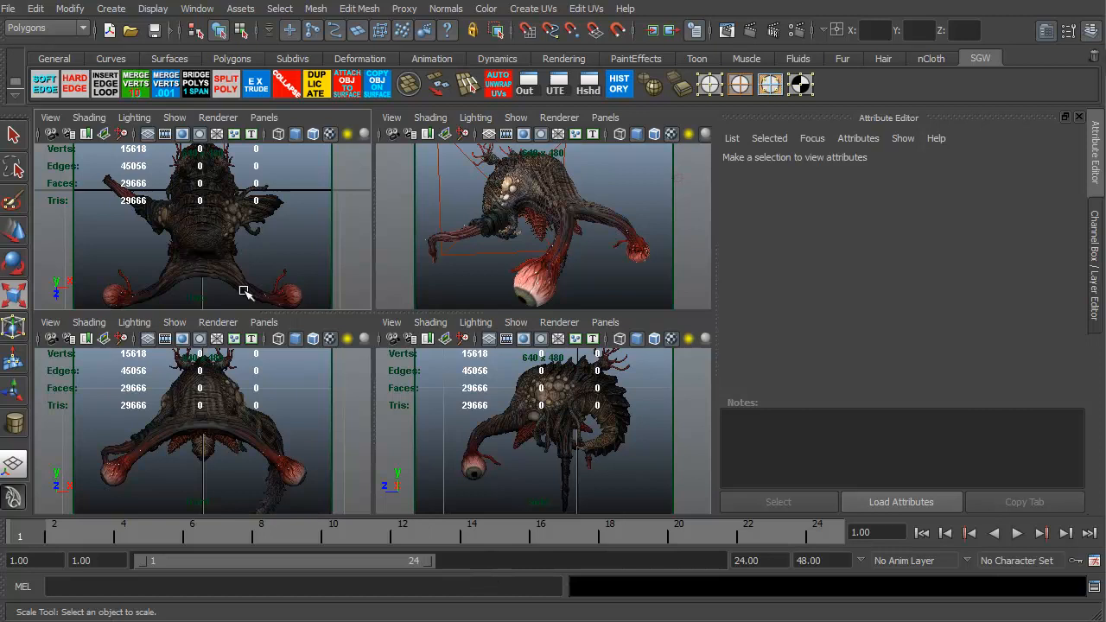
mouse_move(441, 441)
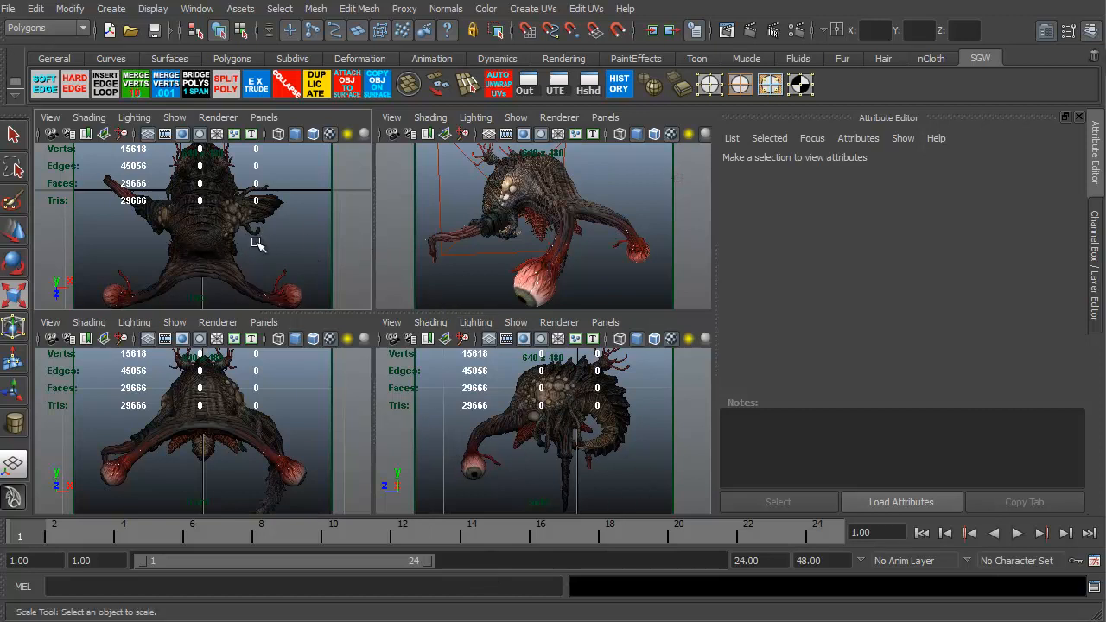
mouse_move(211, 406)
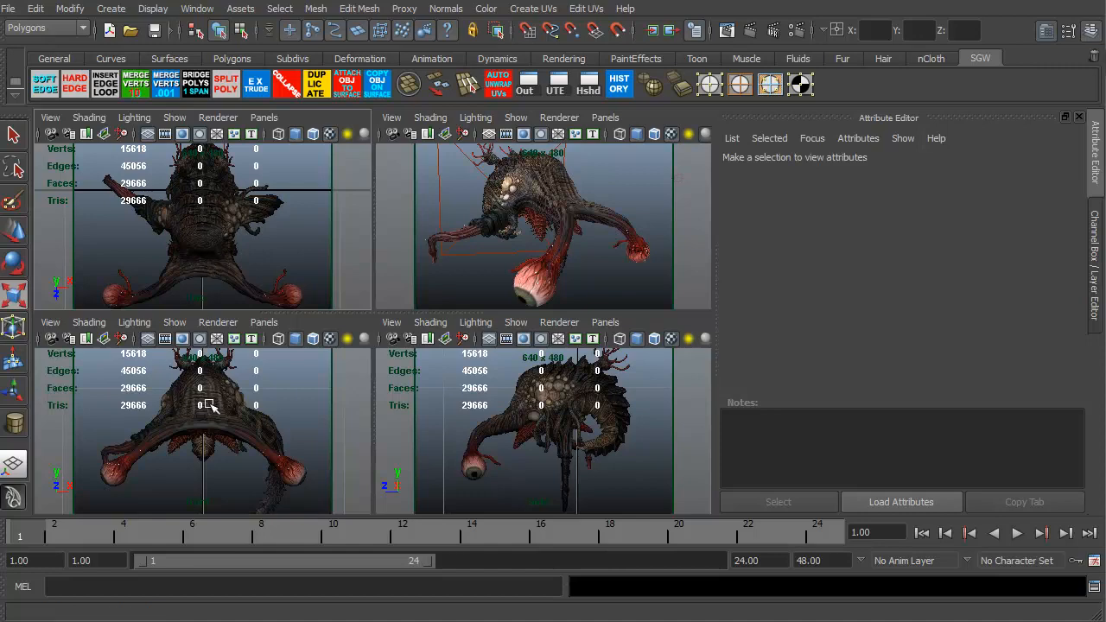
mouse_move(504, 279)
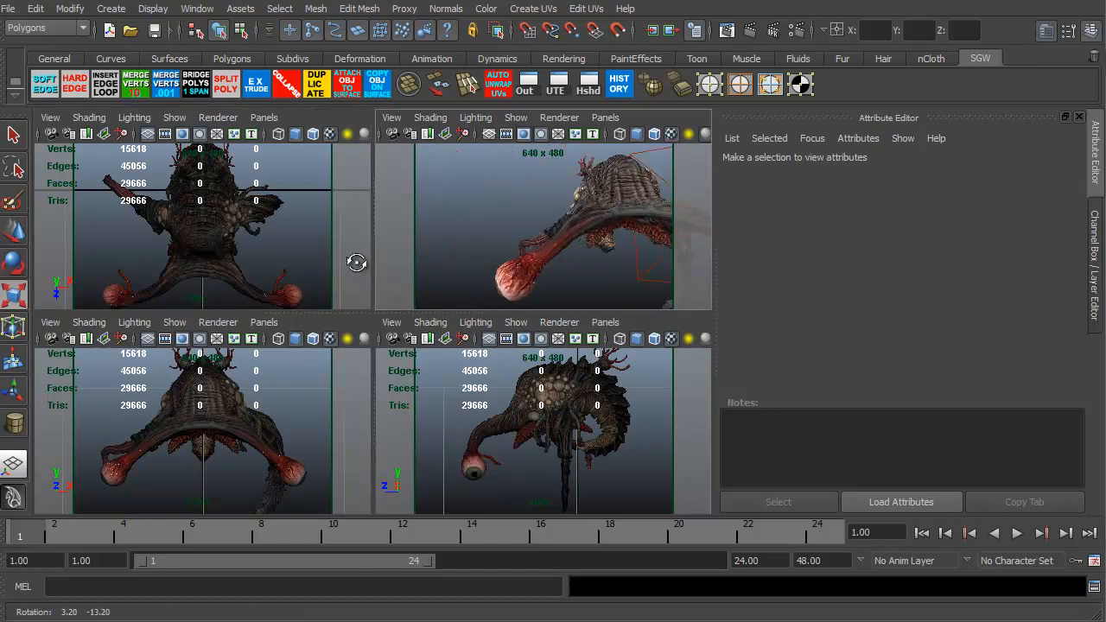
Test-render the creature from the perspective and side views, closing each preview
left_click_drag(562, 216, 497, 266)
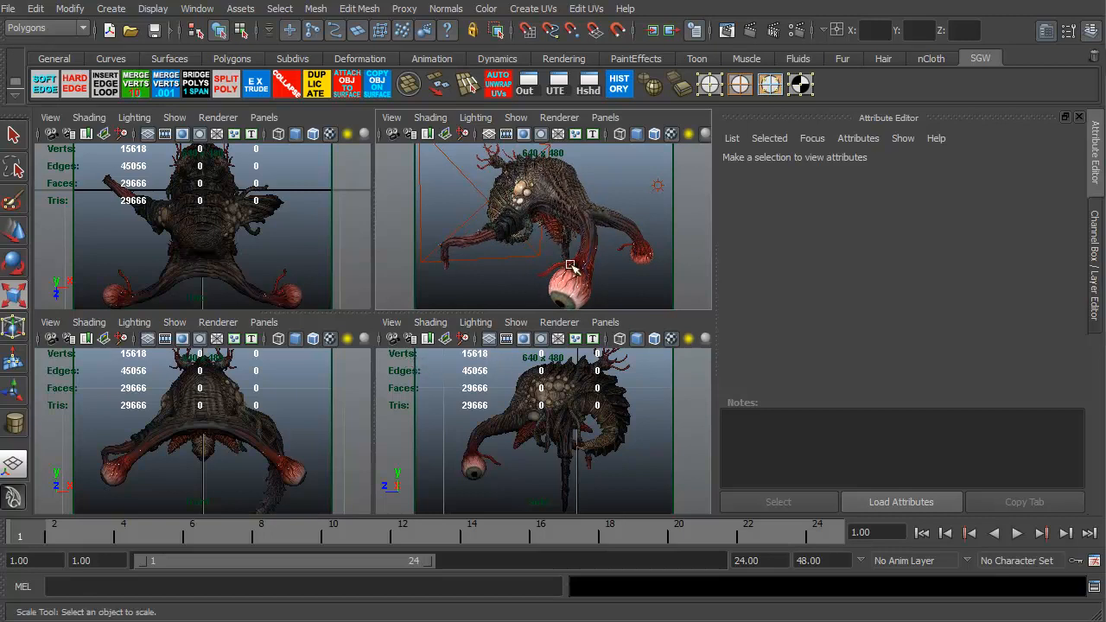
mouse_move(409, 274)
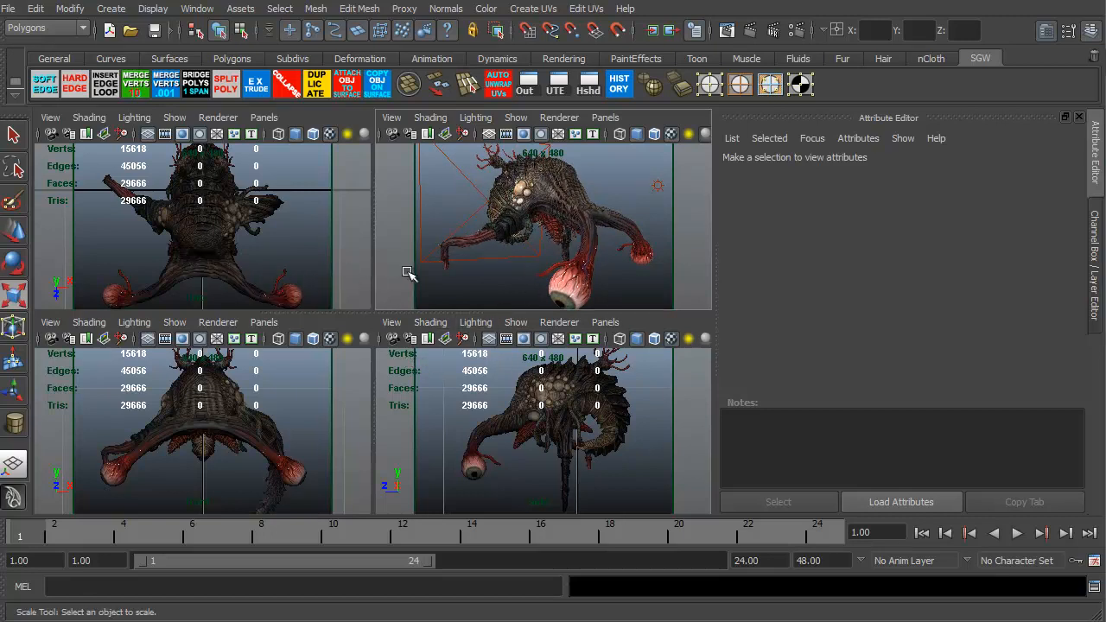
left_click(654, 134)
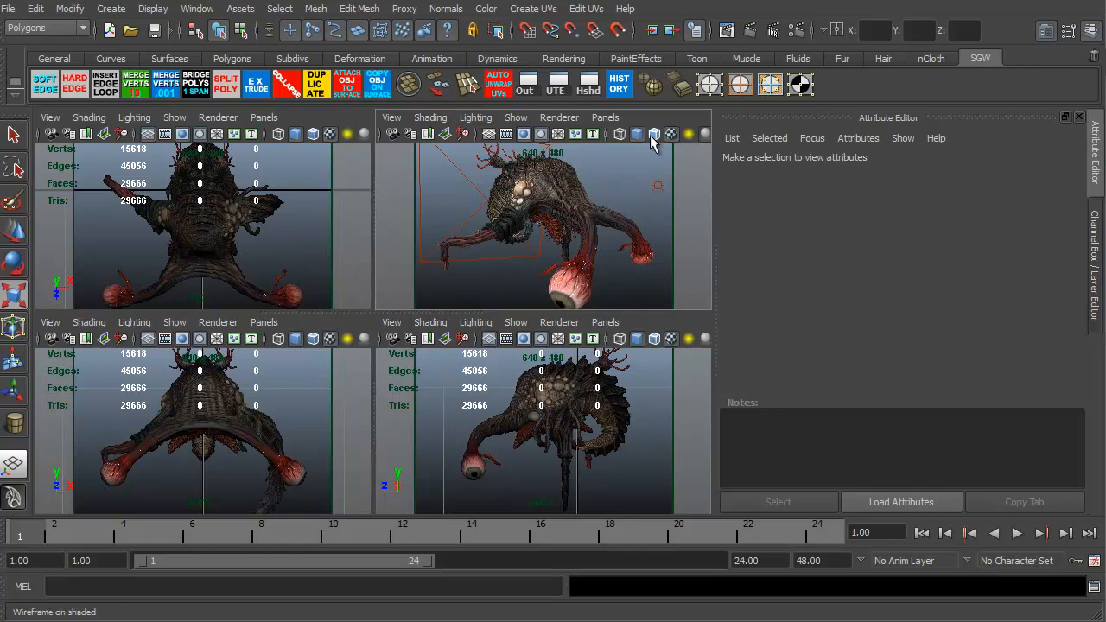
mouse_move(751, 32)
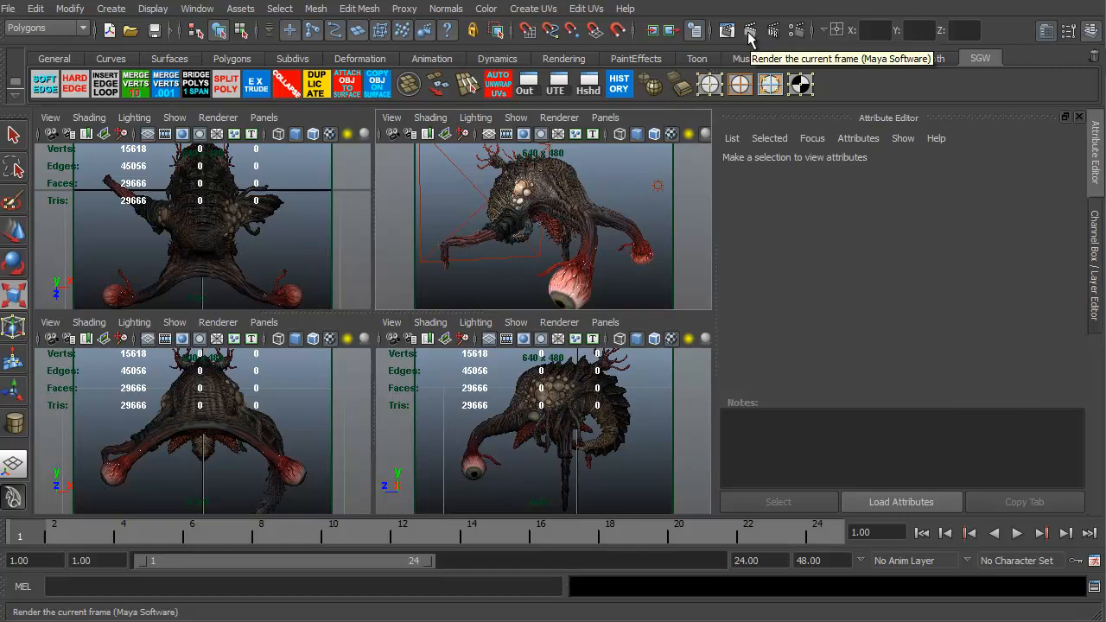
left_click(749, 31)
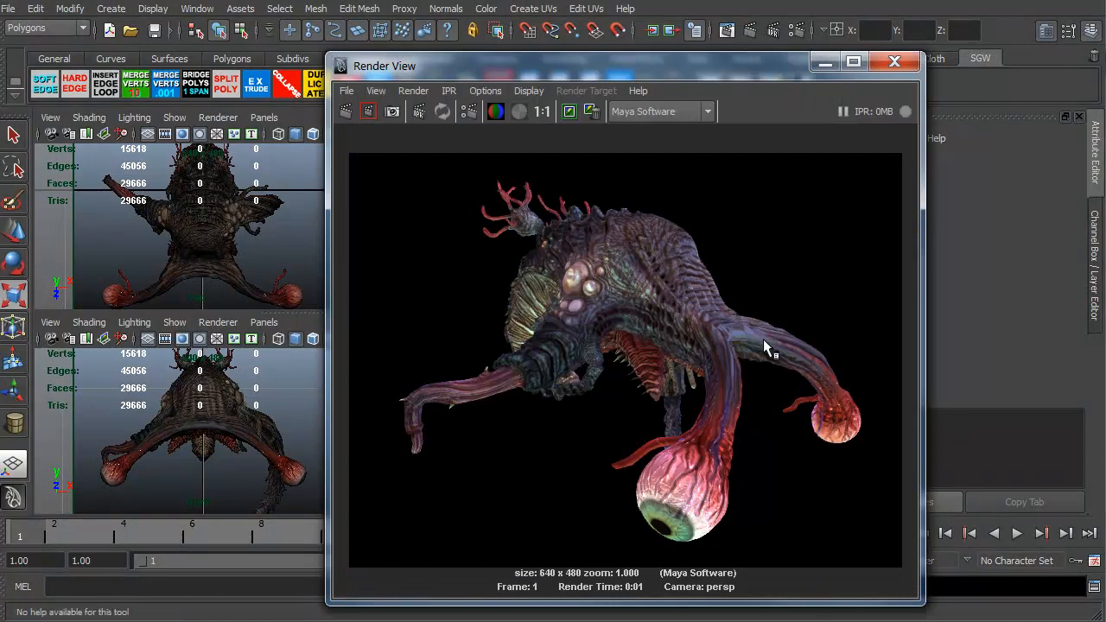
mouse_move(692, 385)
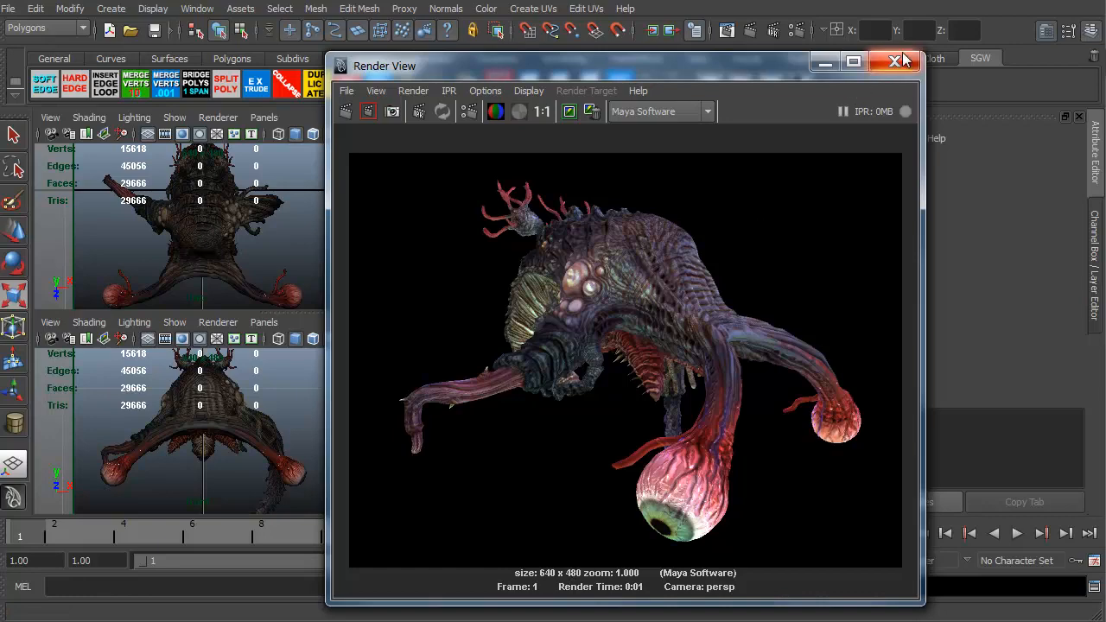
left_click(897, 61)
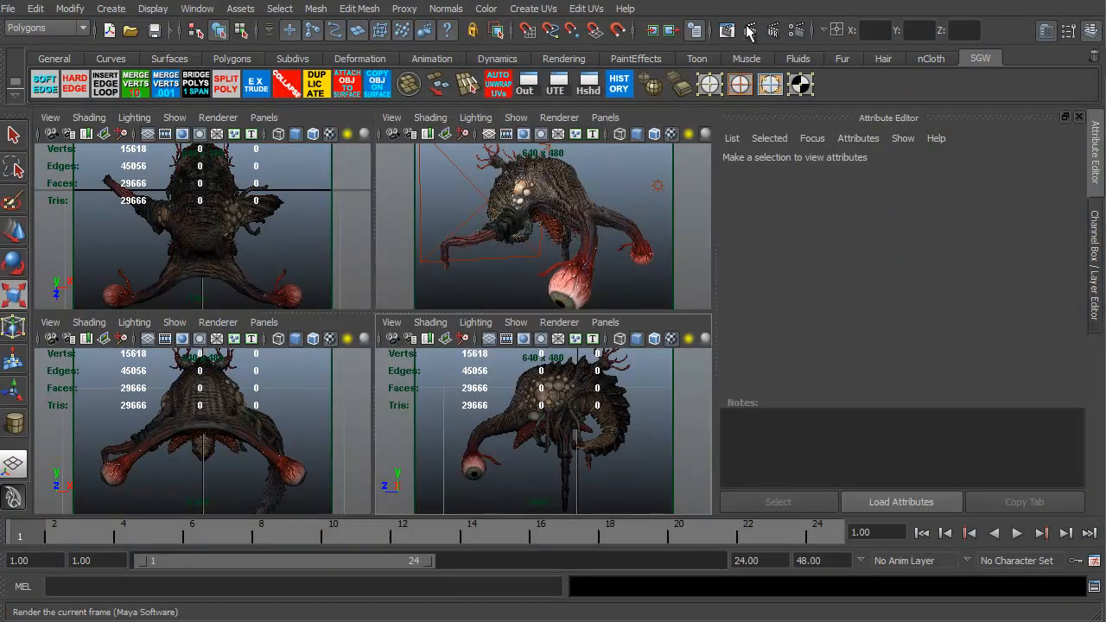
left_click(750, 30)
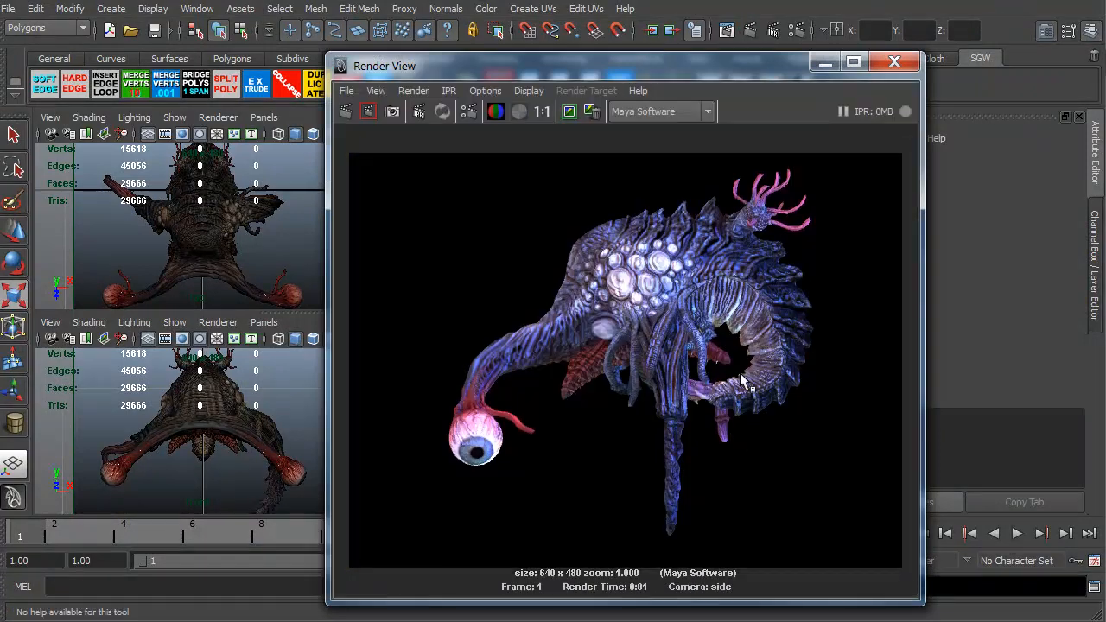
left_click(895, 61)
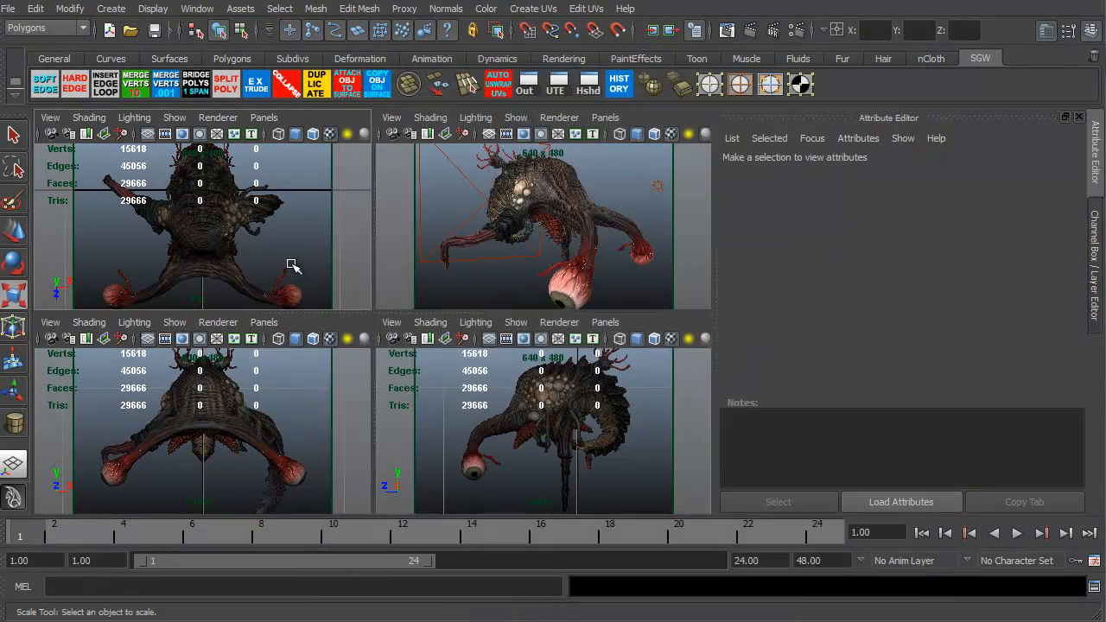
left_click(750, 30)
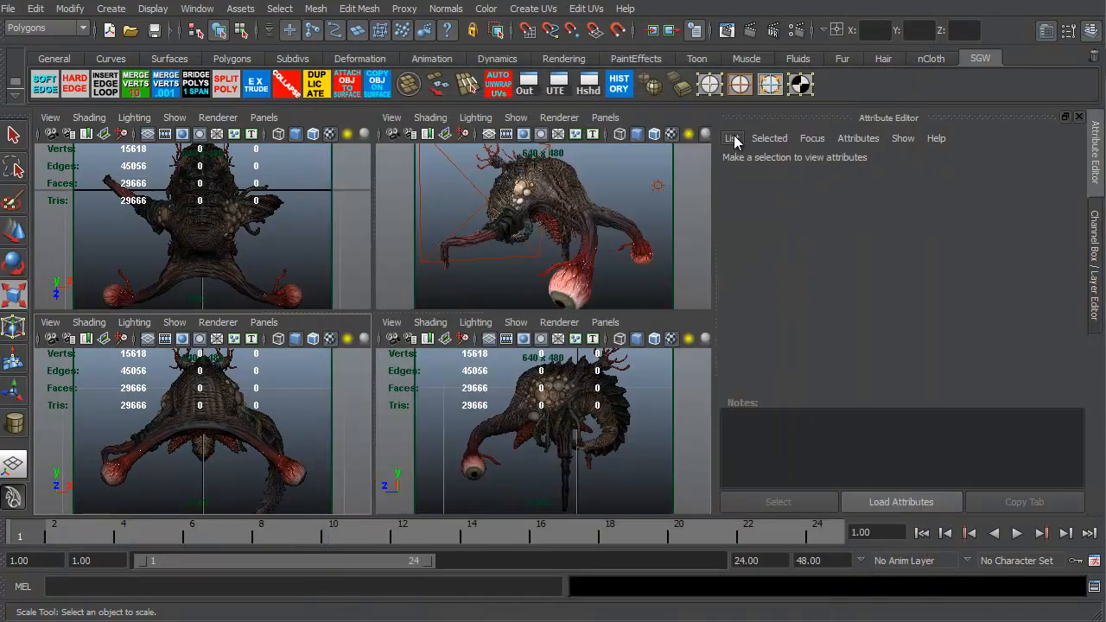
mouse_move(750, 30)
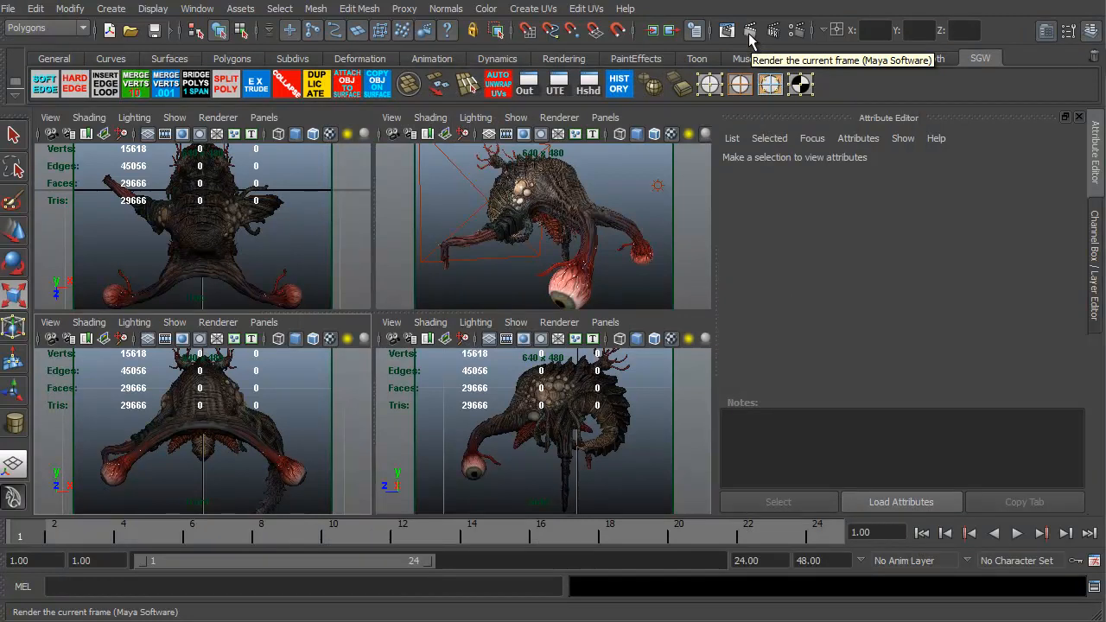
mouse_move(638, 166)
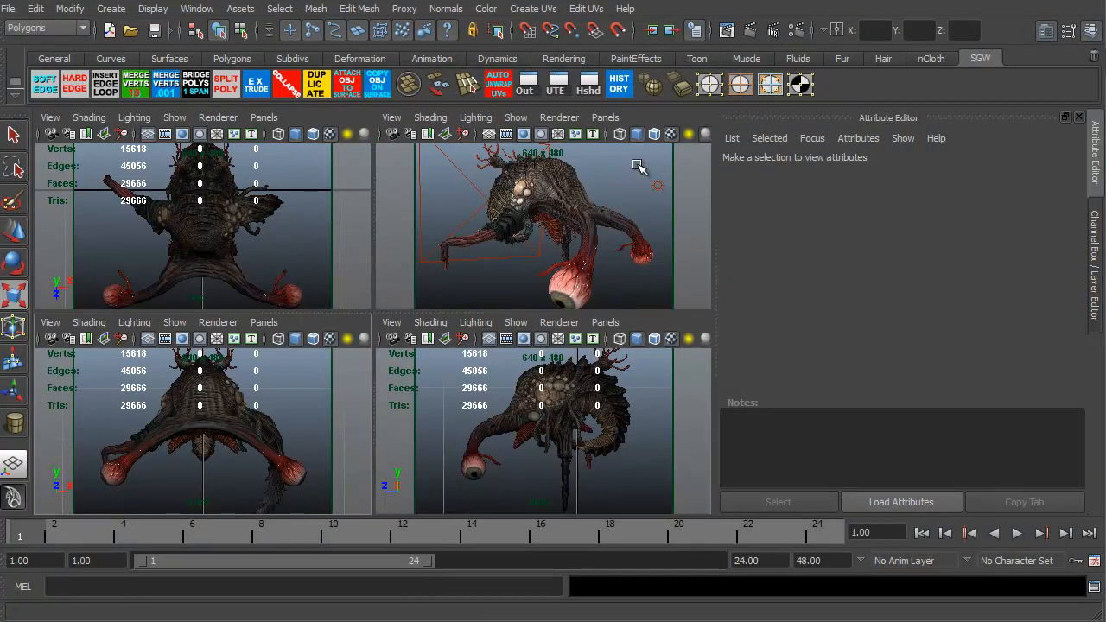
mouse_move(683, 177)
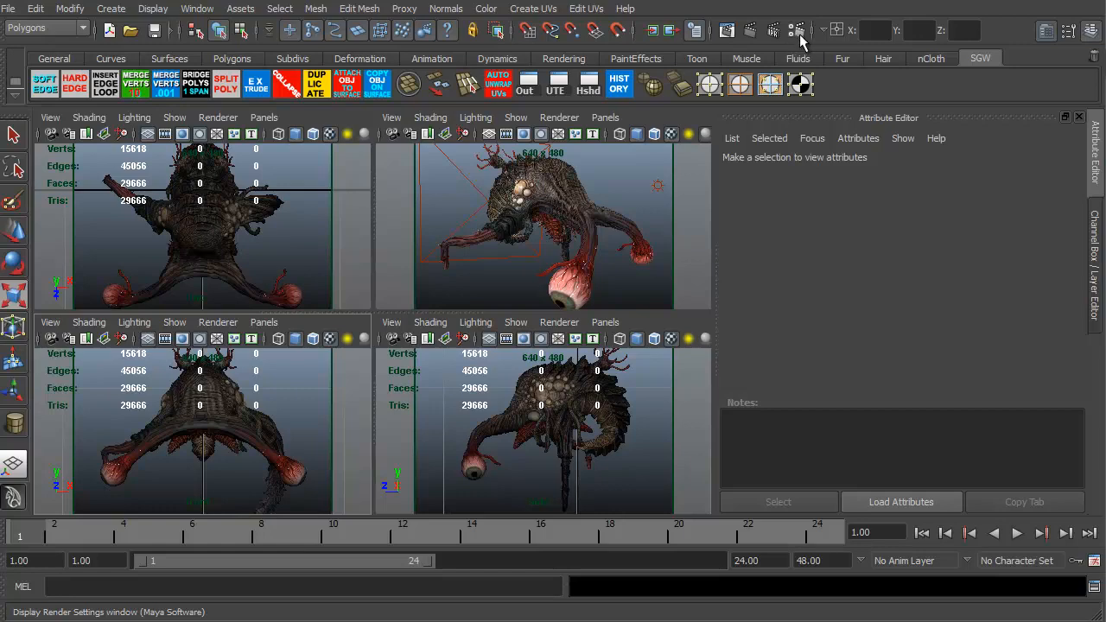
Open Render Settings on the Common tab and keep Maya IFF (iff) as the image format
left_click(798, 30)
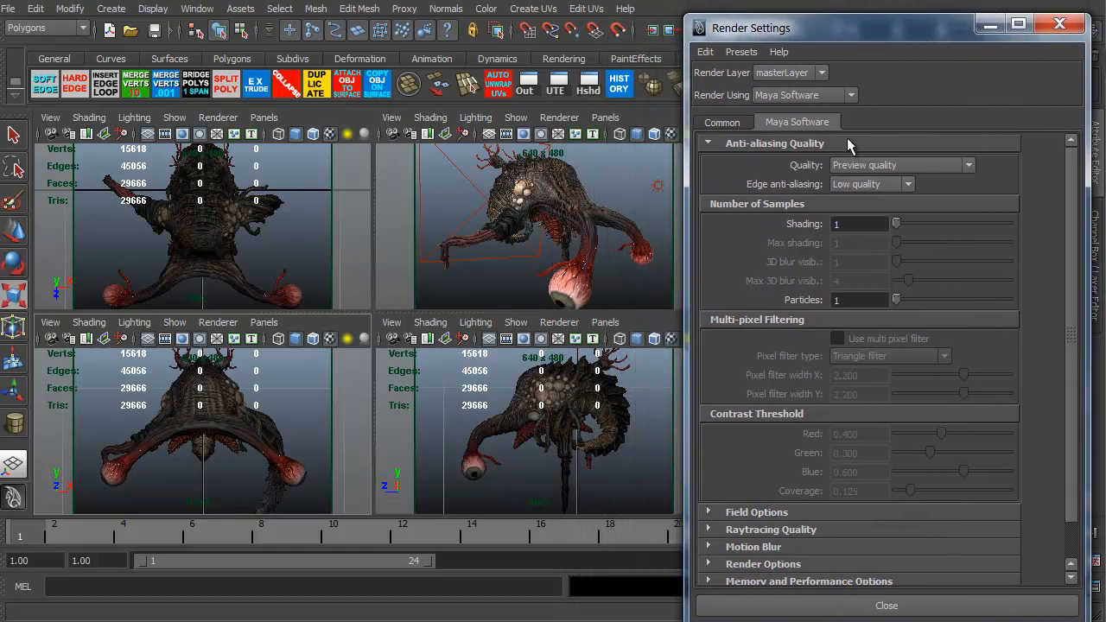
mouse_move(724, 122)
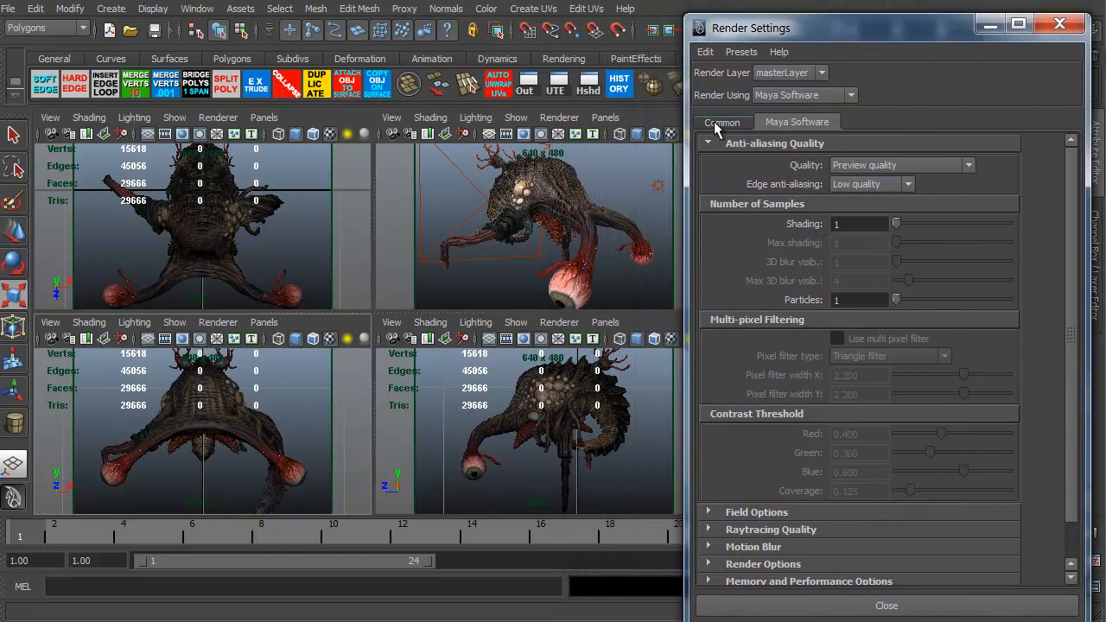
left_click(722, 122)
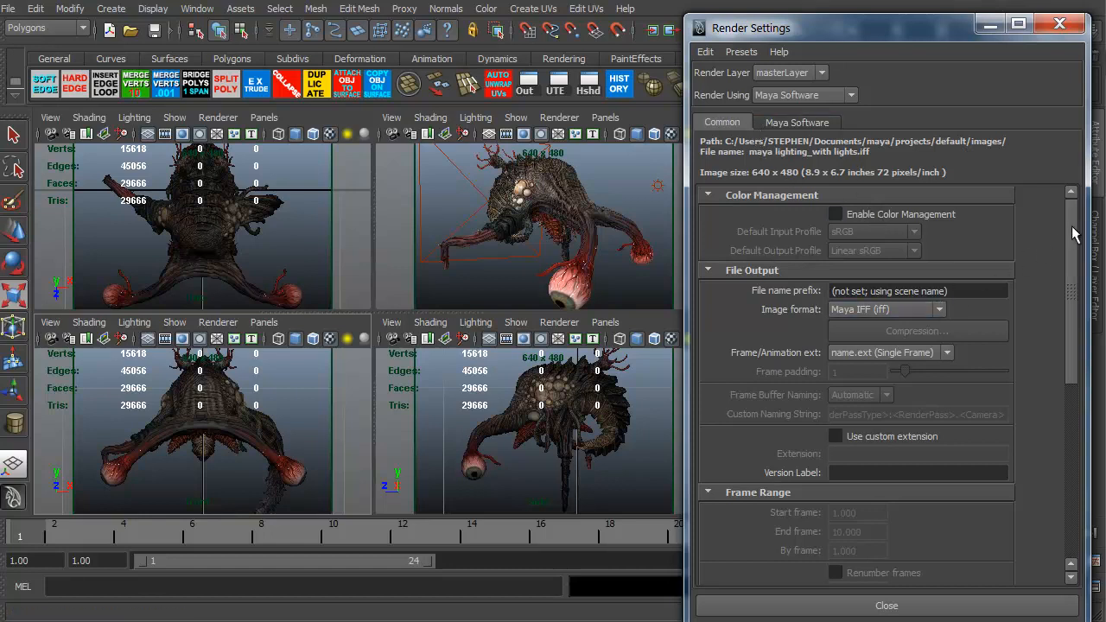
scroll("down", 3)
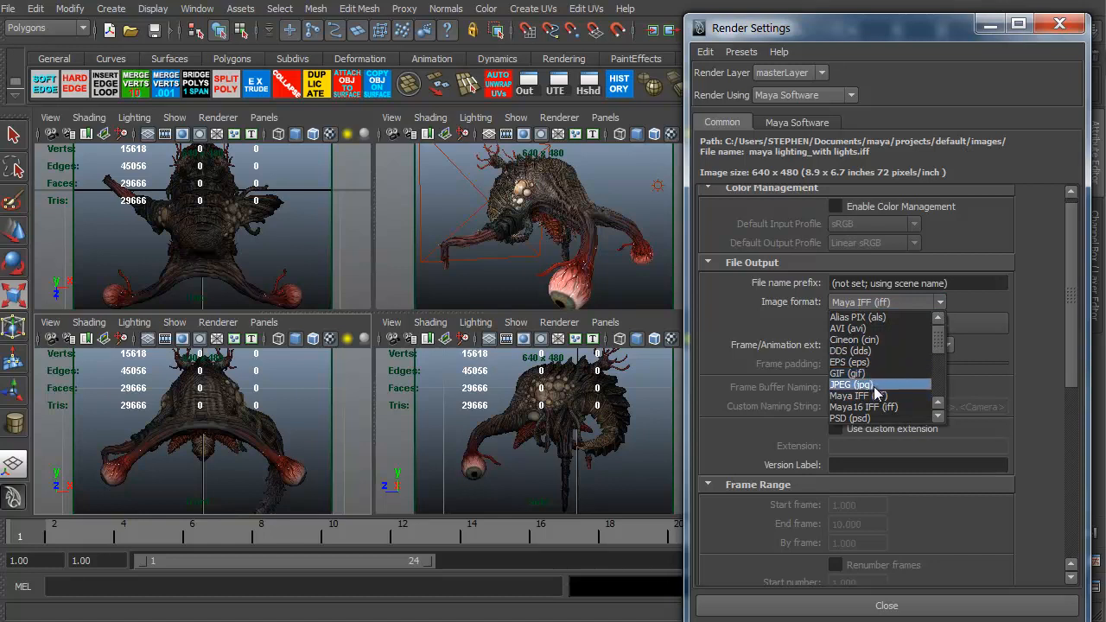
mouse_move(881, 372)
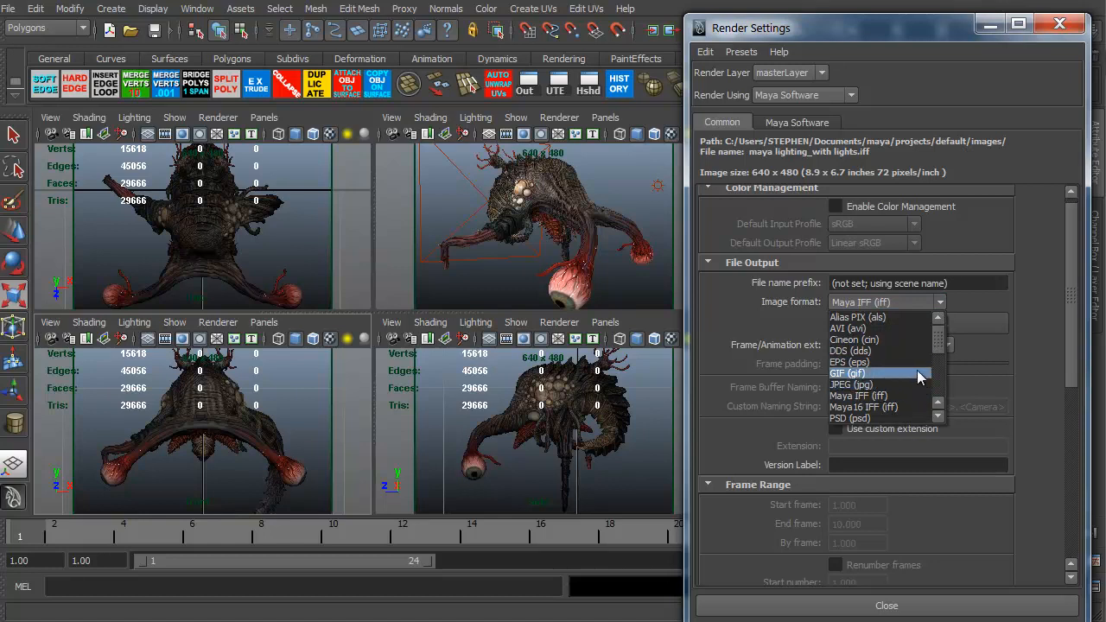
left_click(858, 396)
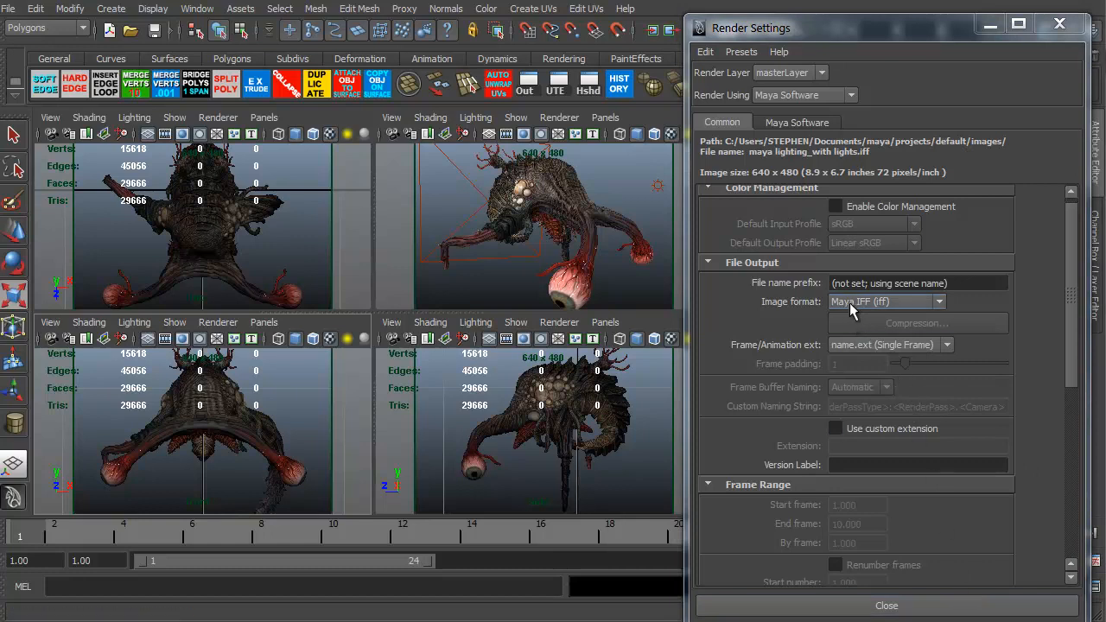
mouse_move(843, 326)
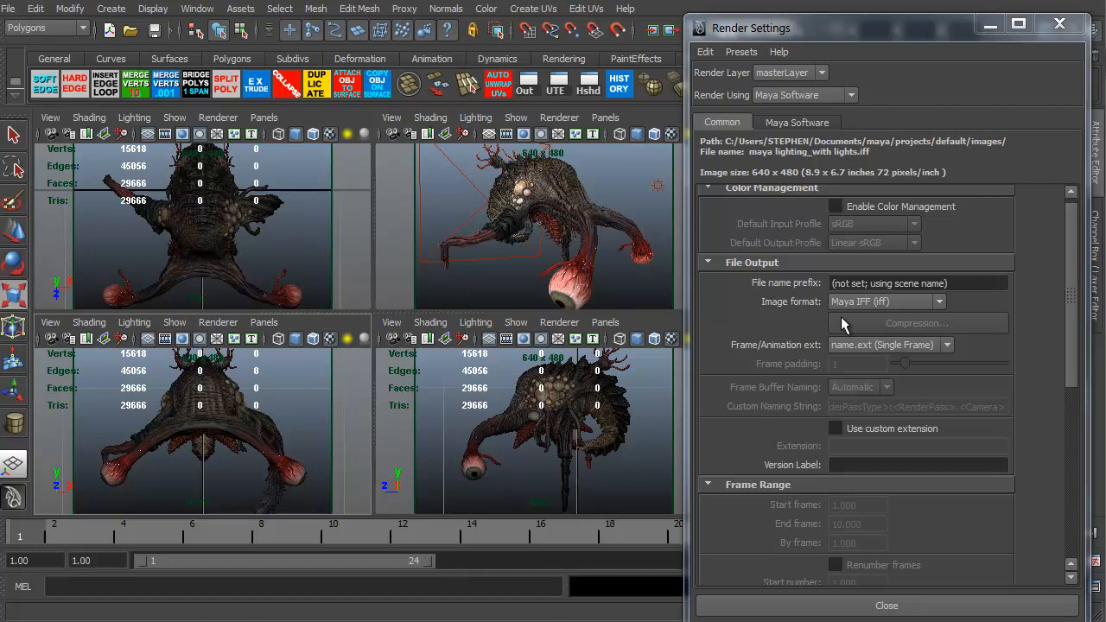
mouse_move(850, 322)
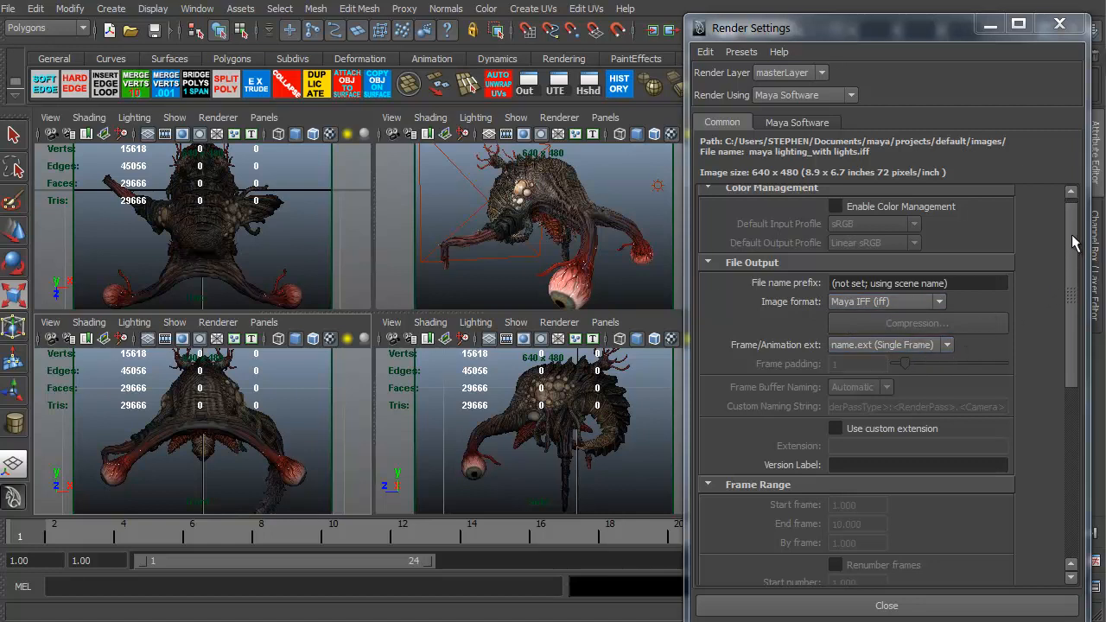
scroll("down", 3)
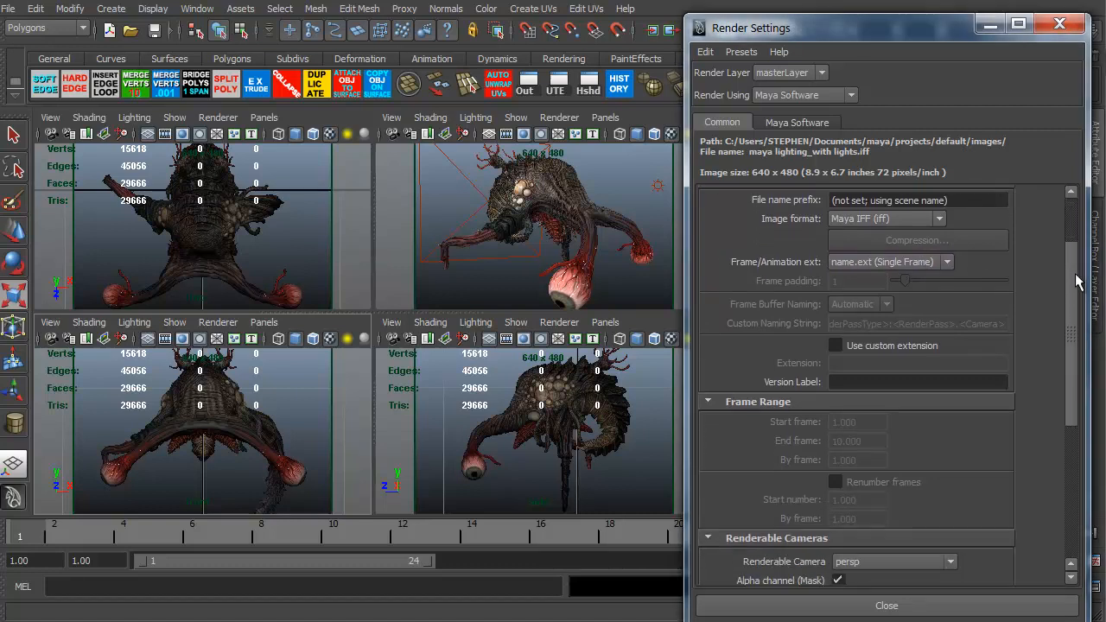
scroll("down", 3)
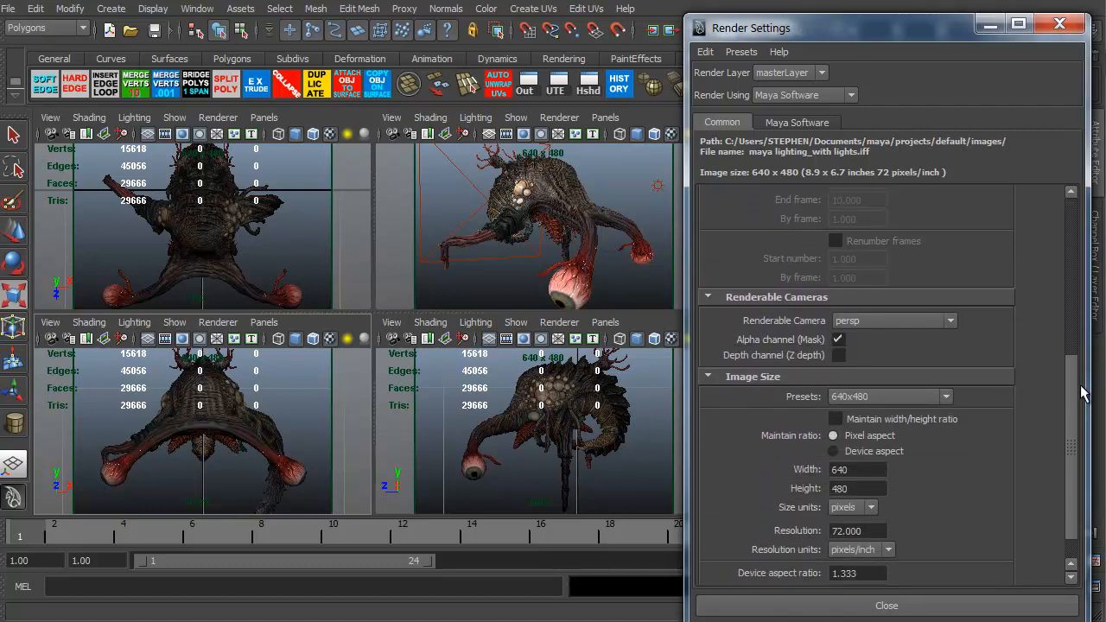
scroll("down", 3)
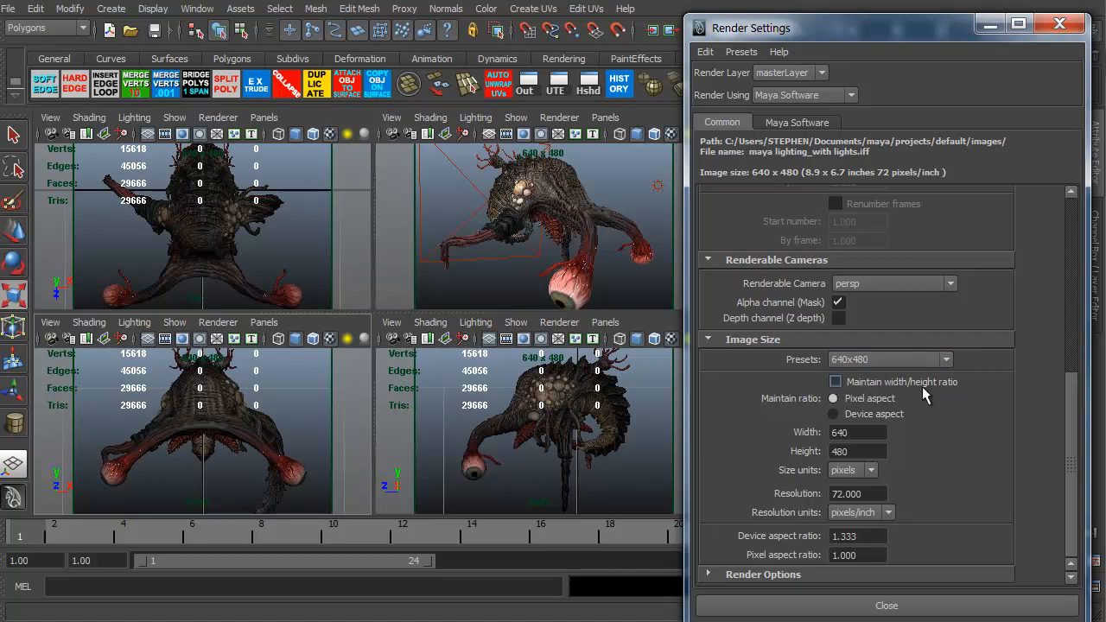
left_click(836, 381)
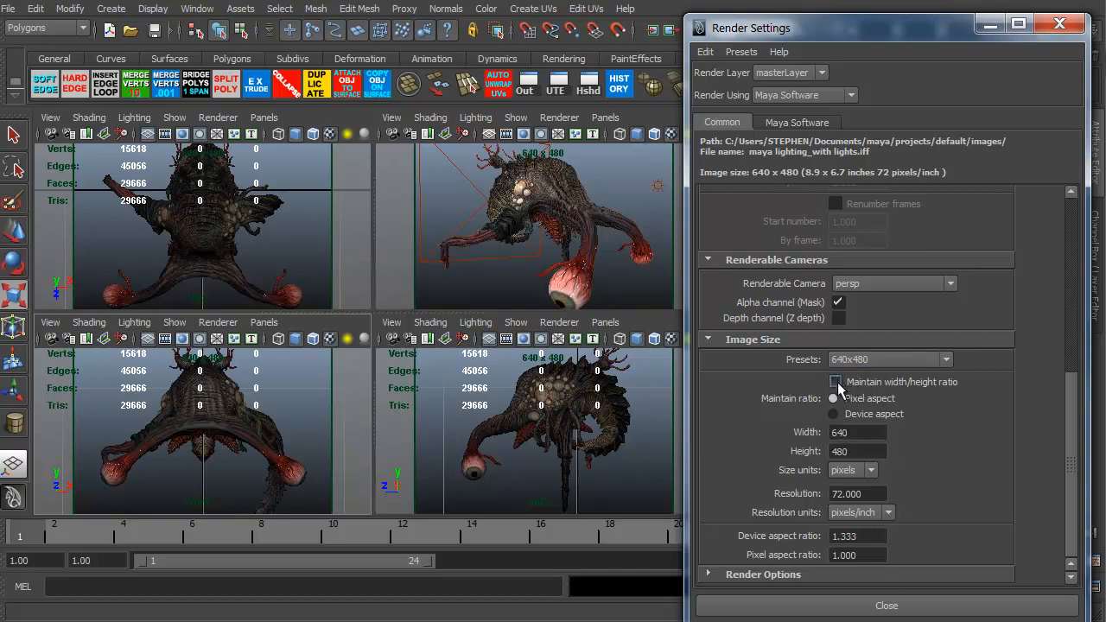
triple_click(856, 432)
type("1000")
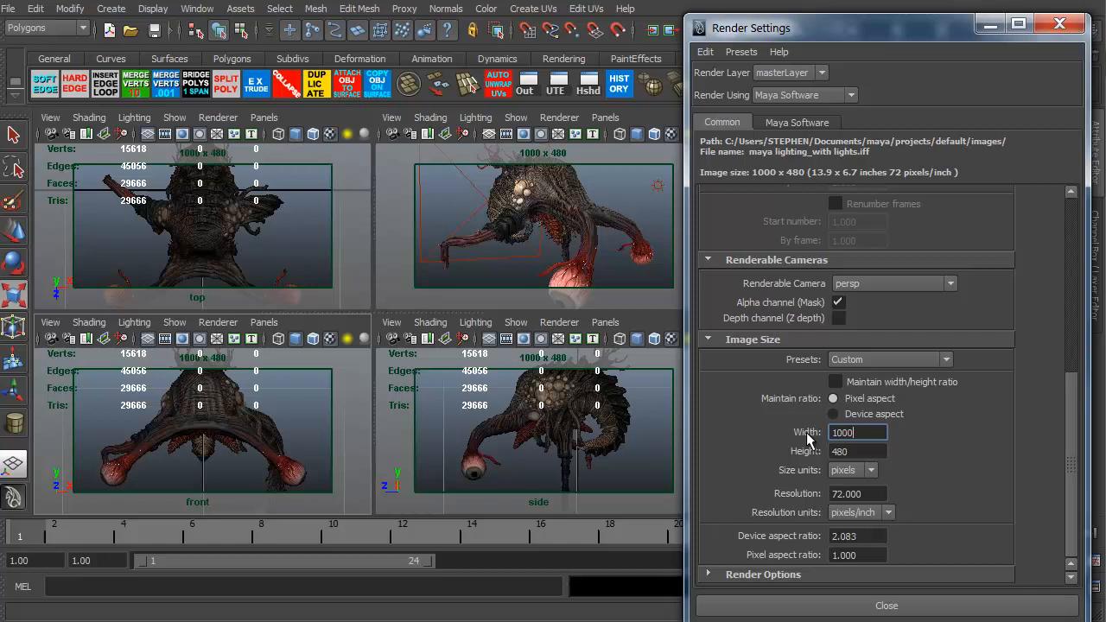
mouse_move(597, 276)
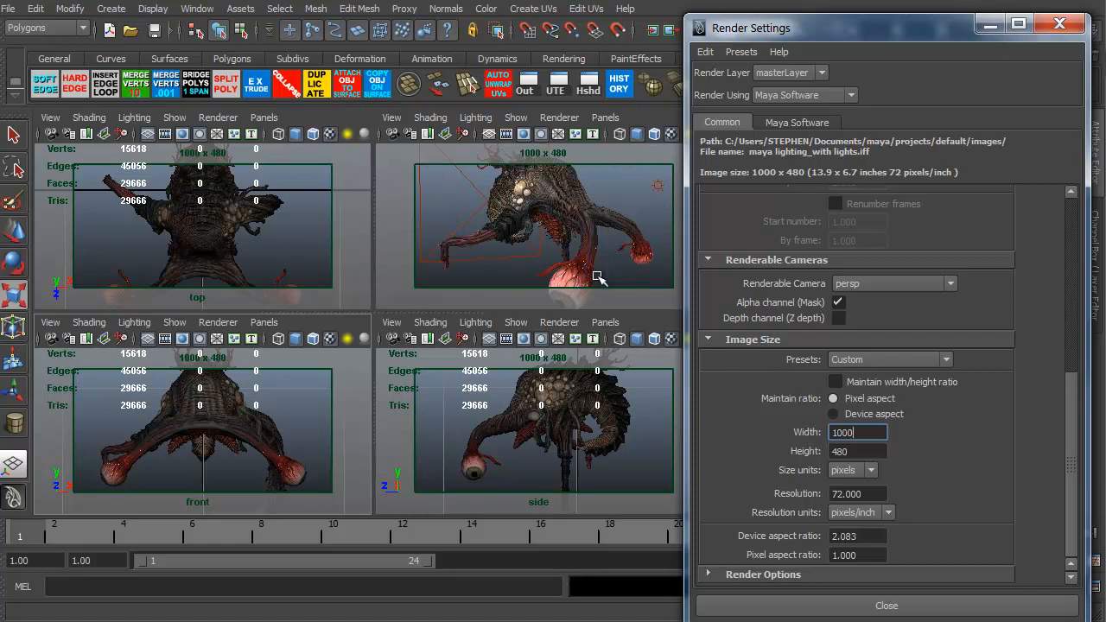
mouse_move(415, 214)
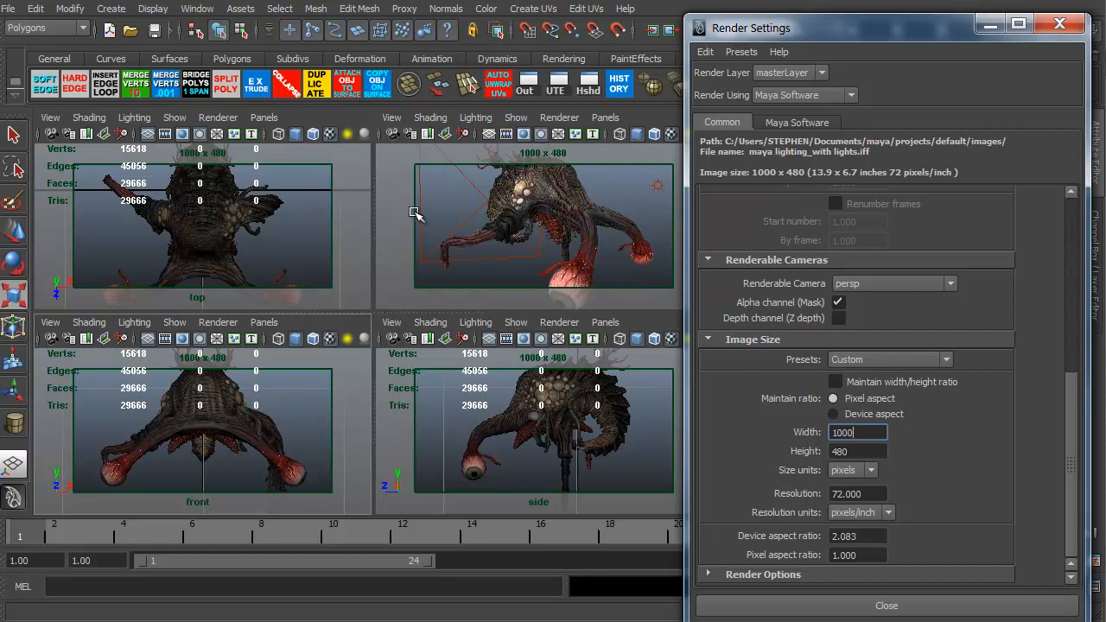
mouse_move(402, 126)
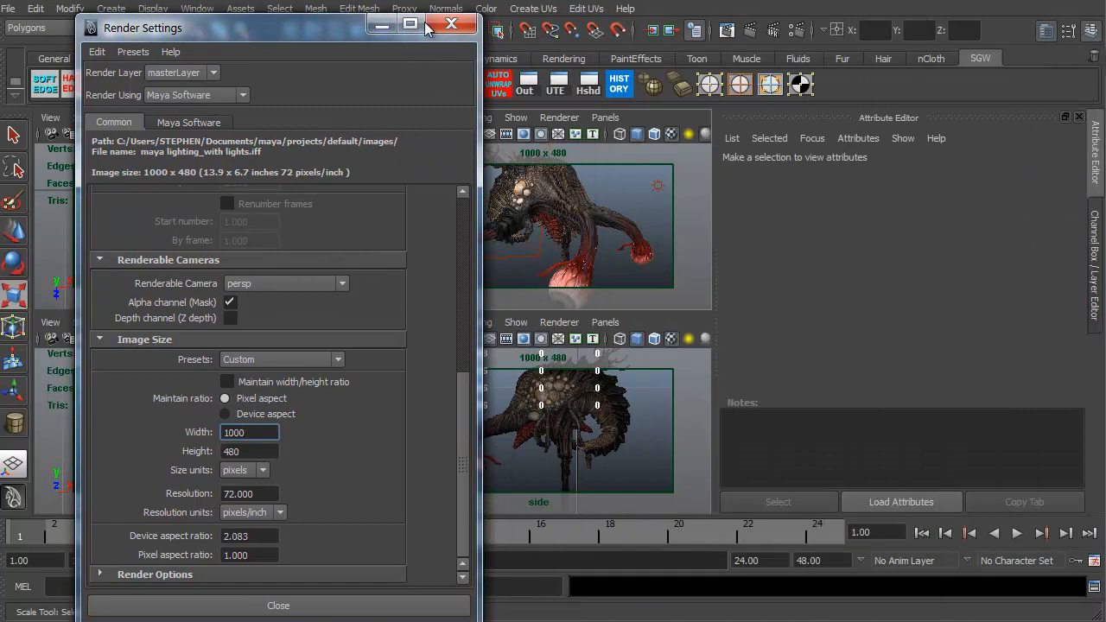
Bring Render Settings back and select an image size field at the 640x480 preset
left_click(746, 31)
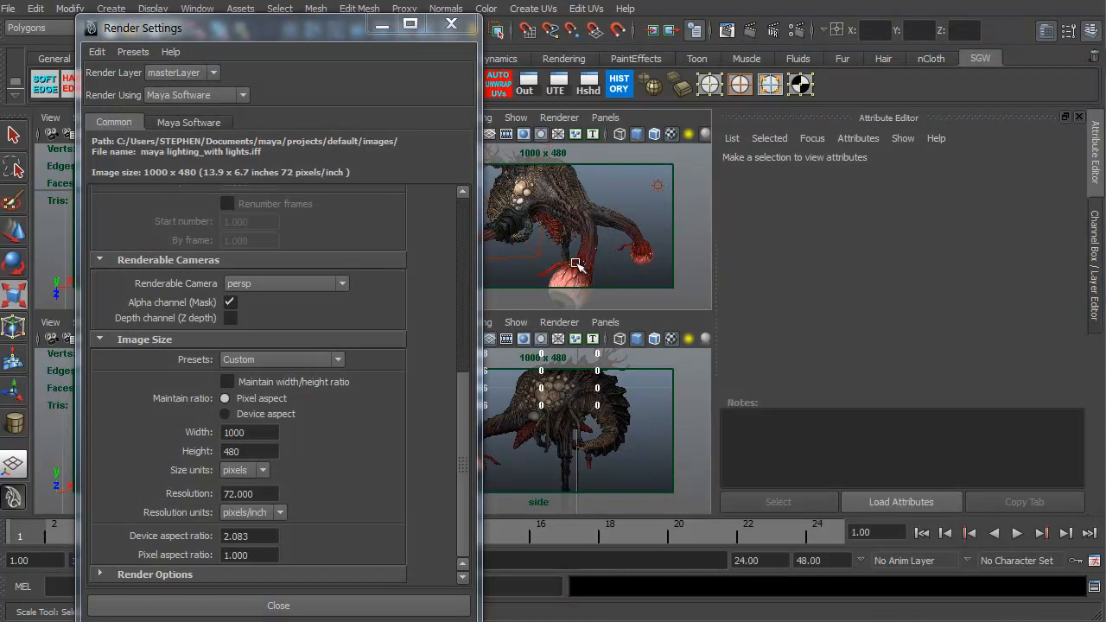
triple_click(250, 433)
type("640")
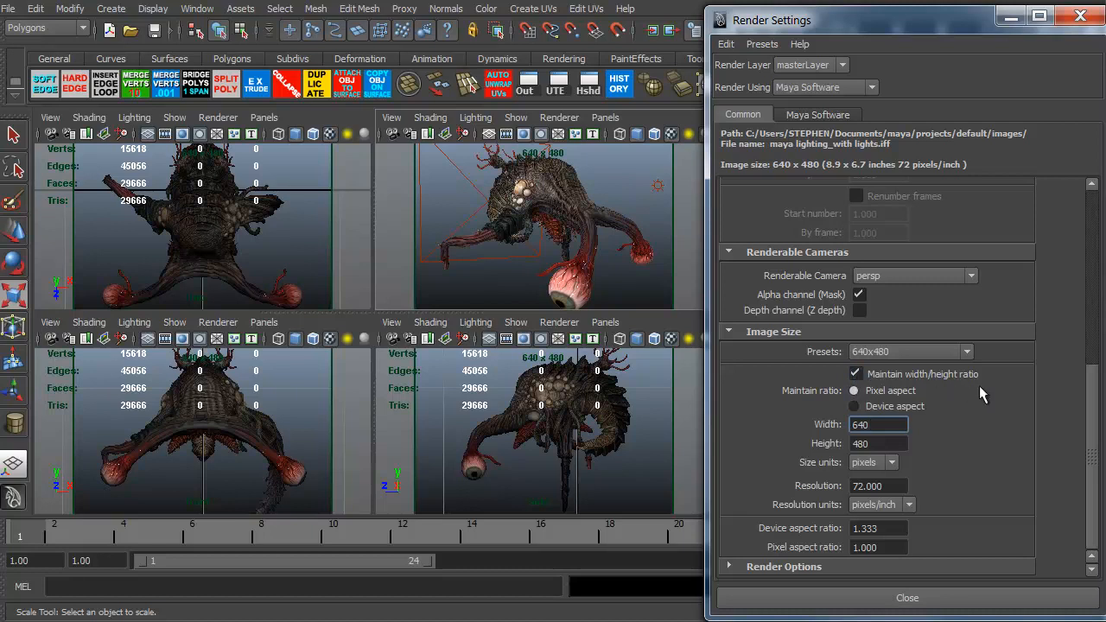
Uncheck Maintain width/height ratio and try the 1k Square image size preset
left_click(856, 373)
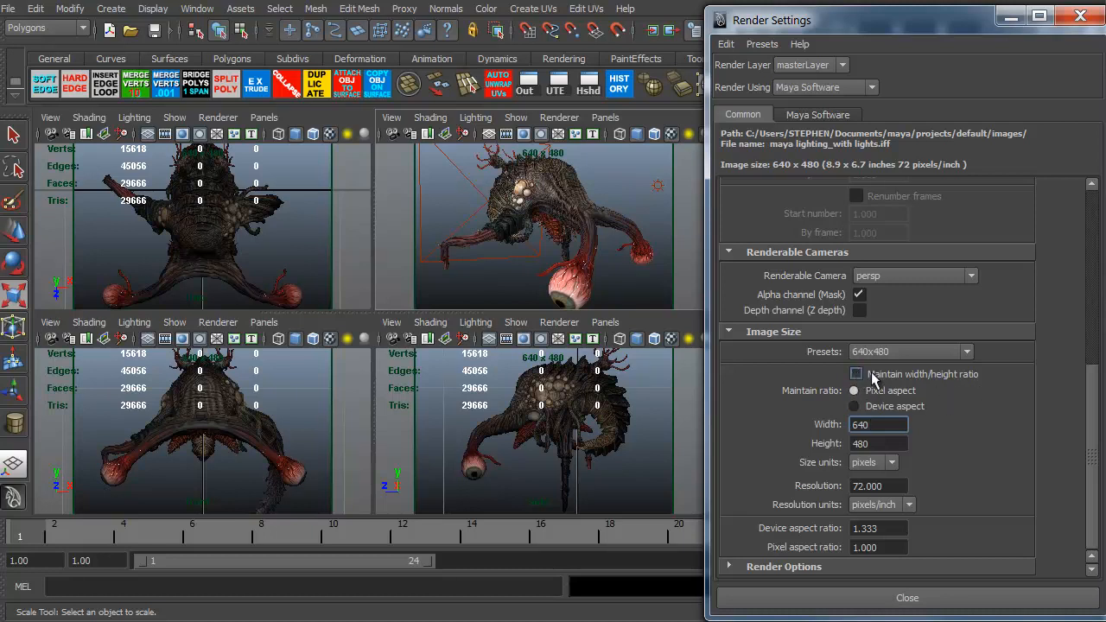
left_click(968, 352)
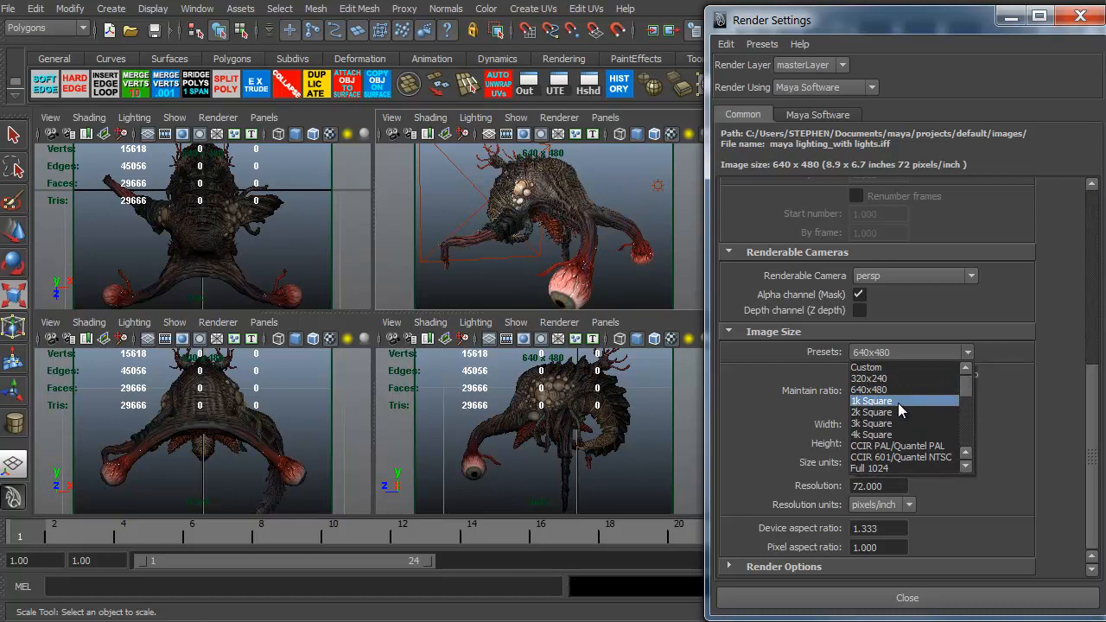
left_click(871, 401)
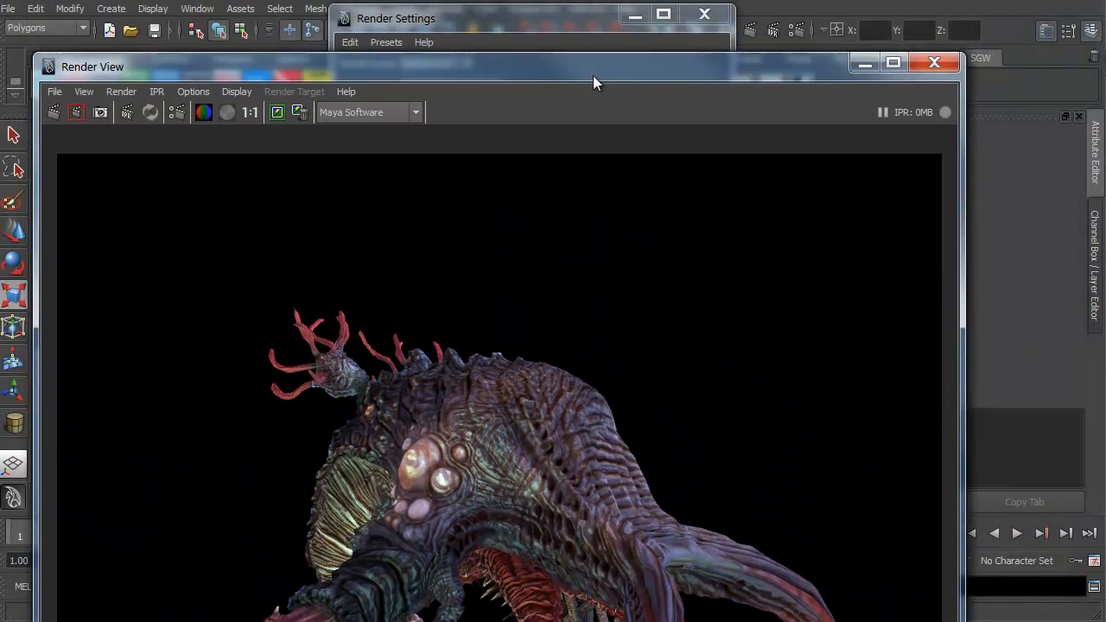
left_click(935, 61)
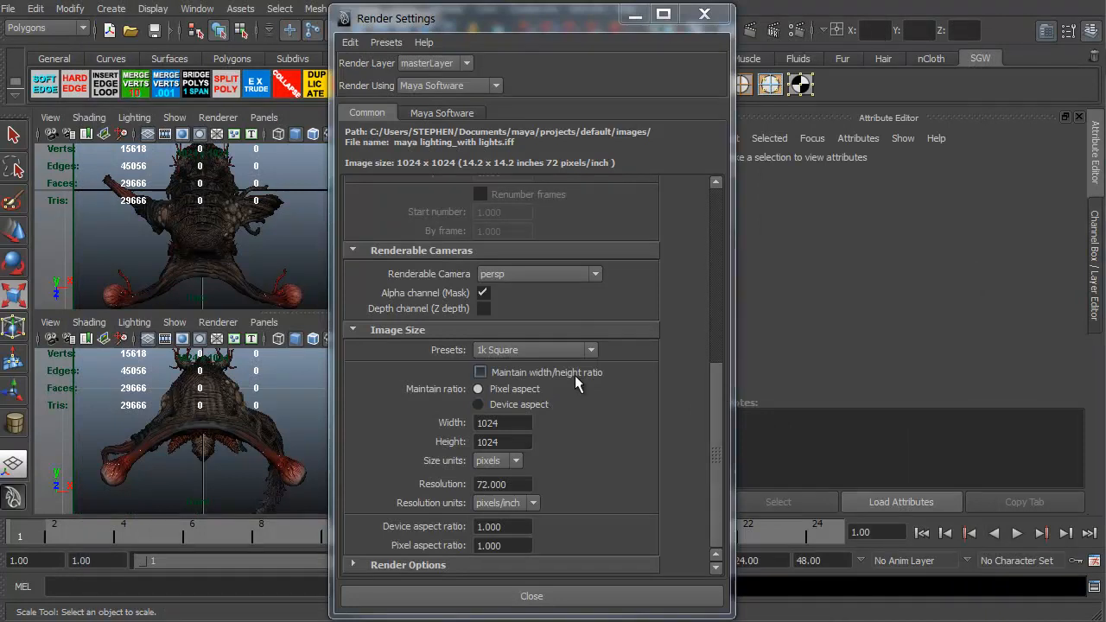
Try the 3k and 4k Square presets, then return to 640x480 and select the width
left_click(591, 350)
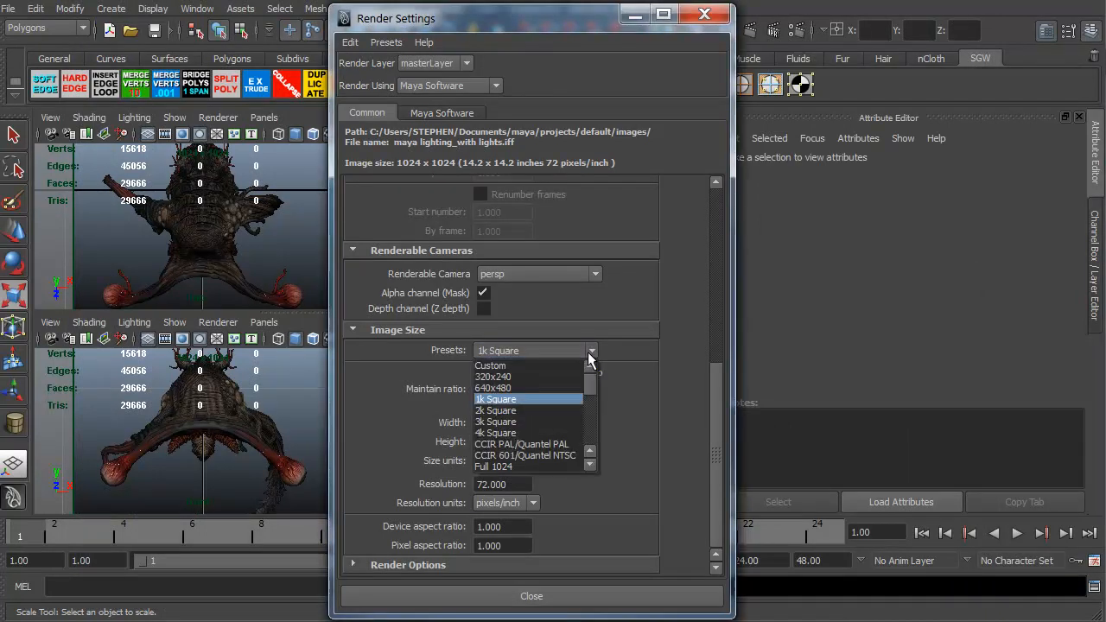
left_click(496, 410)
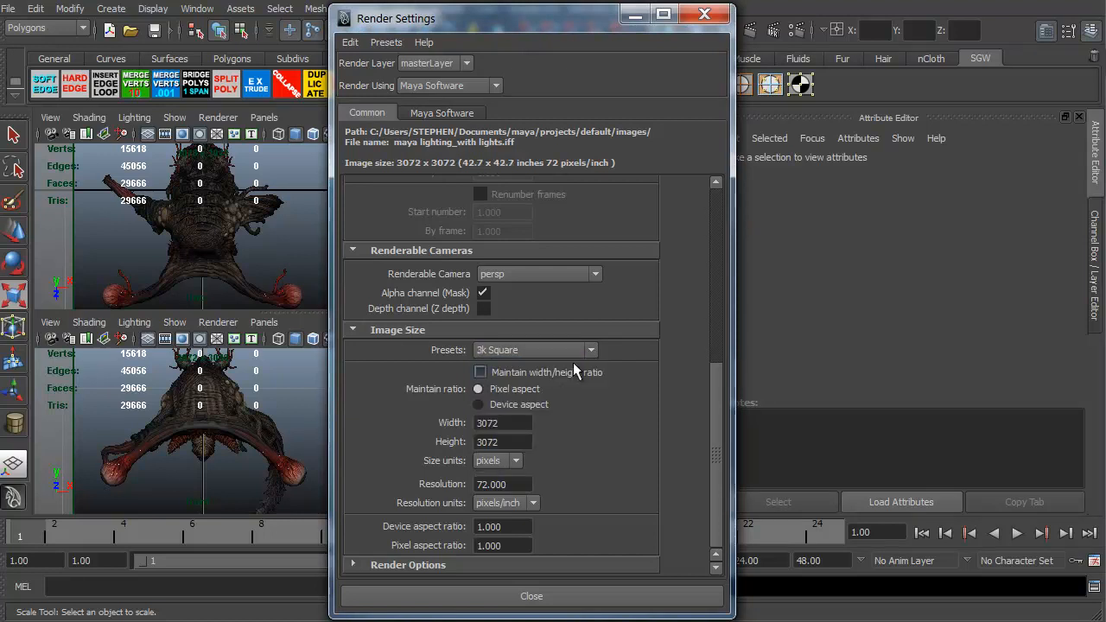
left_click(532, 349)
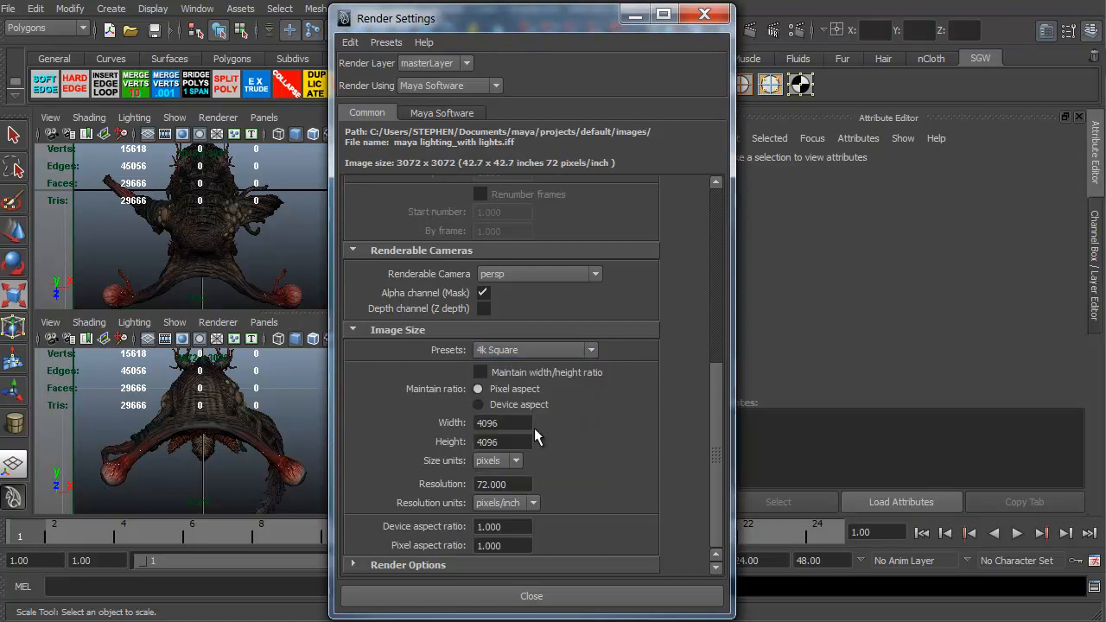
left_click(591, 350)
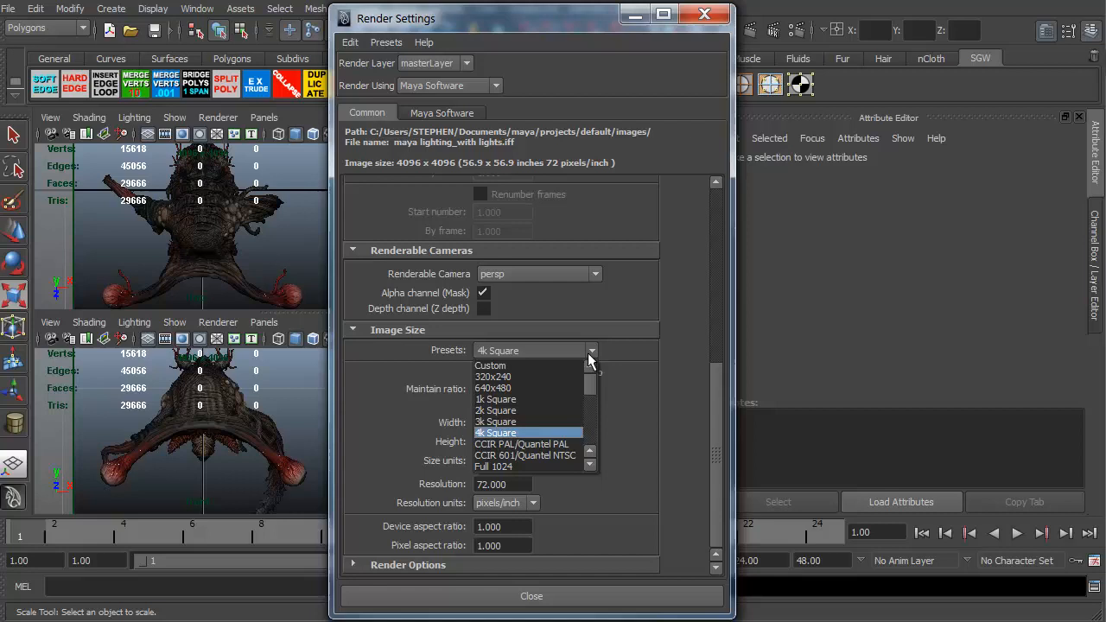
left_click(492, 388)
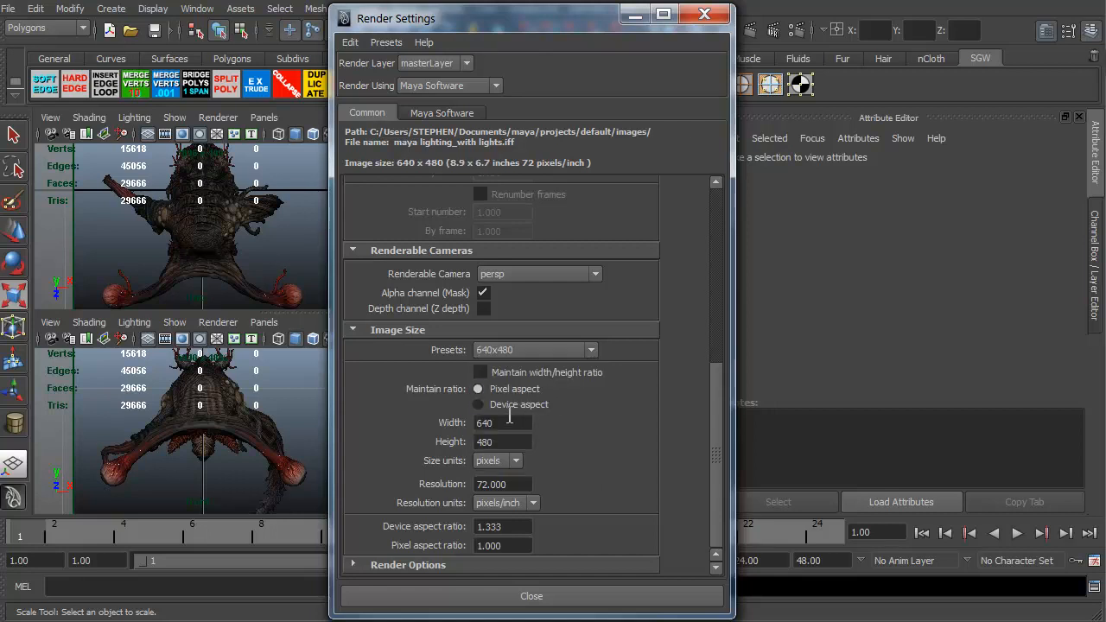
triple_click(501, 423)
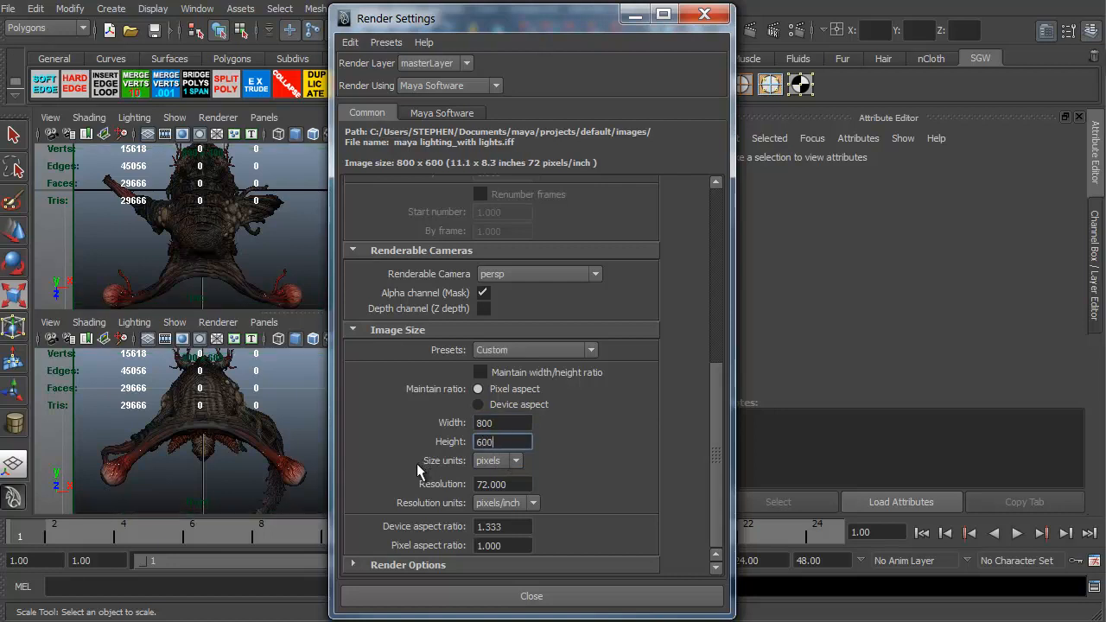
Check the size units list, keeping pixels for the 800 x 600 render
left_click(517, 461)
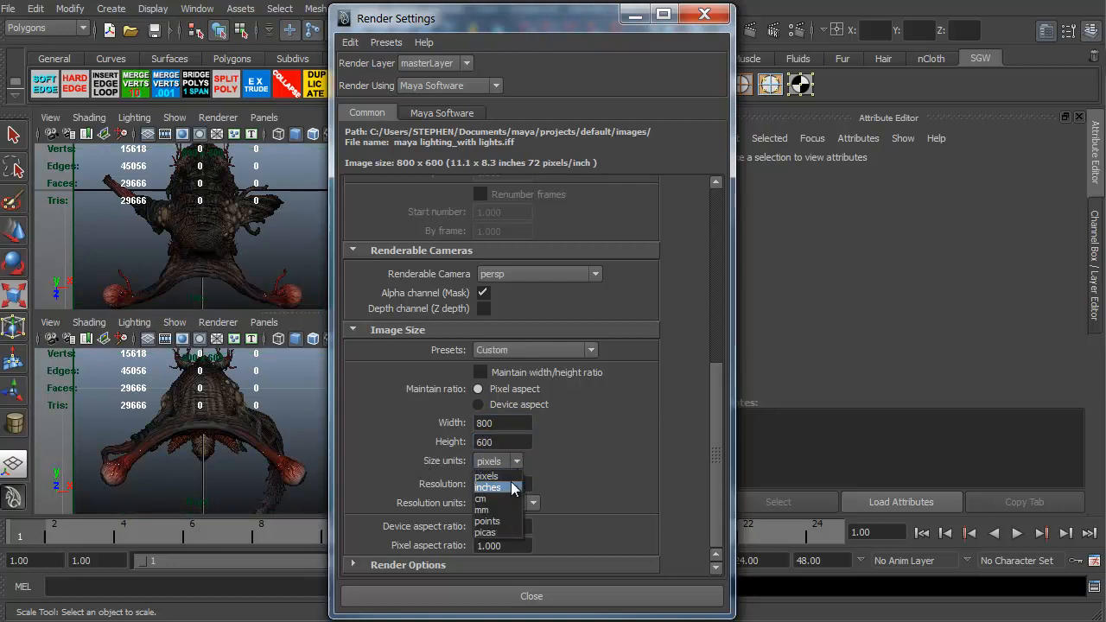
mouse_move(493, 499)
type("300.000")
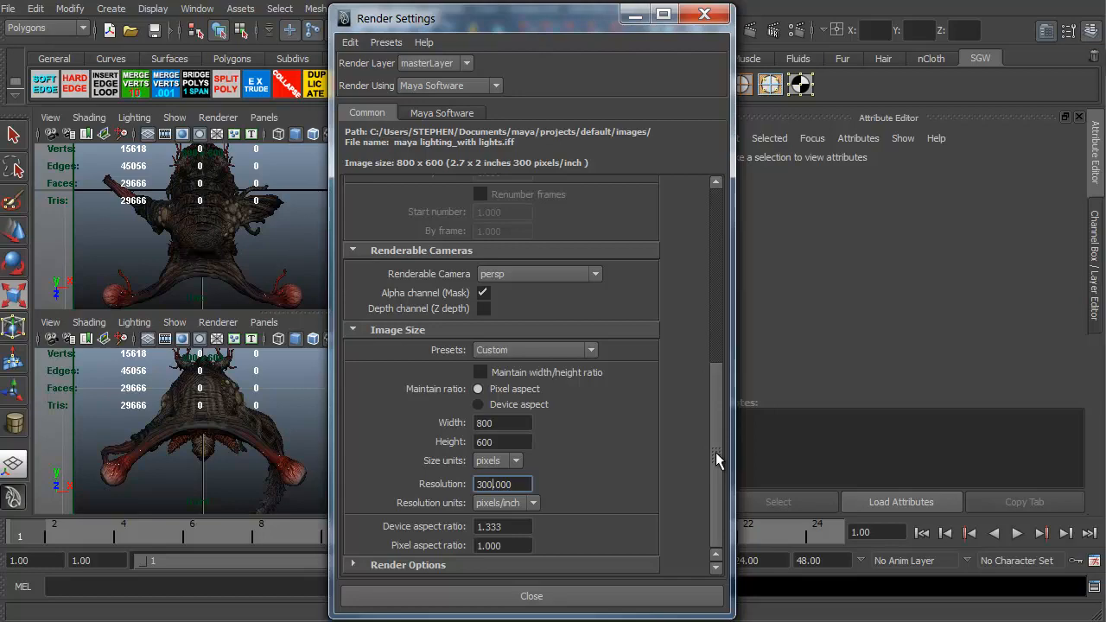
mouse_move(618, 404)
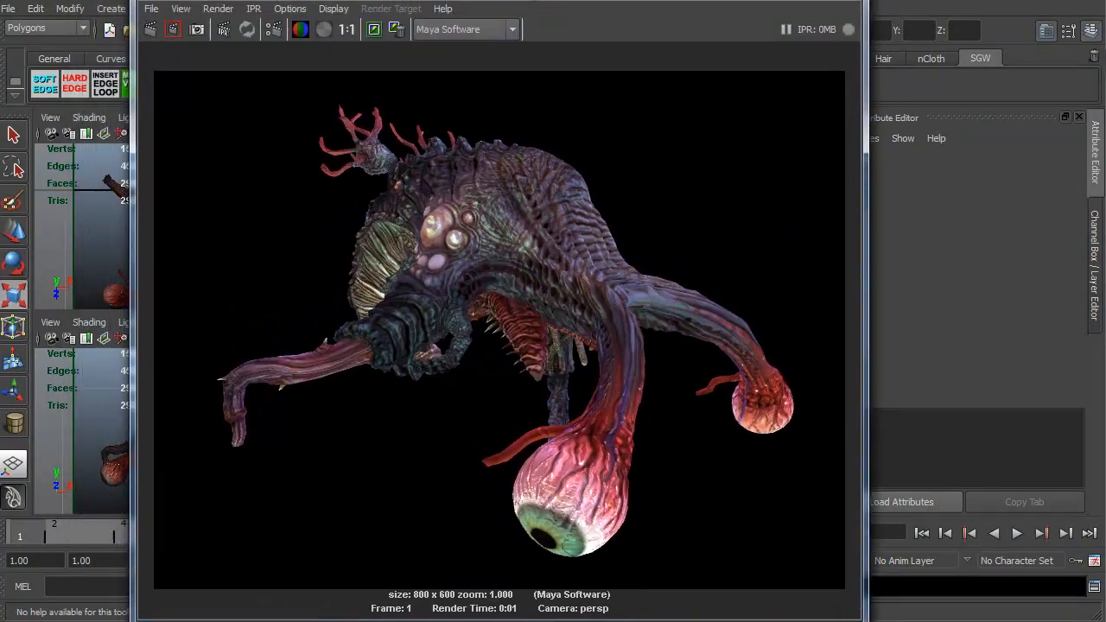
mouse_move(287, 570)
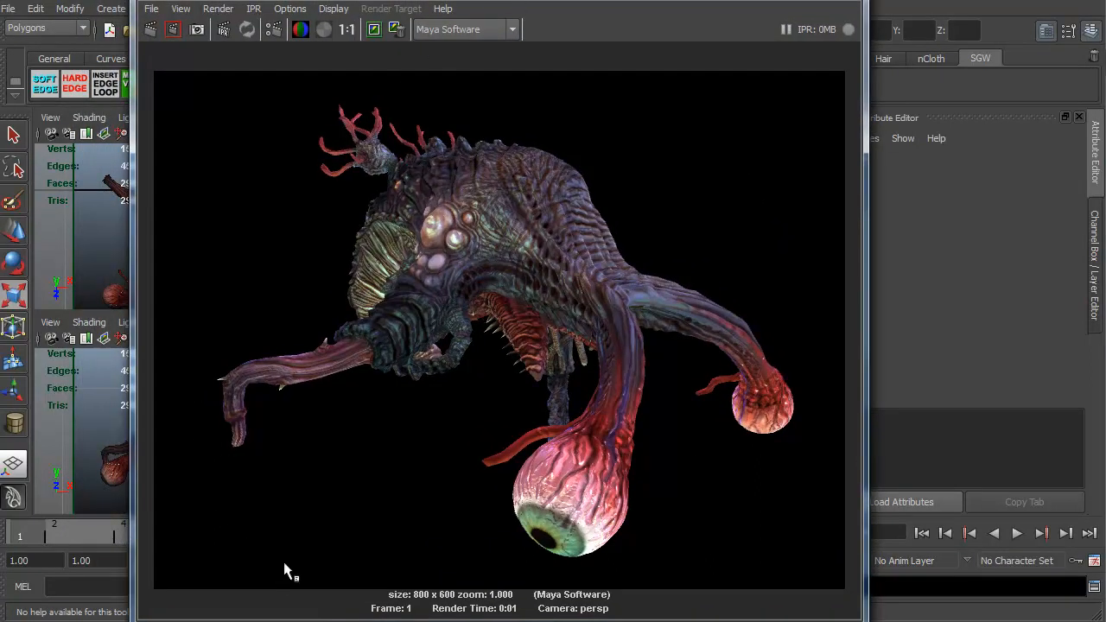
mouse_move(629, 469)
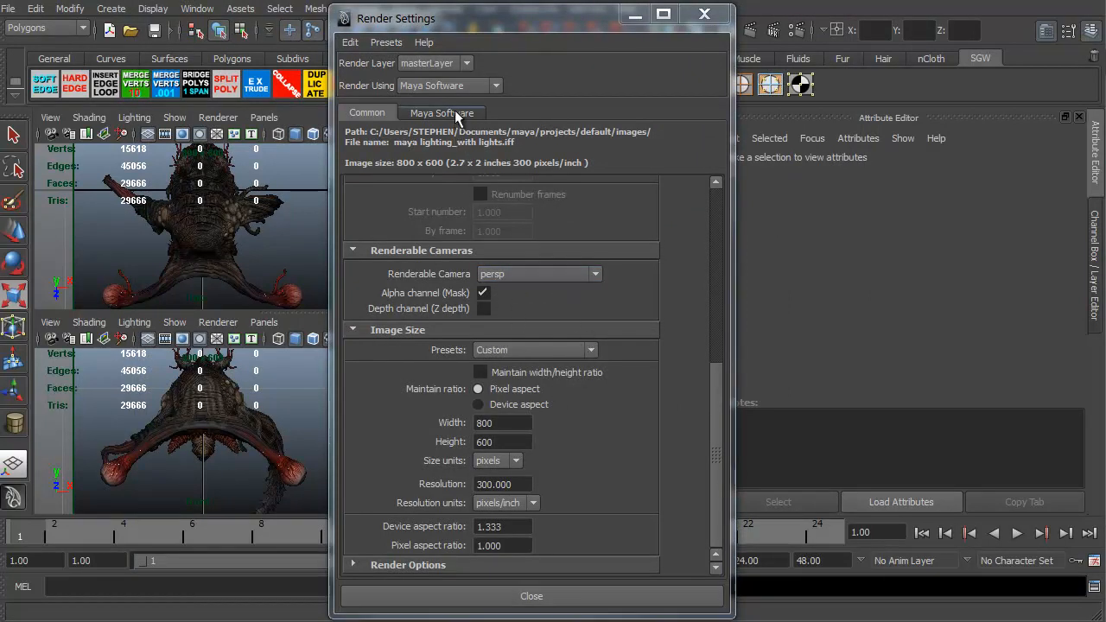
On the Maya Software tab, set Anti-aliasing Quality to Production quality
left_click(442, 112)
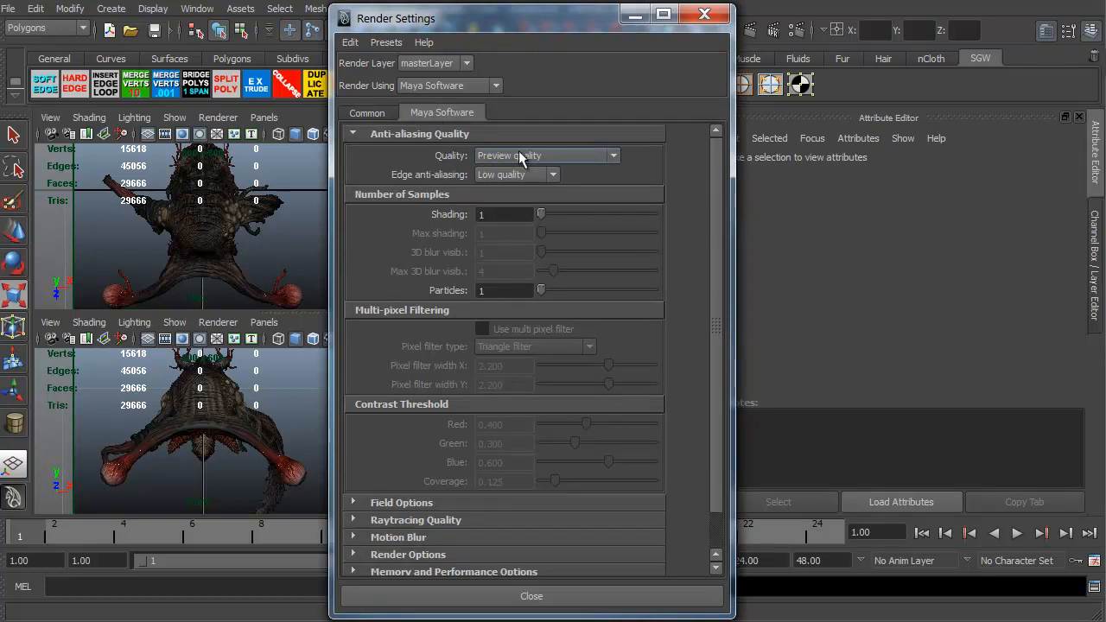
mouse_move(581, 160)
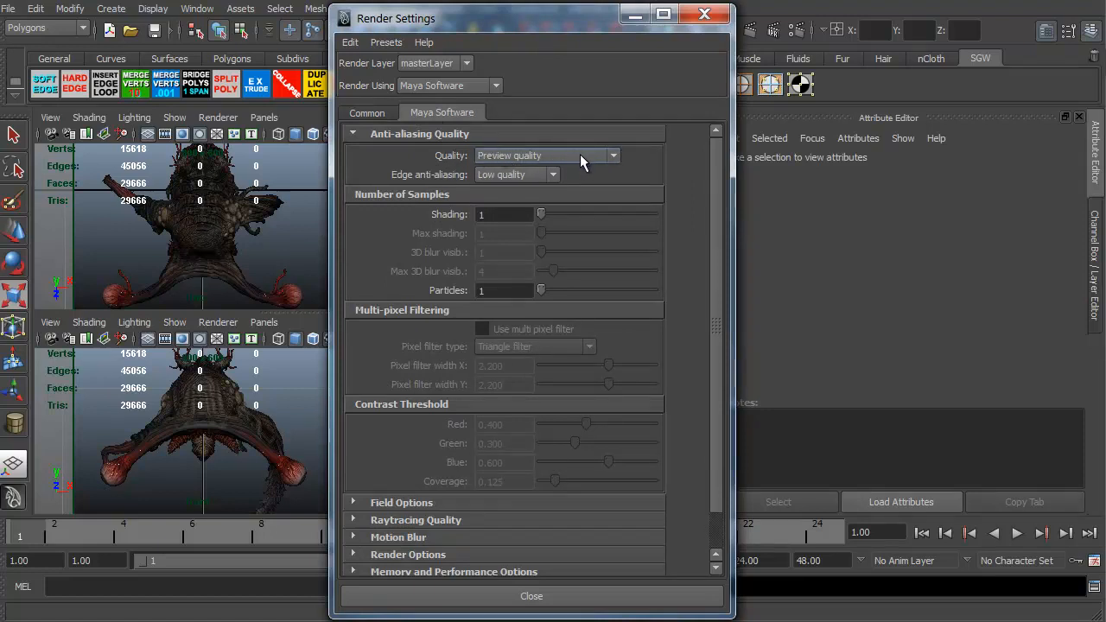
mouse_move(540, 163)
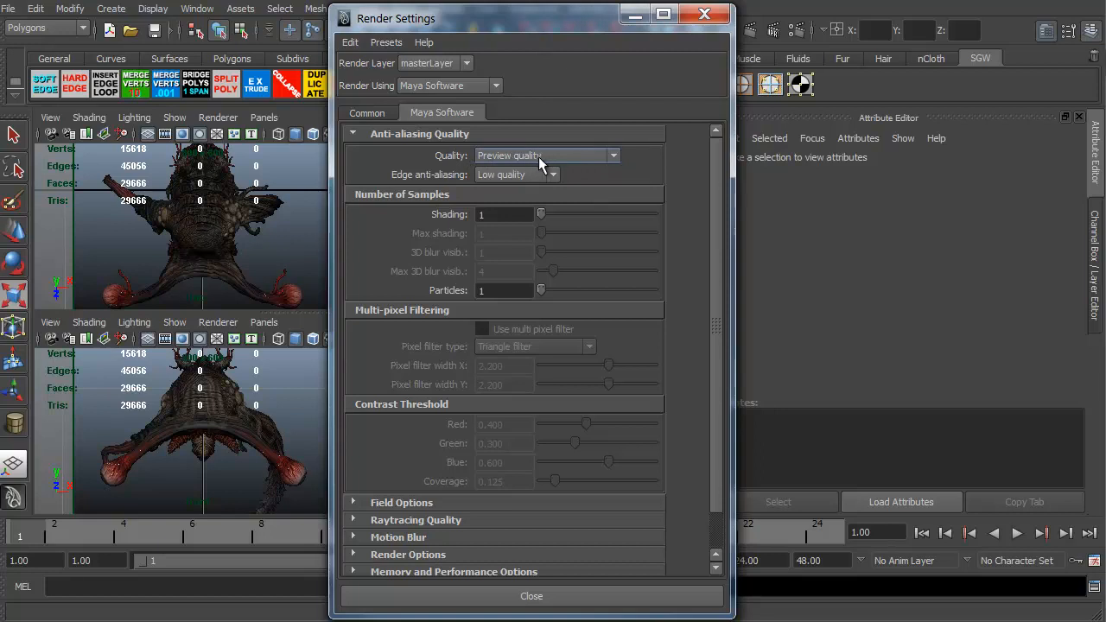
mouse_move(625, 164)
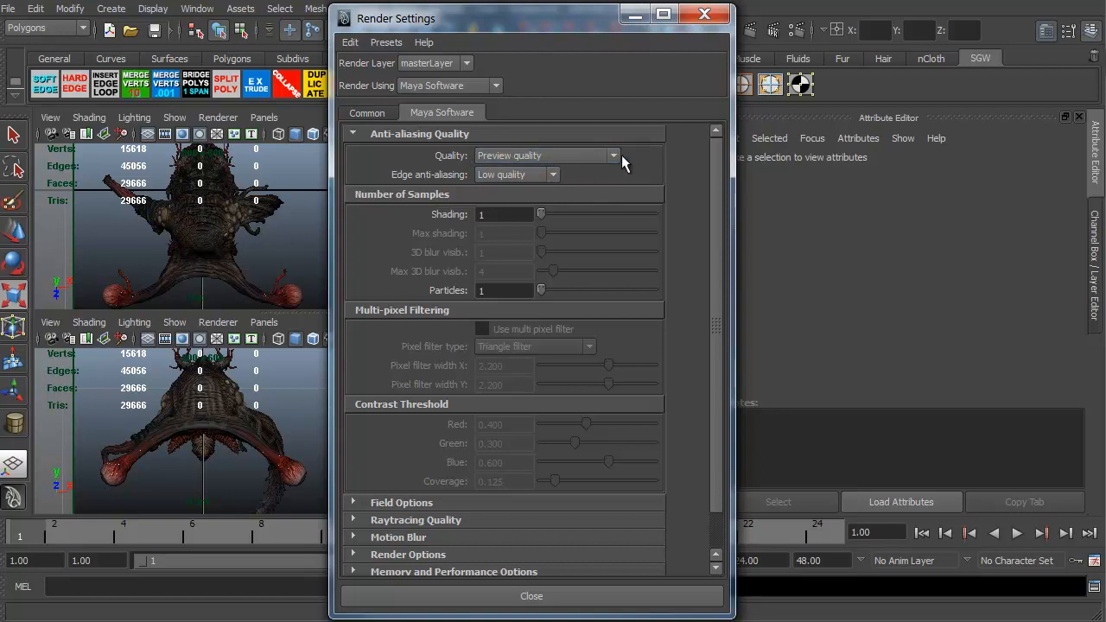
mouse_move(506, 159)
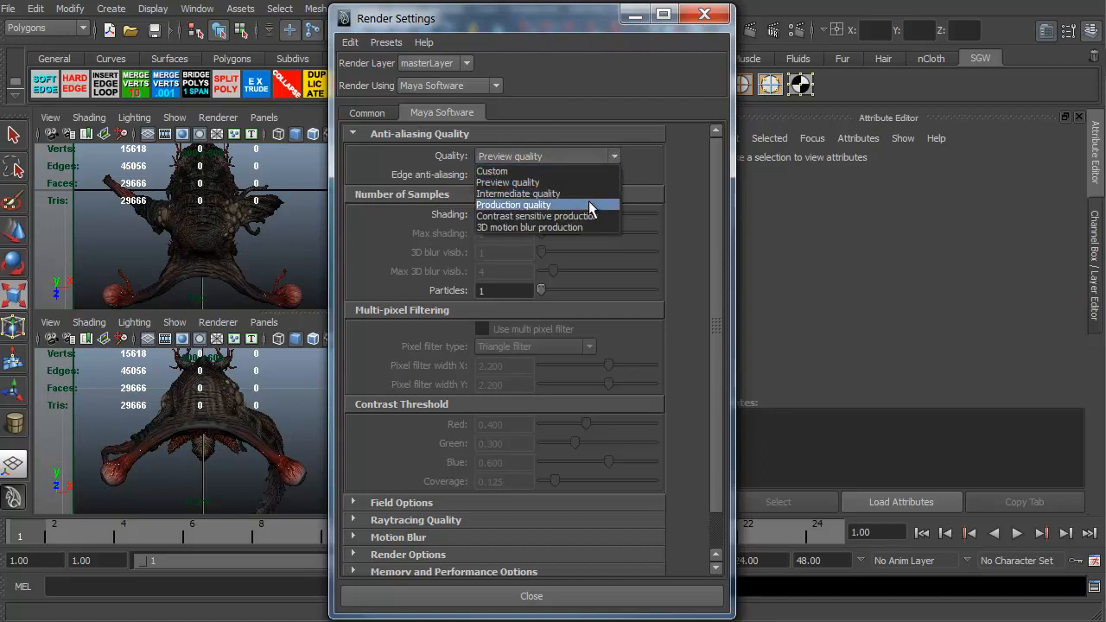
left_click(514, 205)
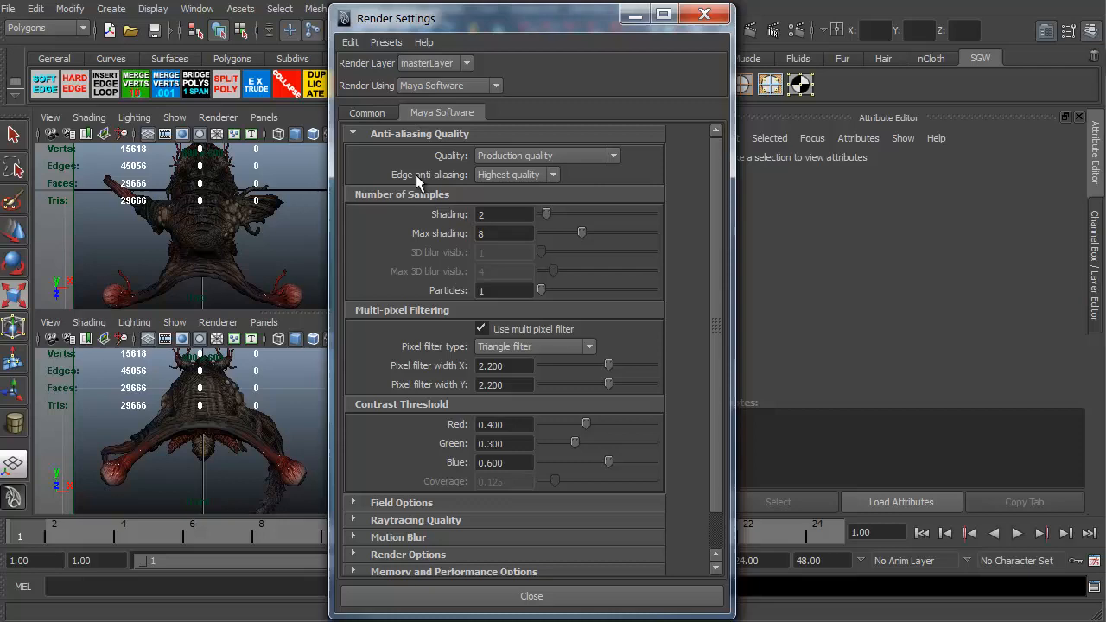
mouse_move(510, 173)
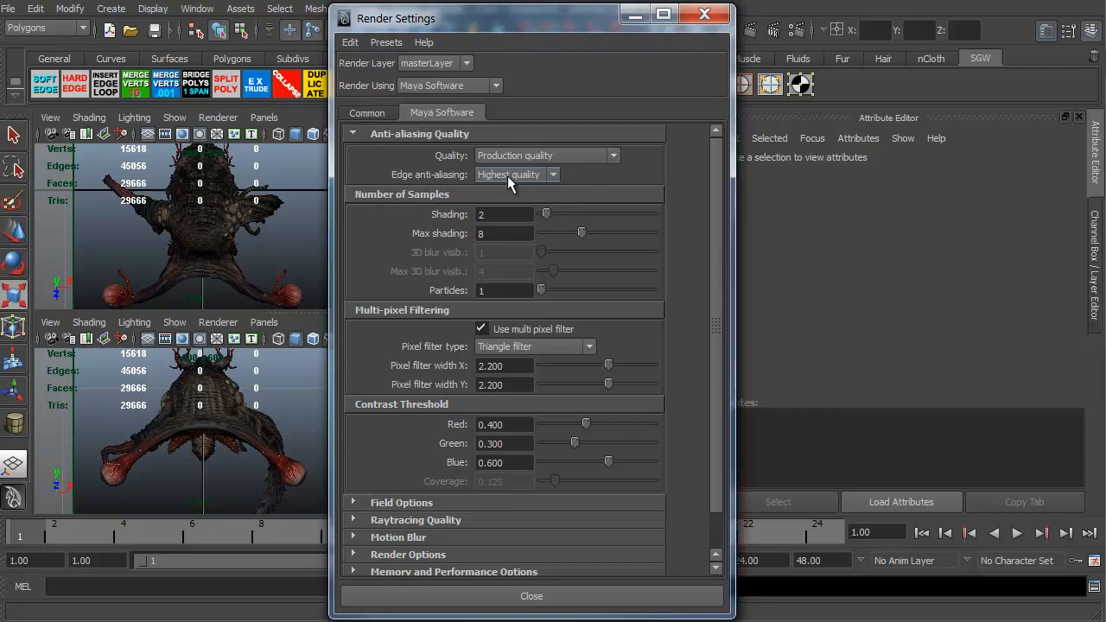
mouse_move(767, 65)
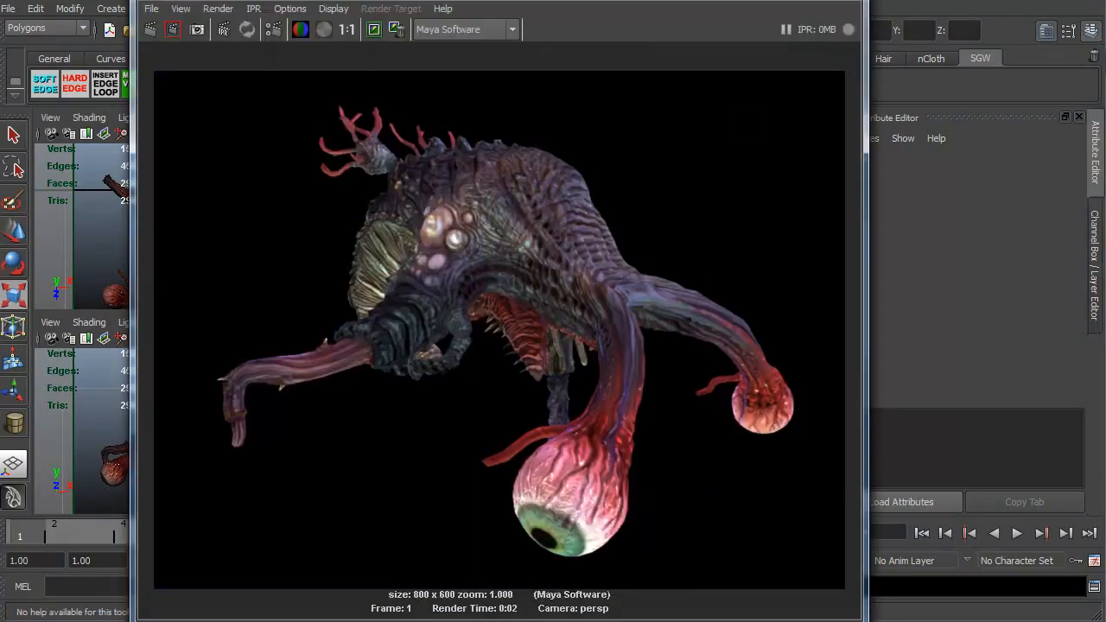
mouse_move(646, 272)
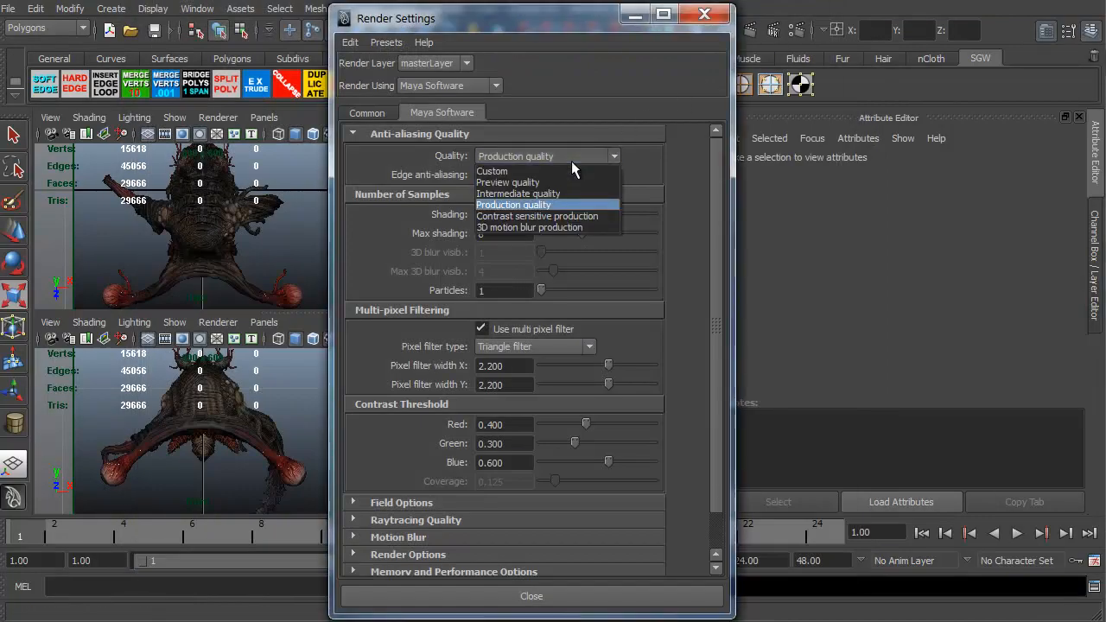
Switch anti-aliasing to Preview quality, then show the Common tab's 800 x 600 settings
left_click(508, 182)
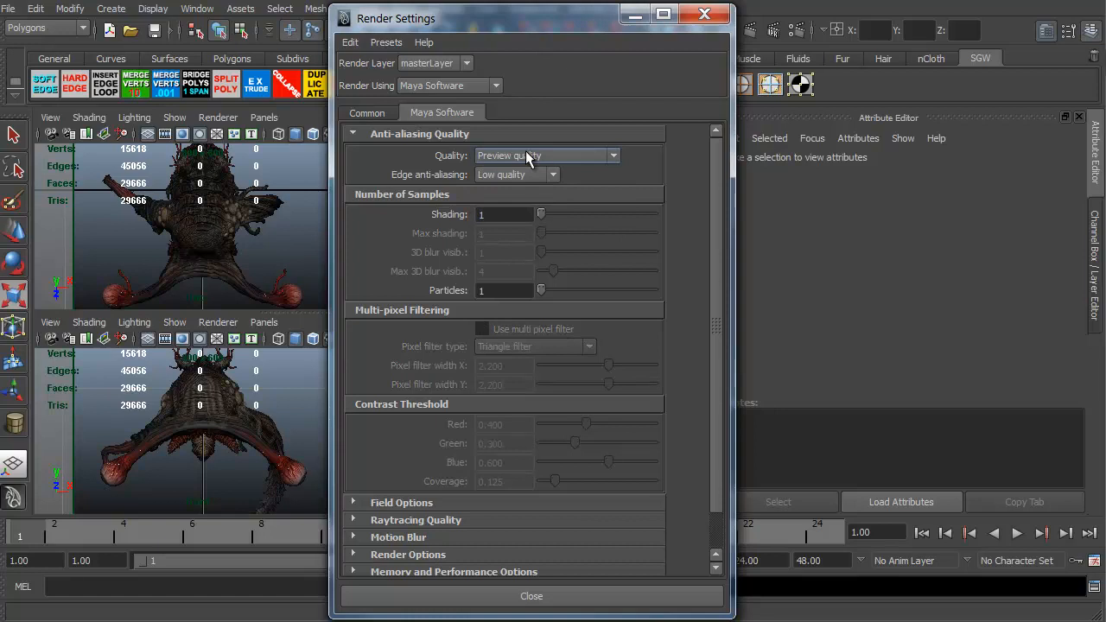
mouse_move(586, 159)
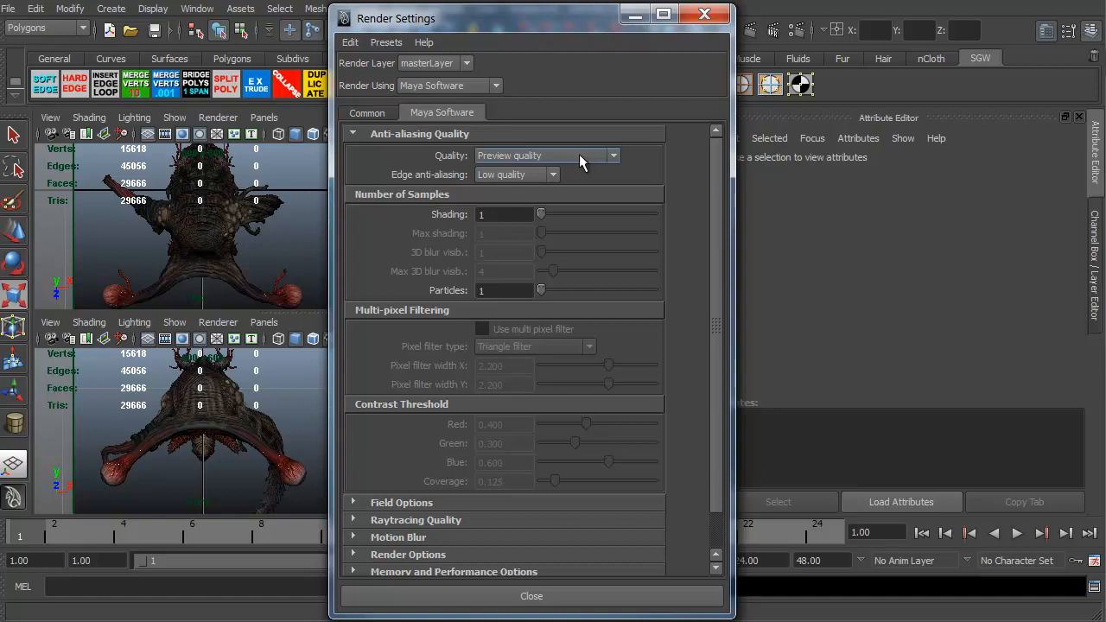
left_click(613, 156)
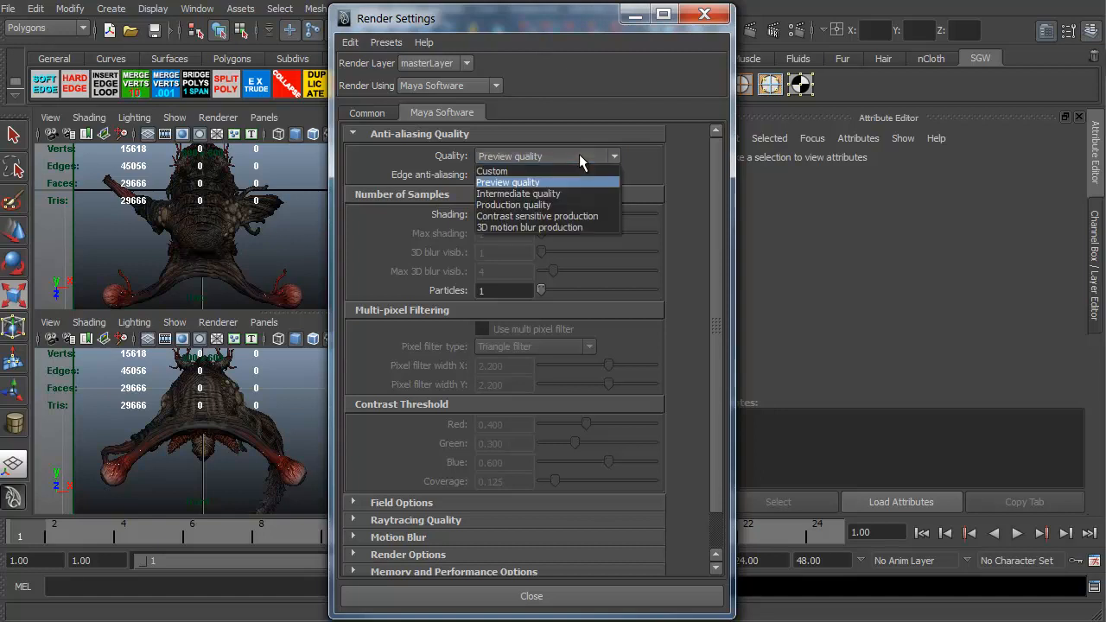
mouse_move(570, 205)
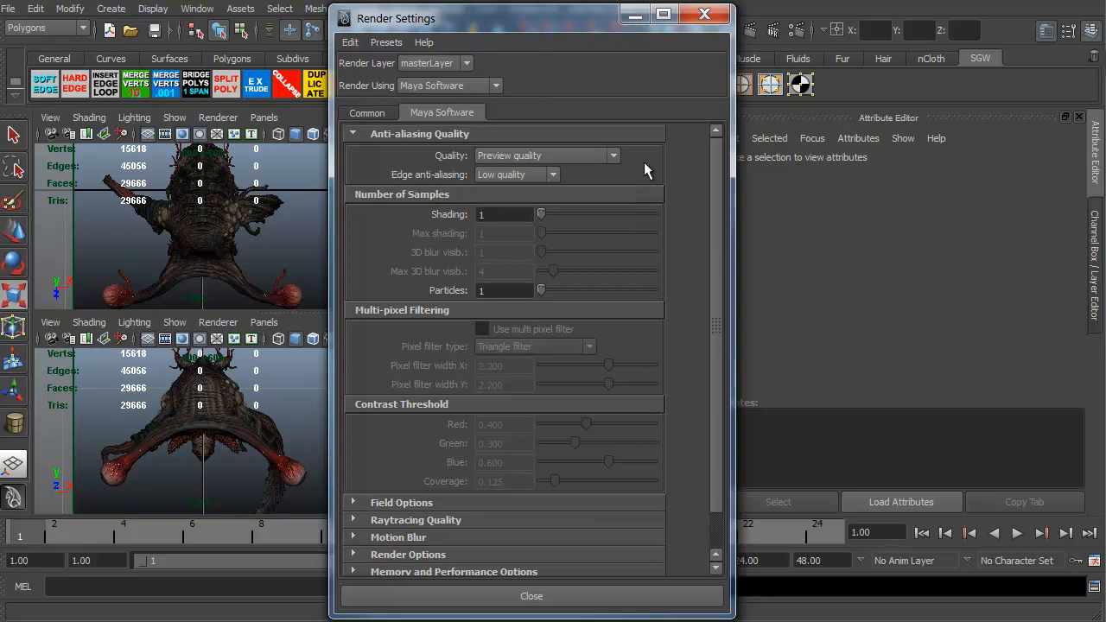
mouse_move(562, 228)
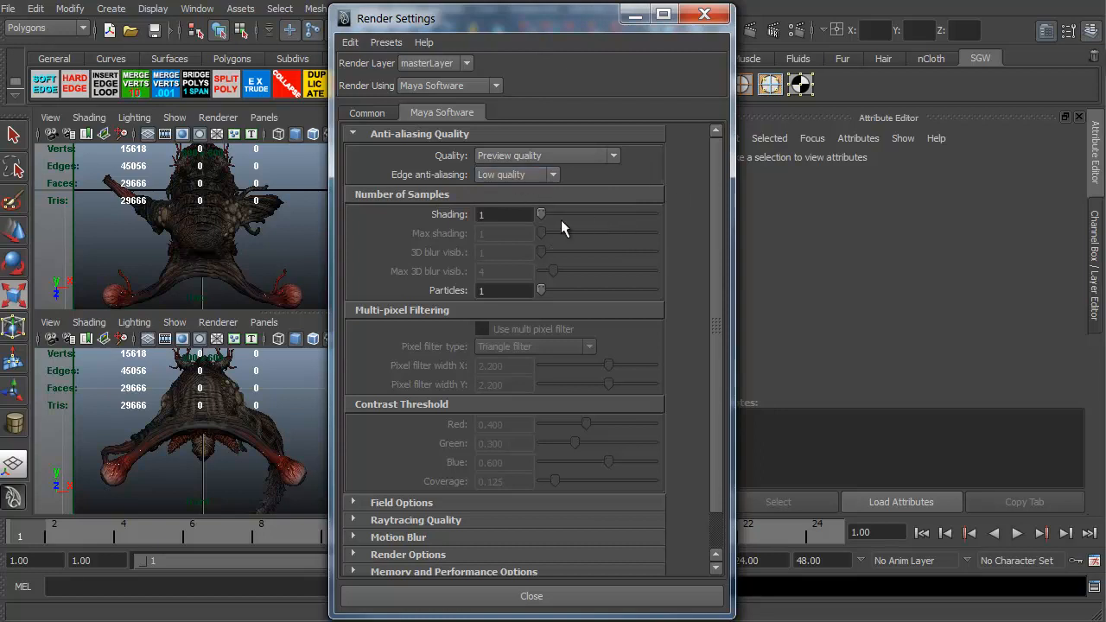
scroll("down", 3)
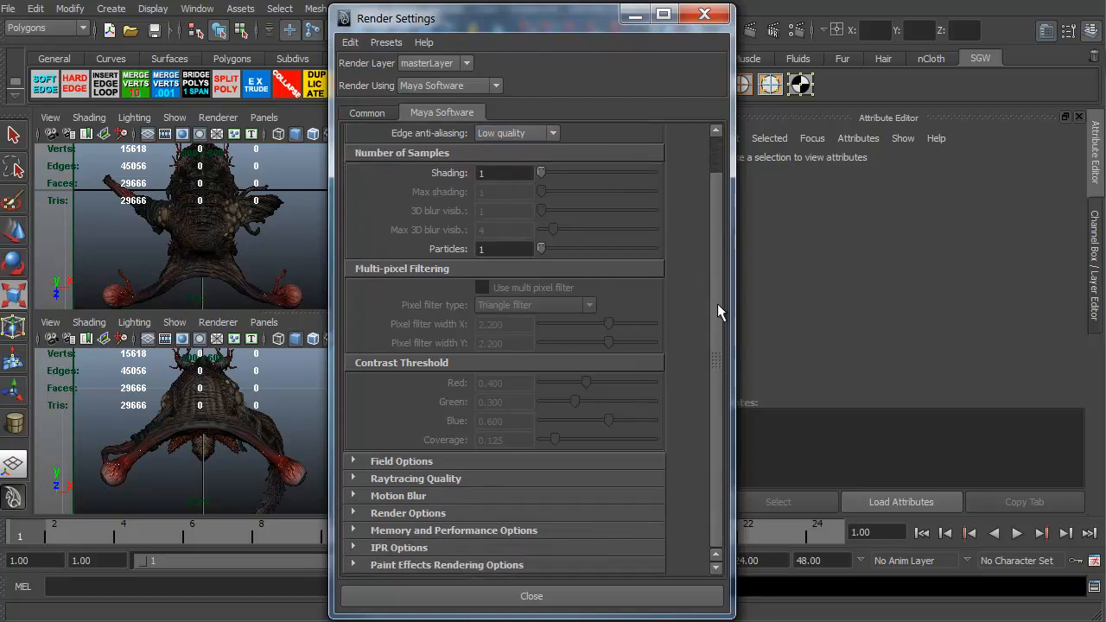
mouse_move(458, 542)
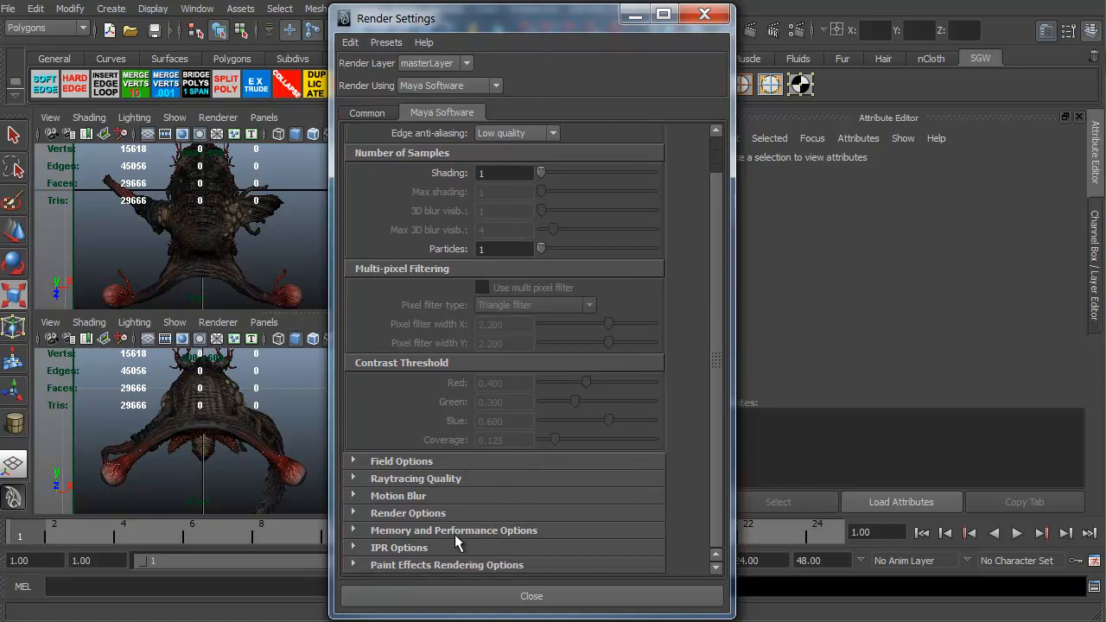
mouse_move(587, 264)
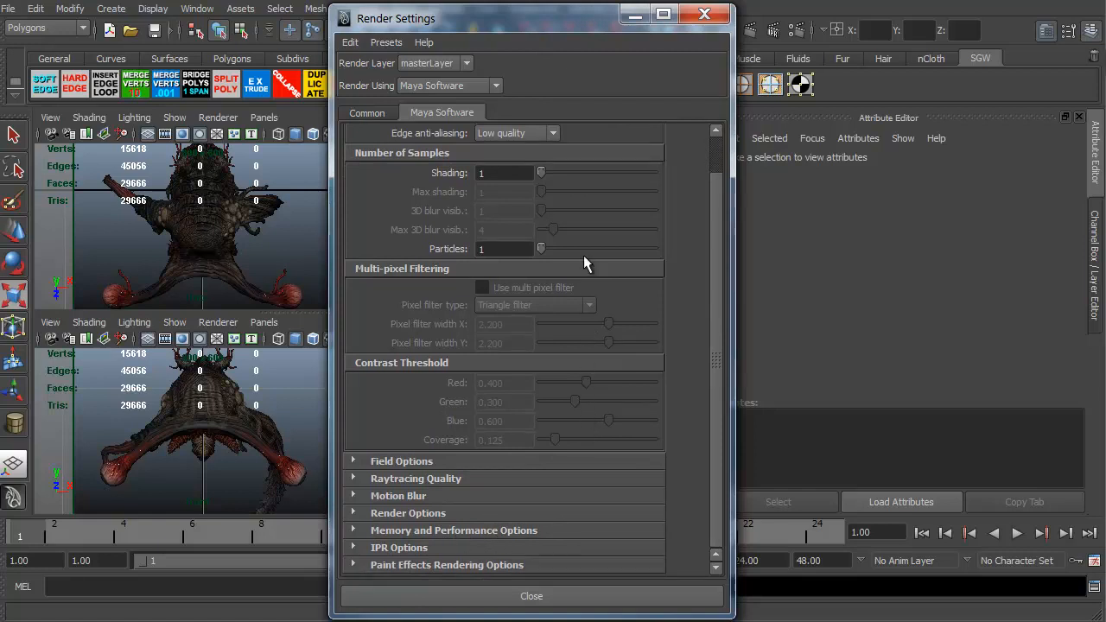
mouse_move(685, 191)
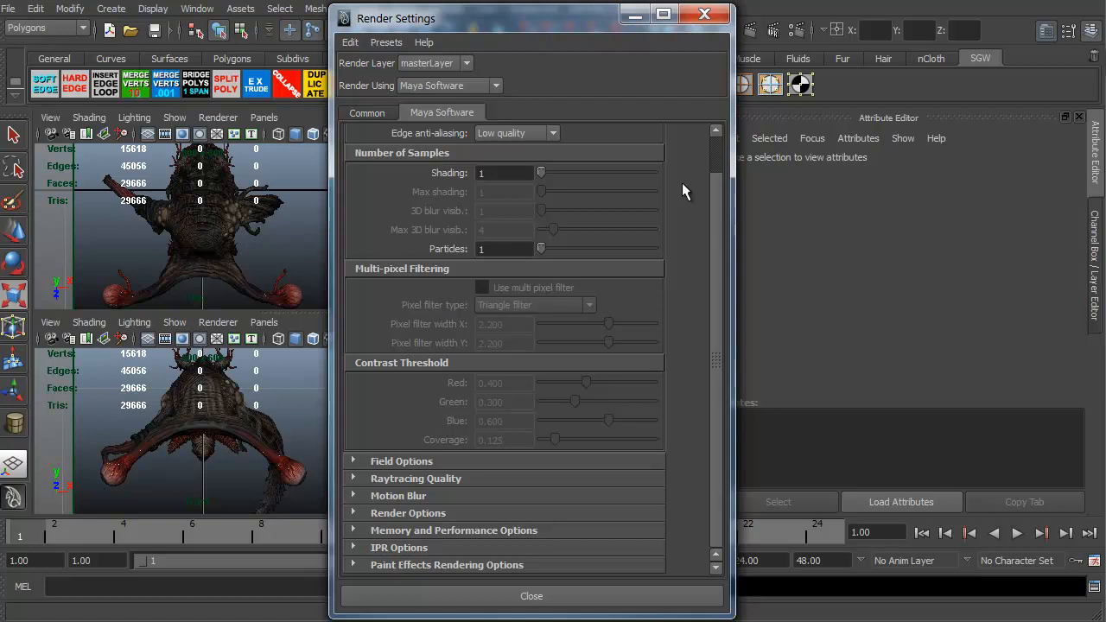
left_click(366, 112)
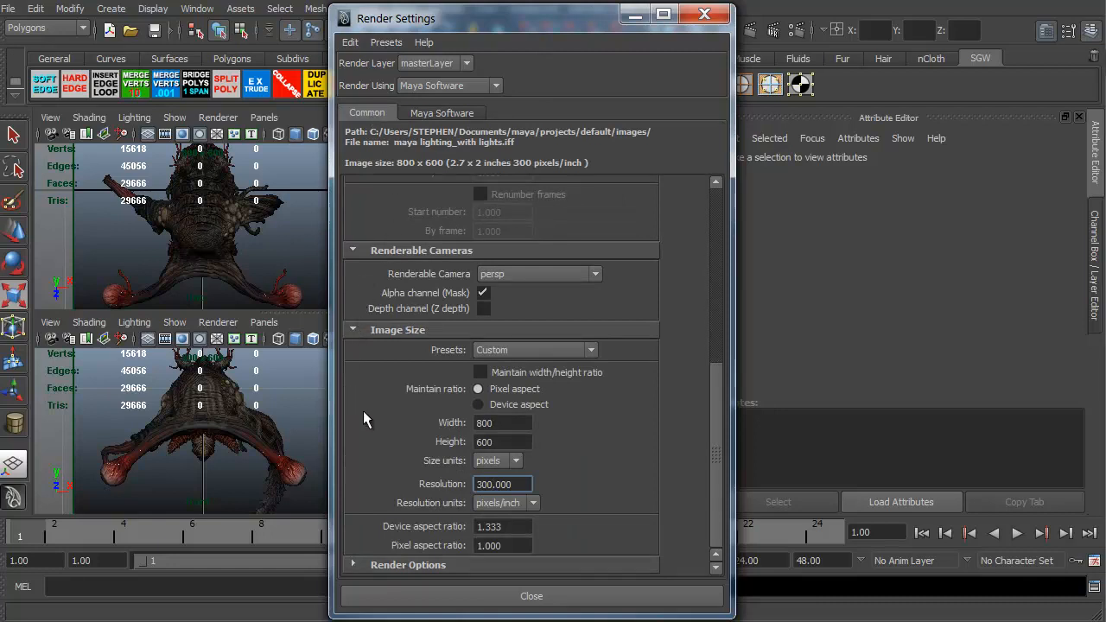
left_click_drag(532, 18, 514, 4)
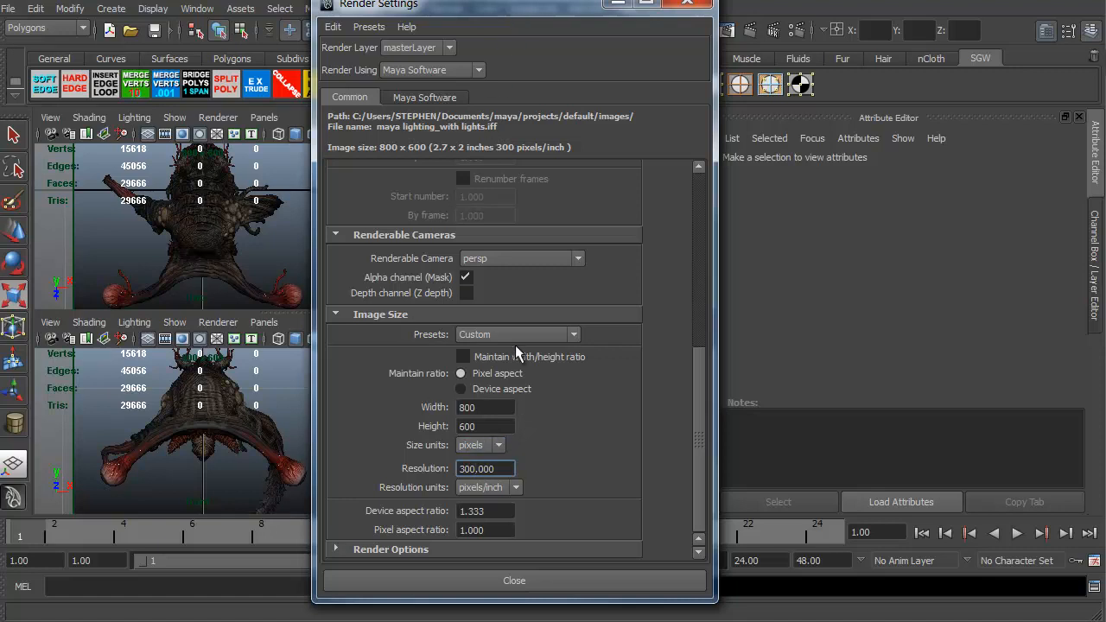
mouse_move(466, 147)
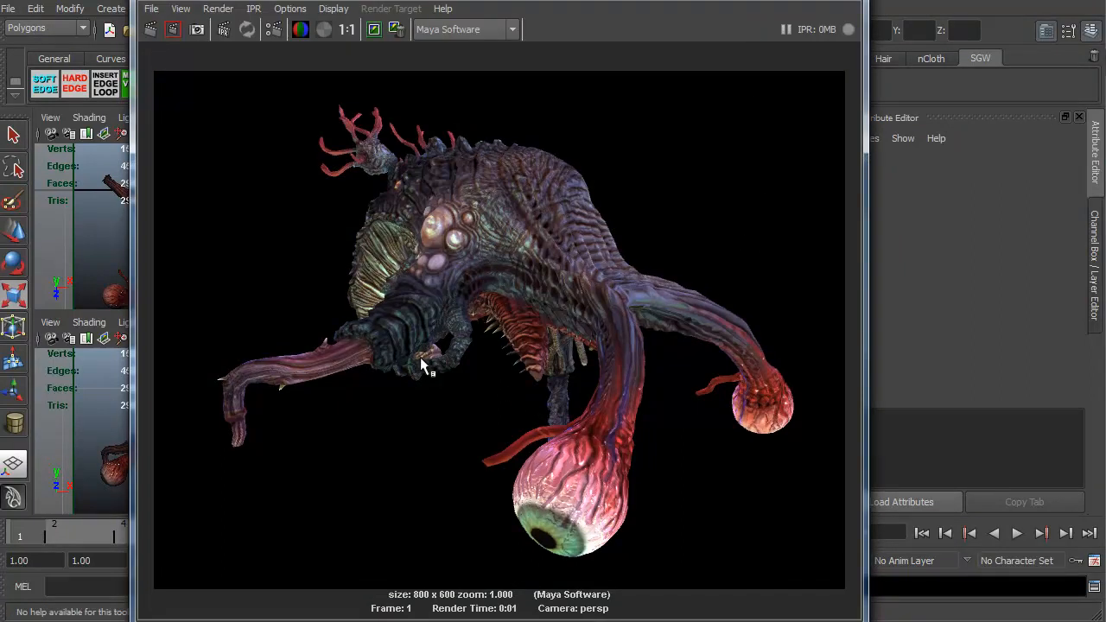
Open the Render View File menu for the new 800 x 600 perspective render
left_click(151, 9)
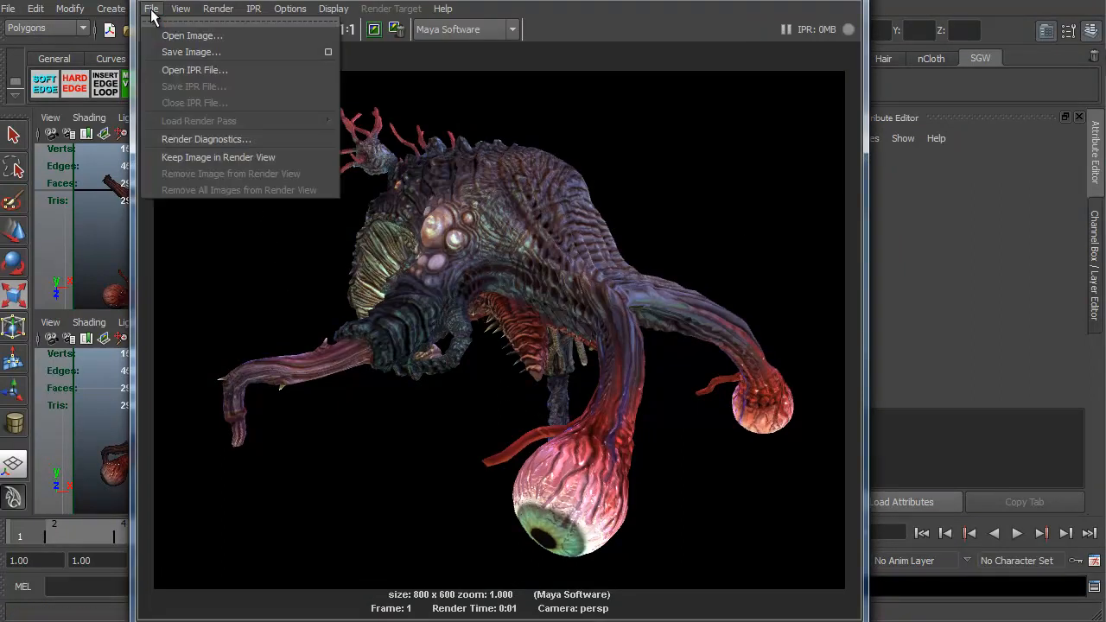
Save the perspective render as the Maya IFF image 'test1' in the Group 2 folder
left_click(191, 52)
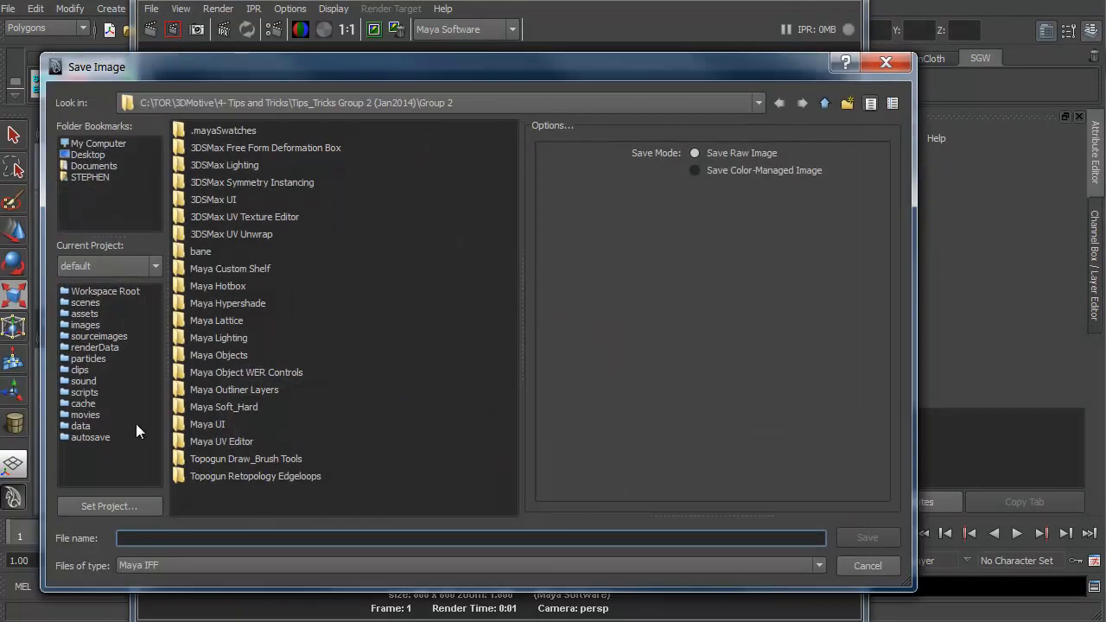
type("test1")
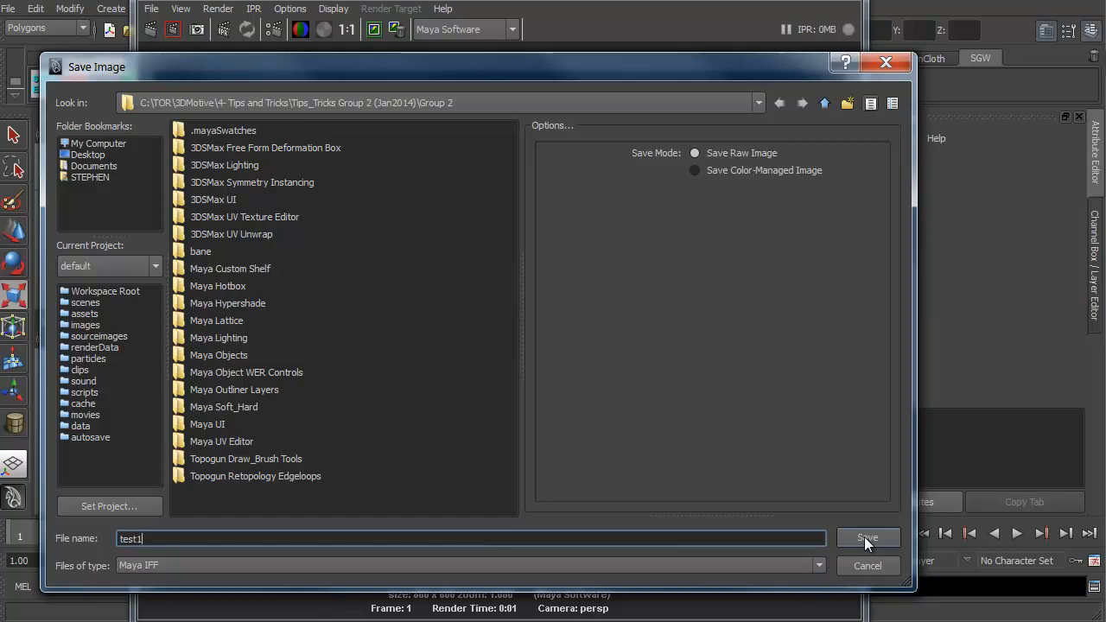
left_click(867, 538)
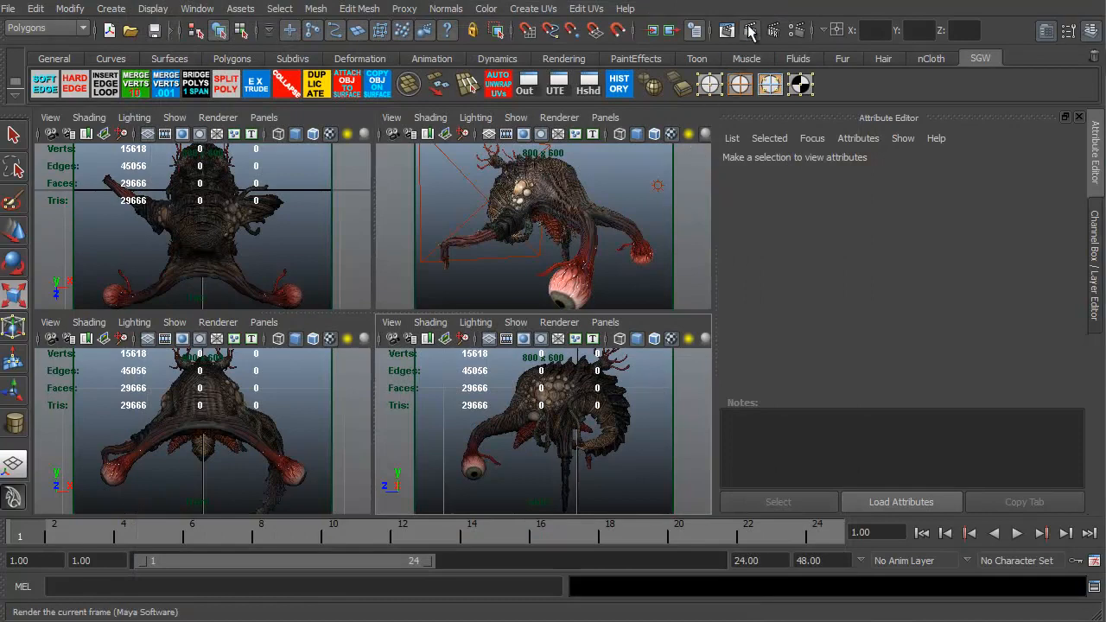
Render the side camera view and save it as the IFF image 'test2'
left_click(750, 30)
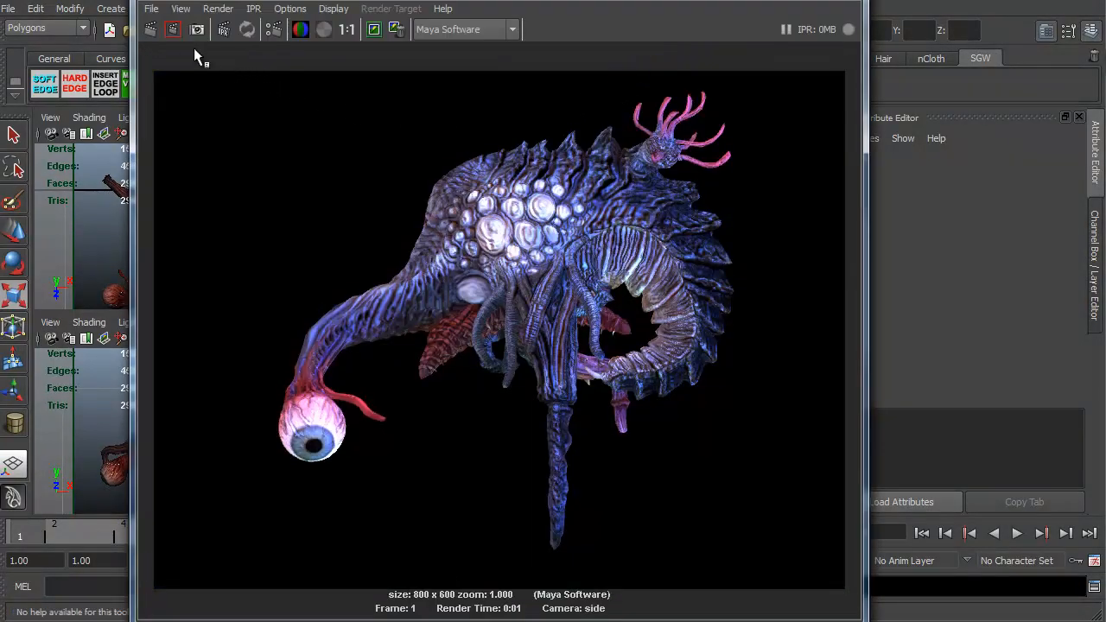
left_click(151, 8)
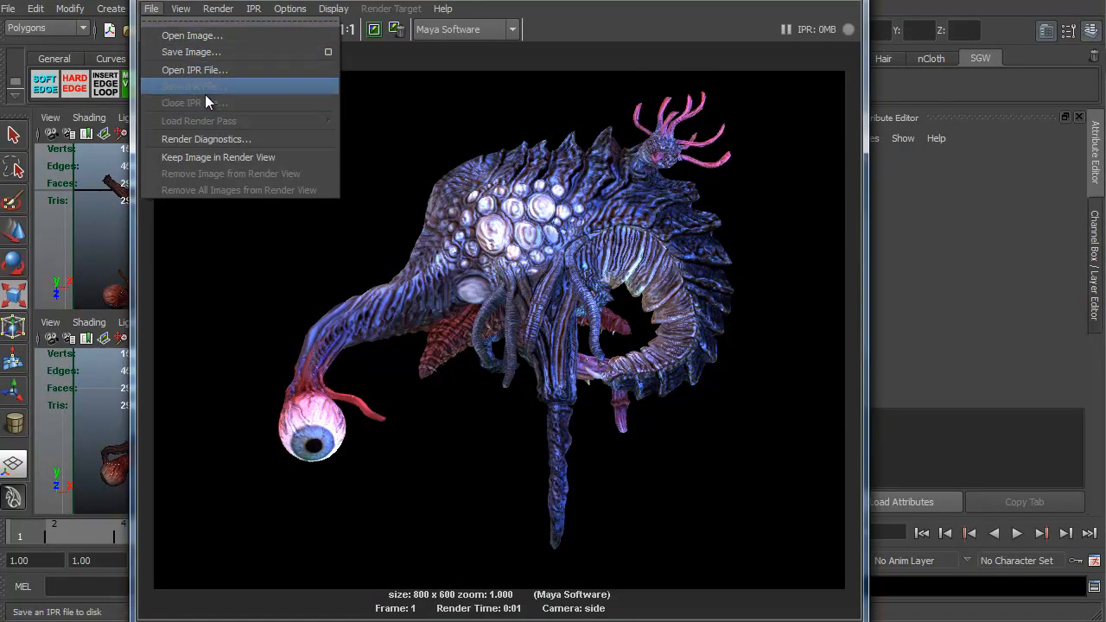
left_click(190, 52)
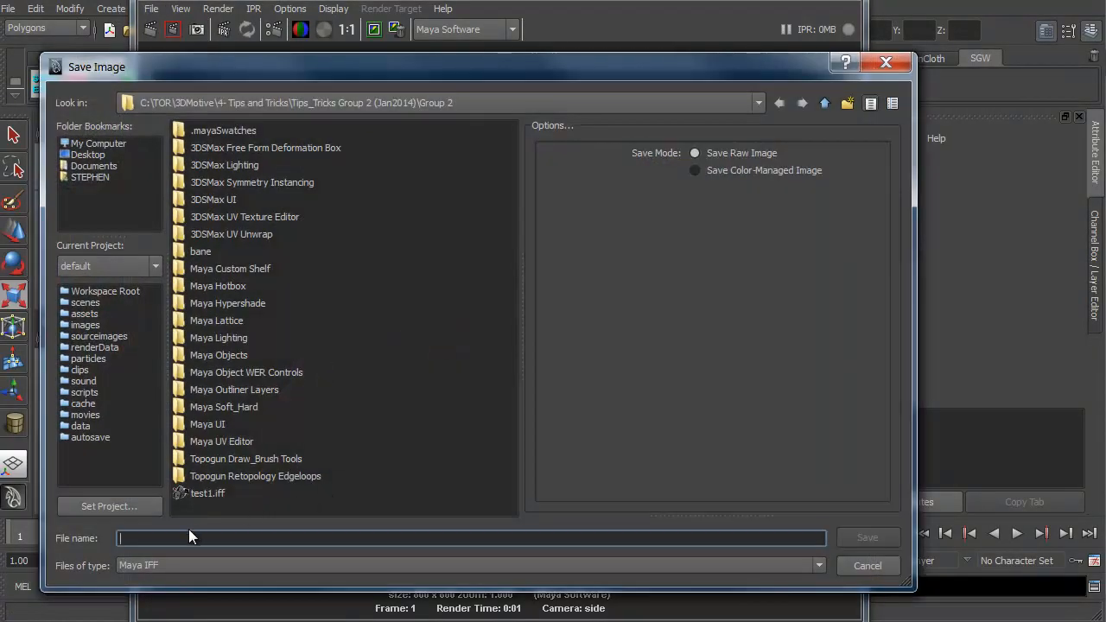
type("tst")
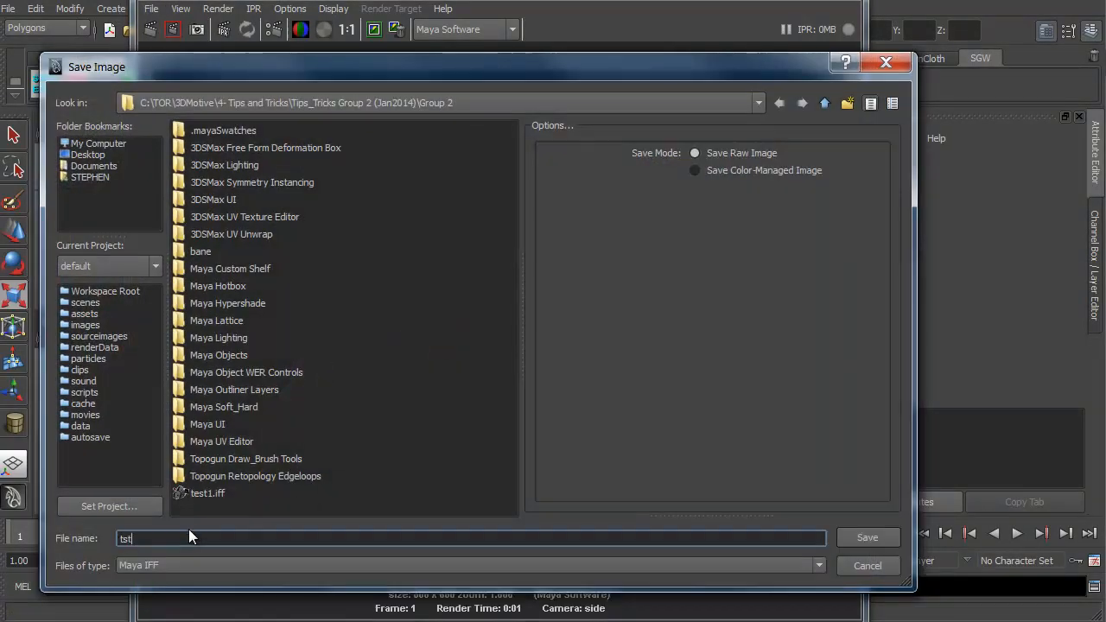
type("est2")
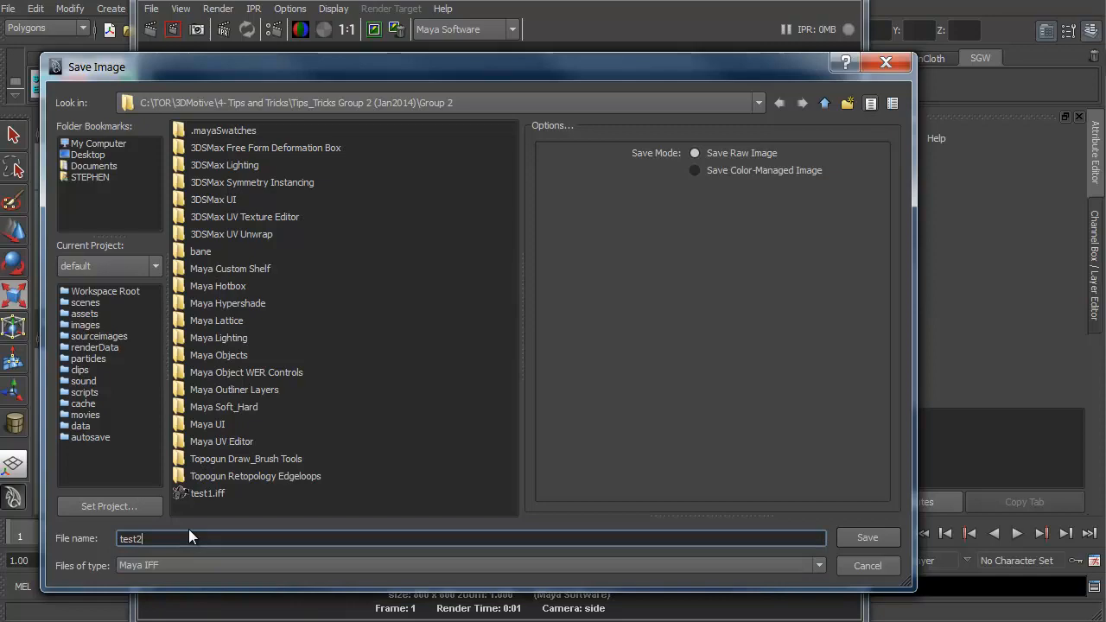
left_click(867, 538)
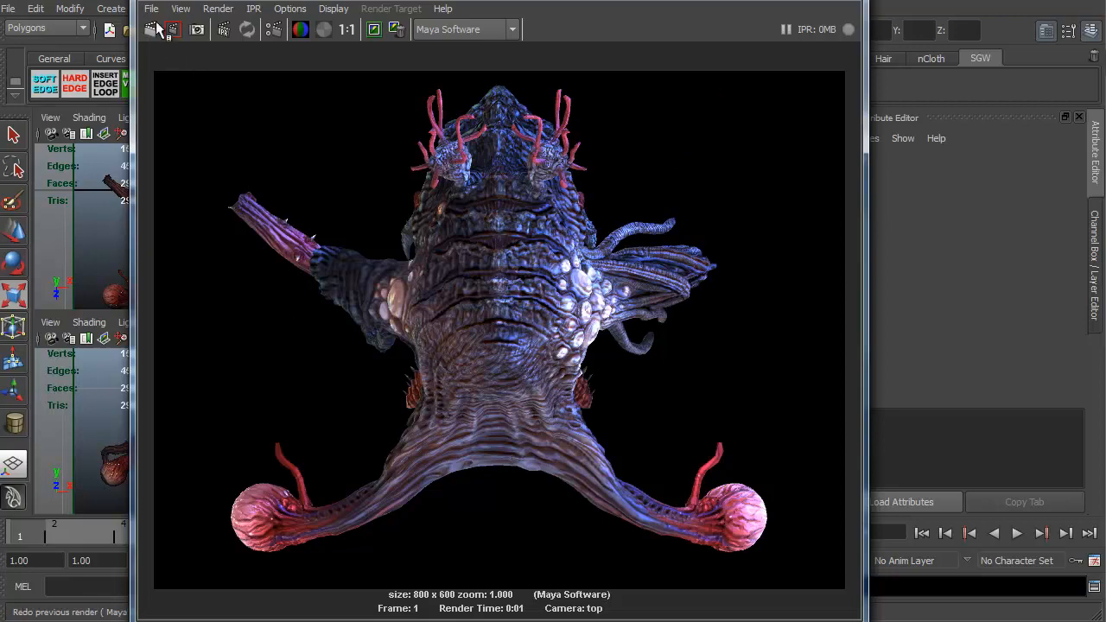
Save the top-camera render from the Render View as the IFF image 'test3'
left_click(151, 29)
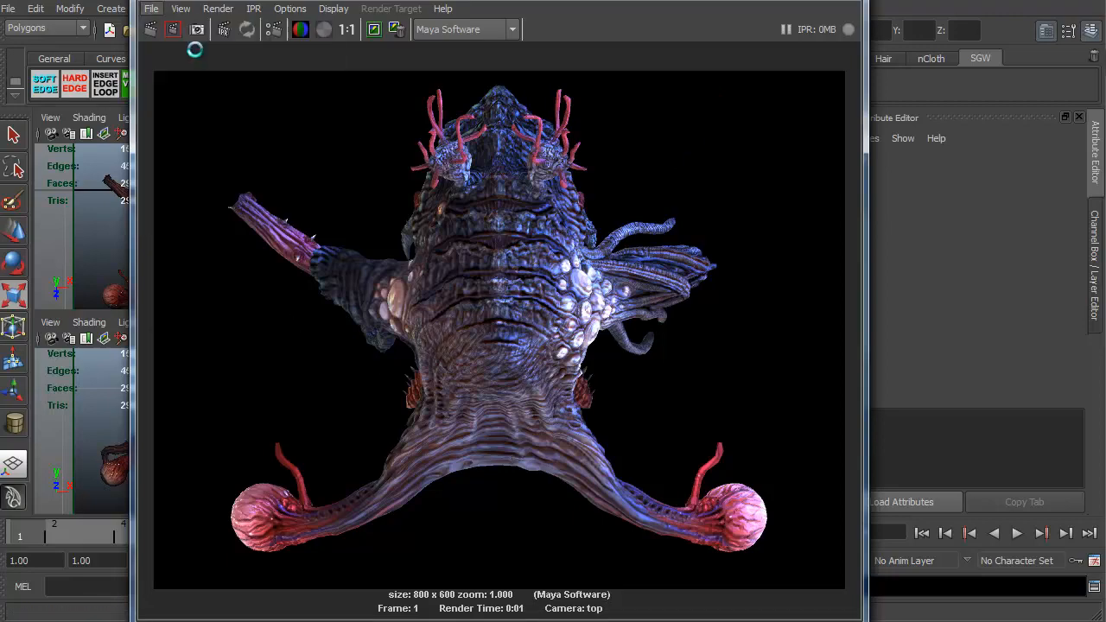
left_click(196, 29)
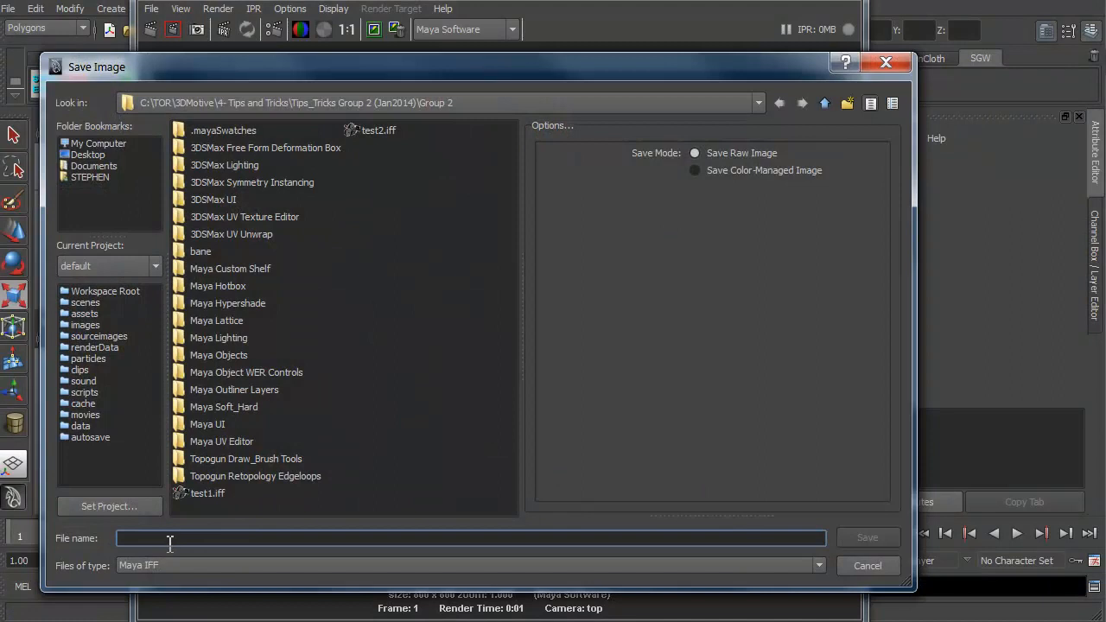
type("t")
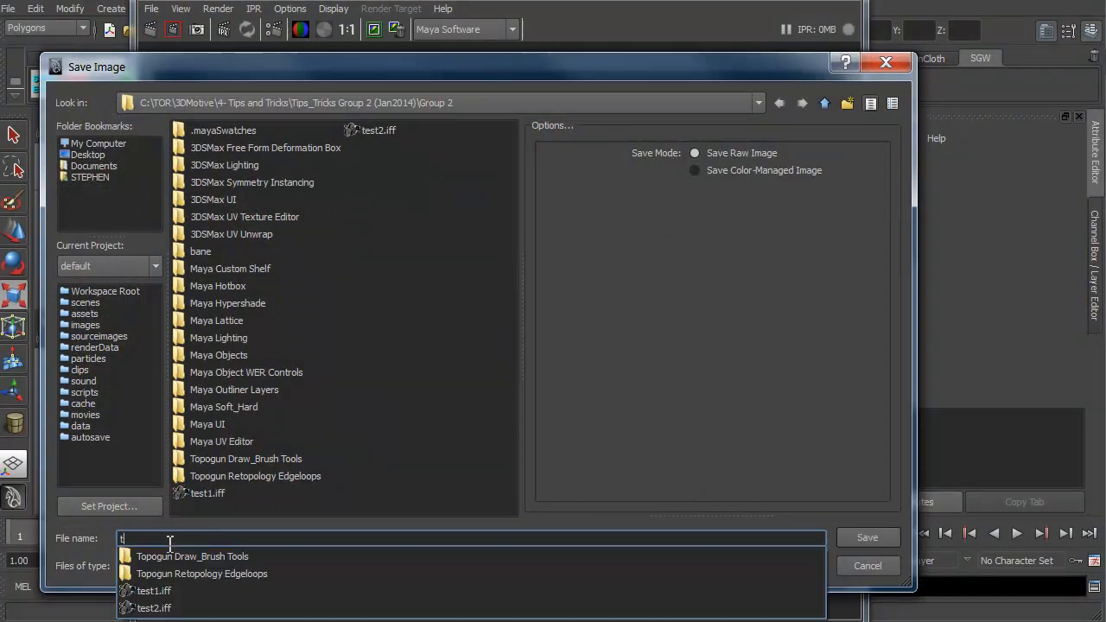
type("est3")
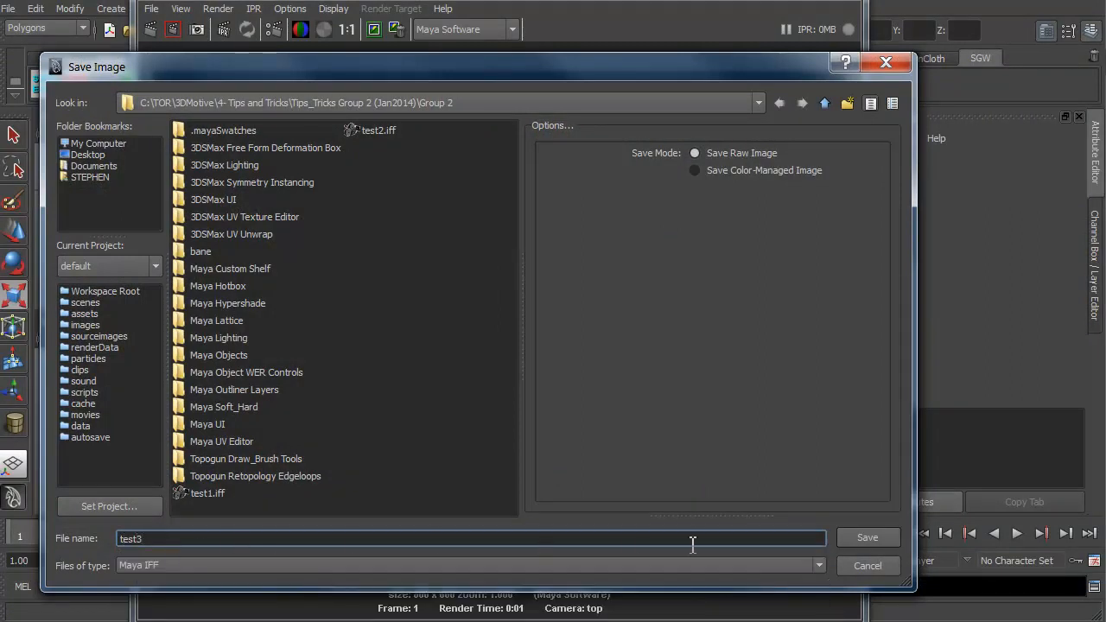
left_click(867, 538)
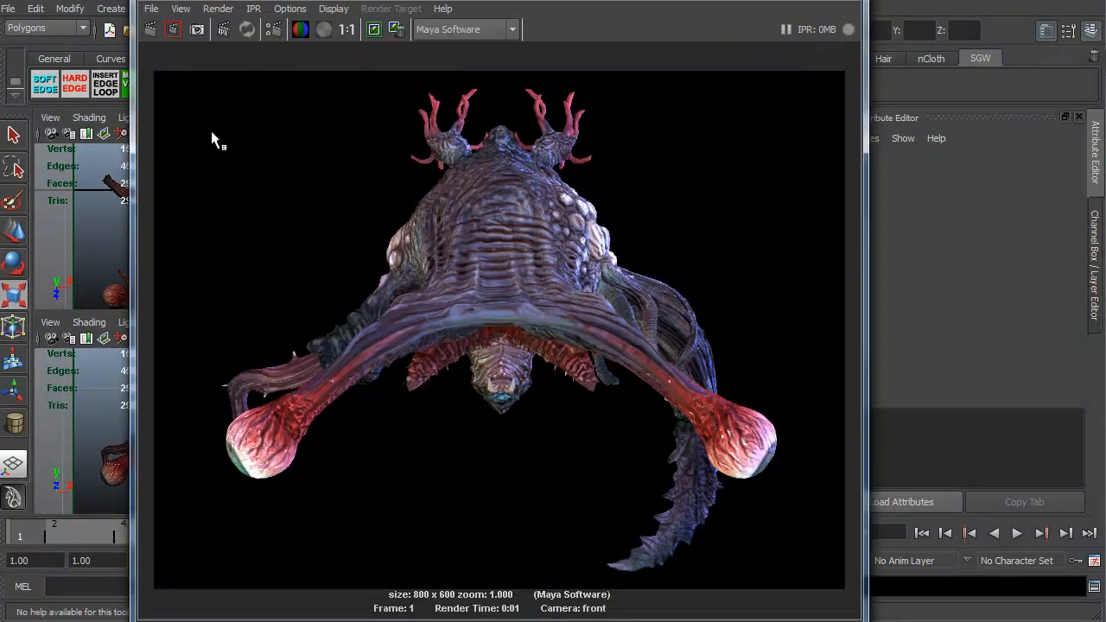
Save the front-camera render as the Maya IFF file test4 in Group 2
left_click(151, 9)
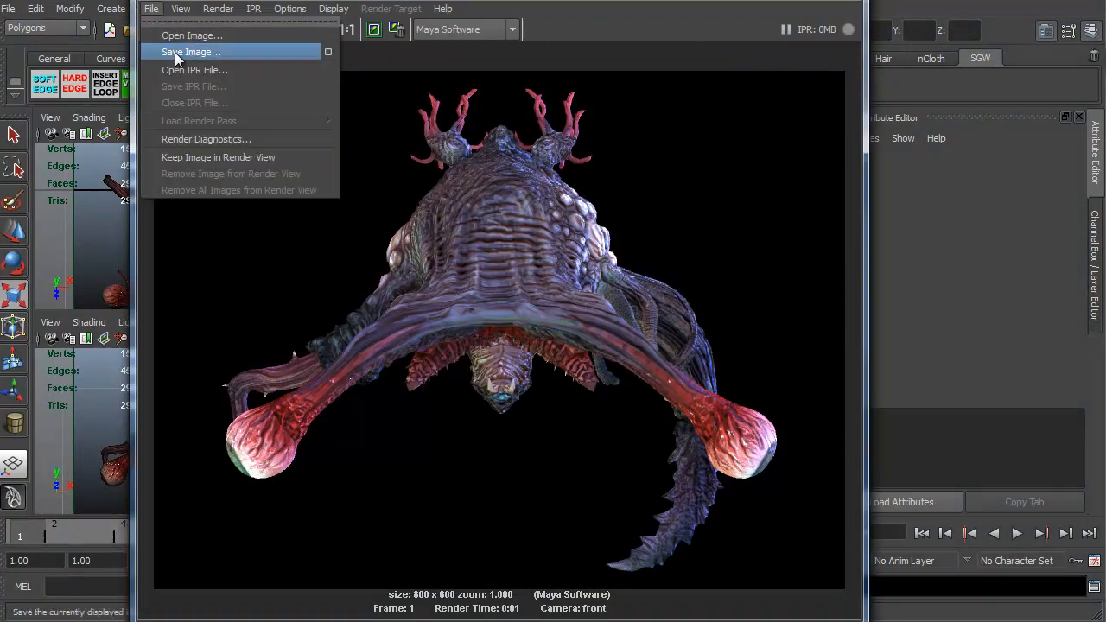
left_click(190, 52)
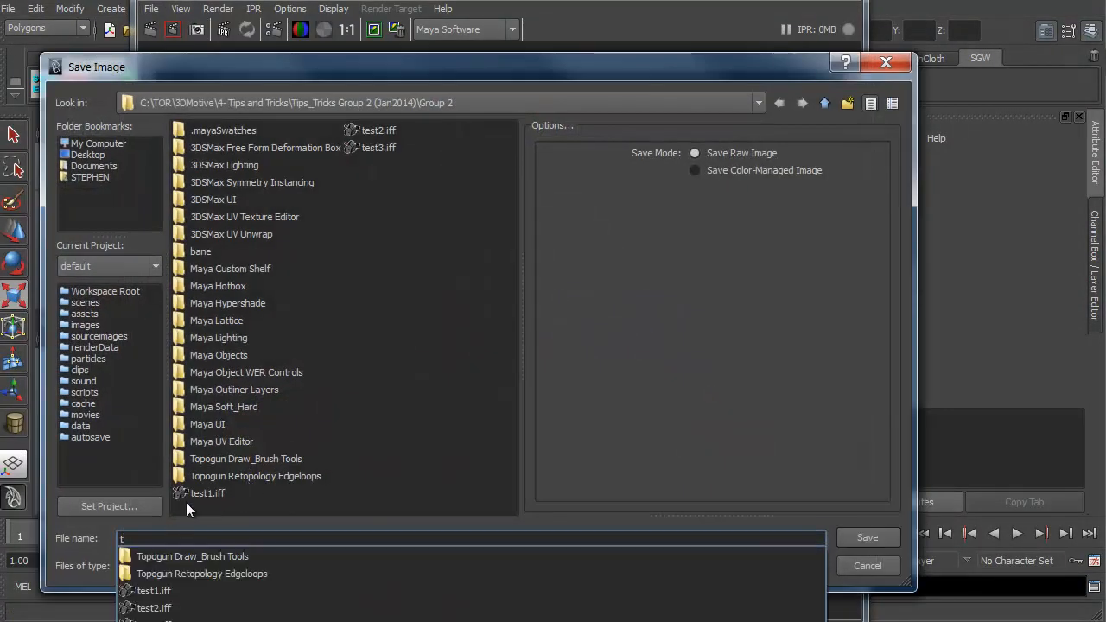
type("est4")
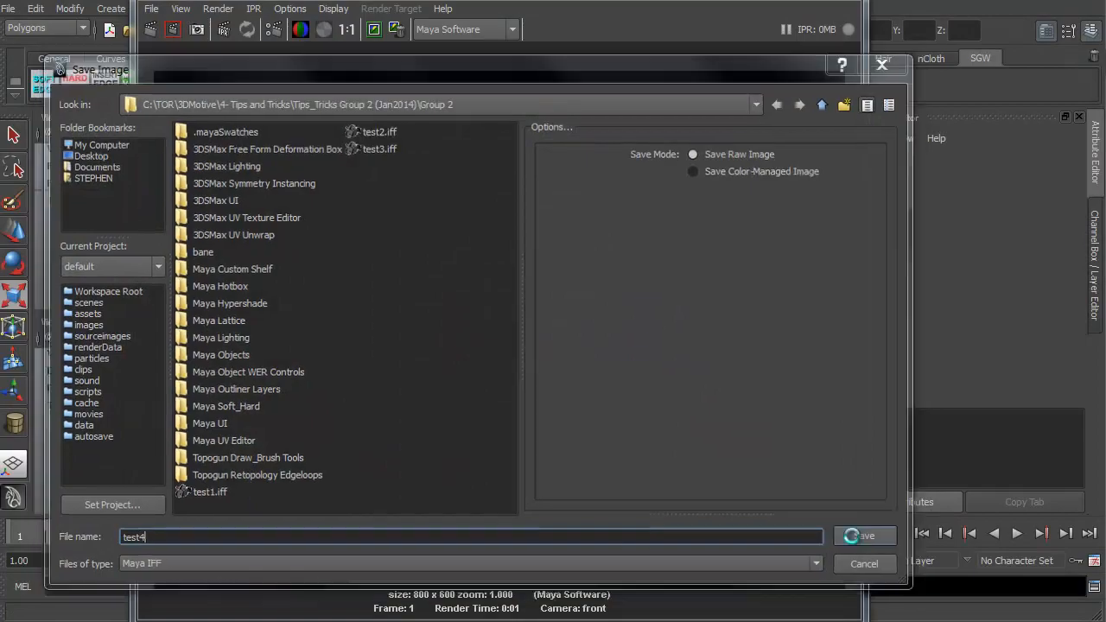
left_click(862, 536)
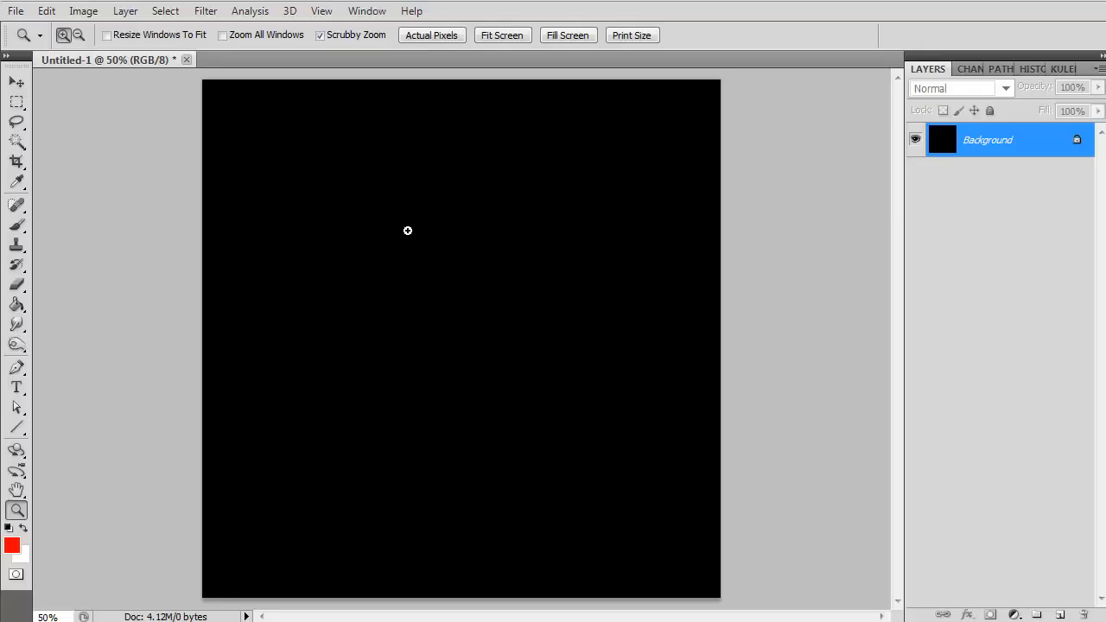
Open test1.iff through test4.iff from Group 2 together in Photoshop
left_click(15, 10)
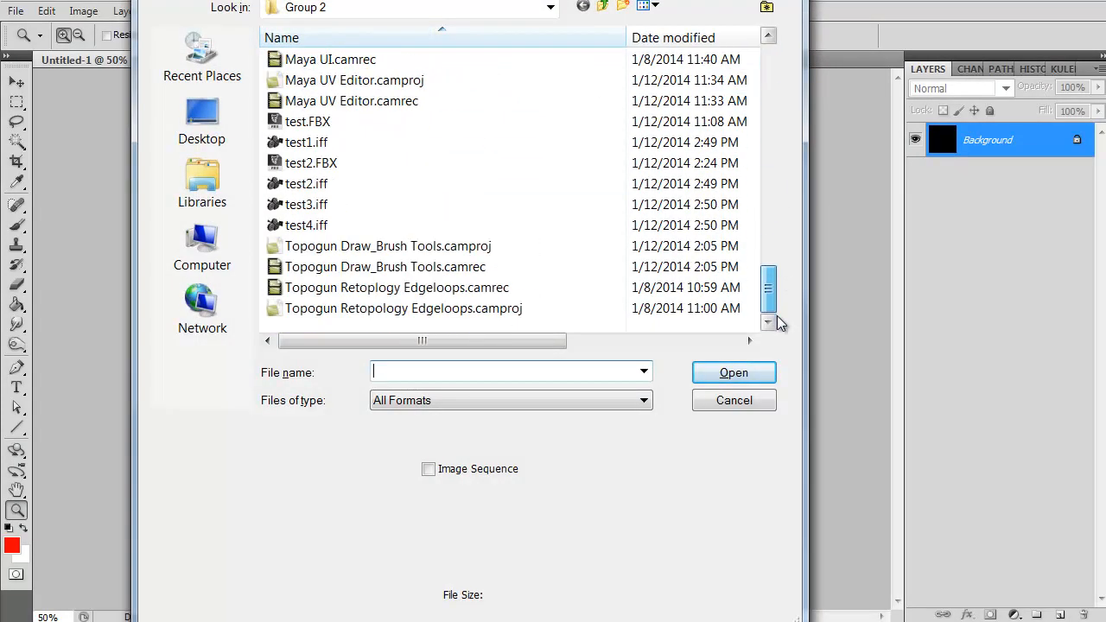
left_click(305, 142)
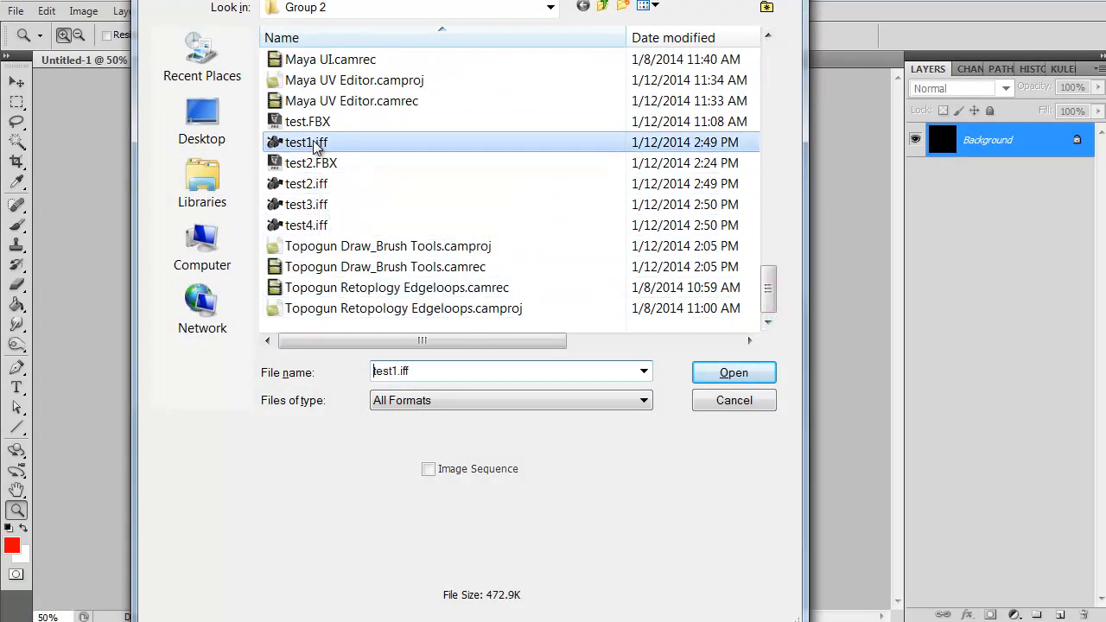
left_click(305, 225)
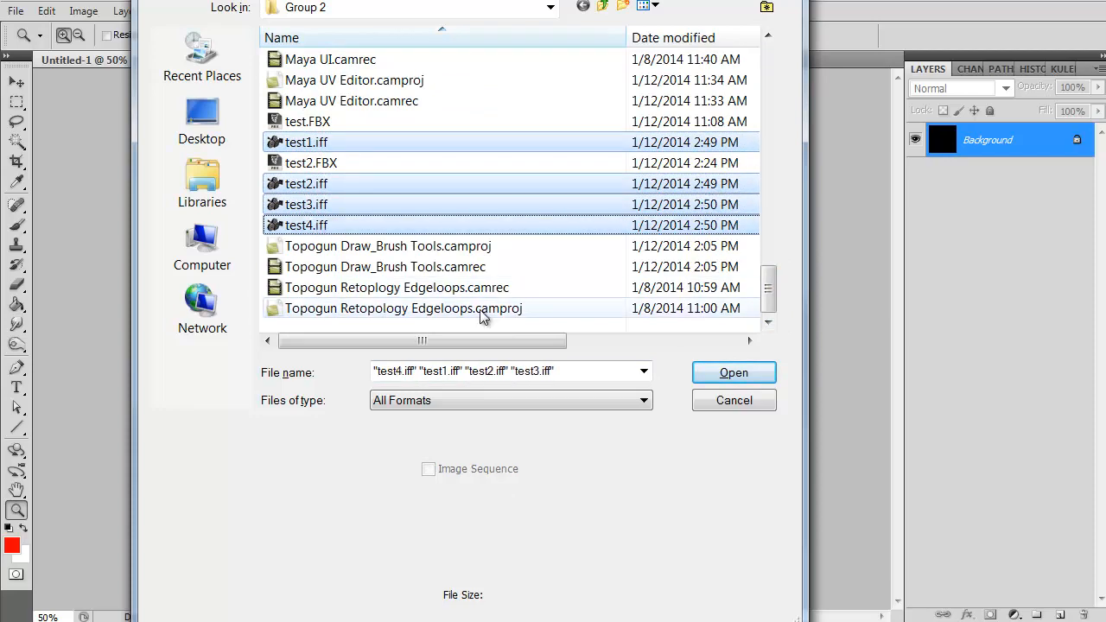
left_click(734, 373)
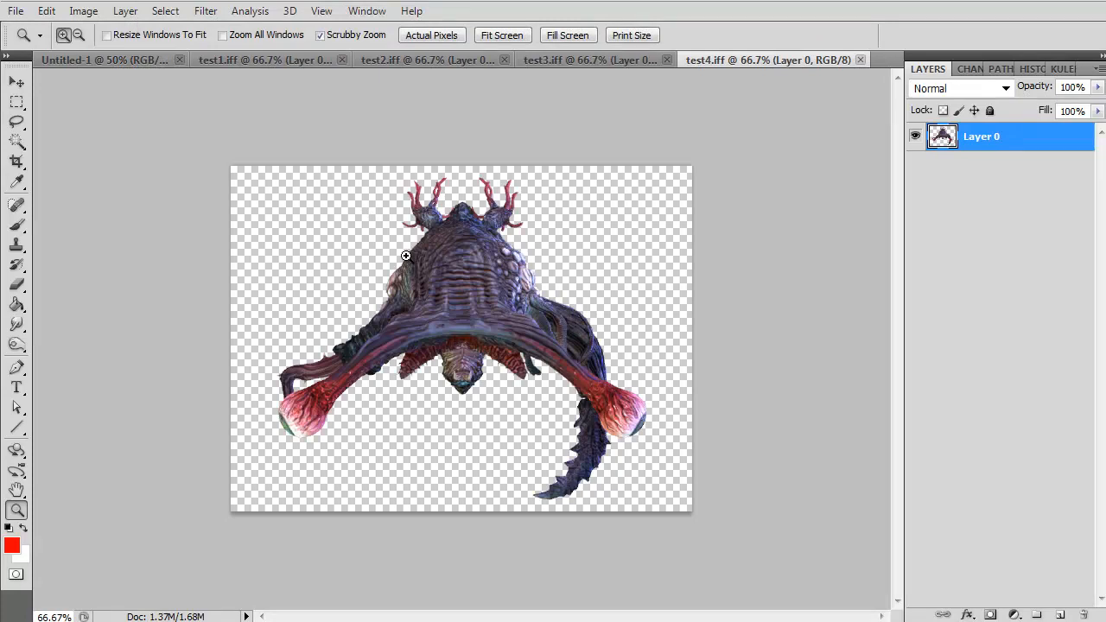
mouse_move(194, 139)
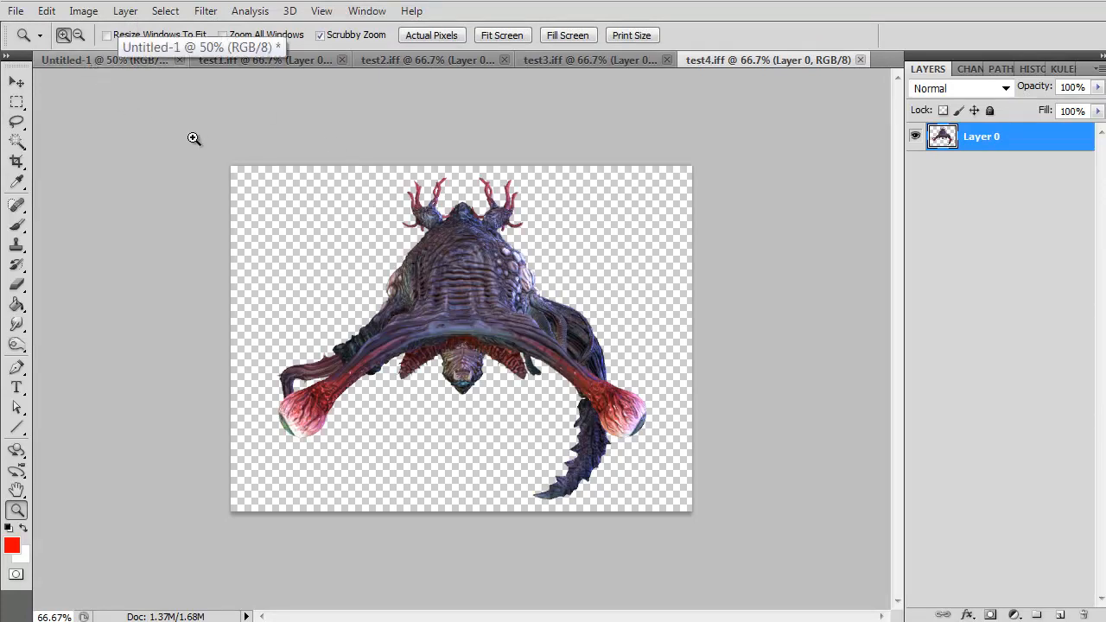
mouse_move(380, 164)
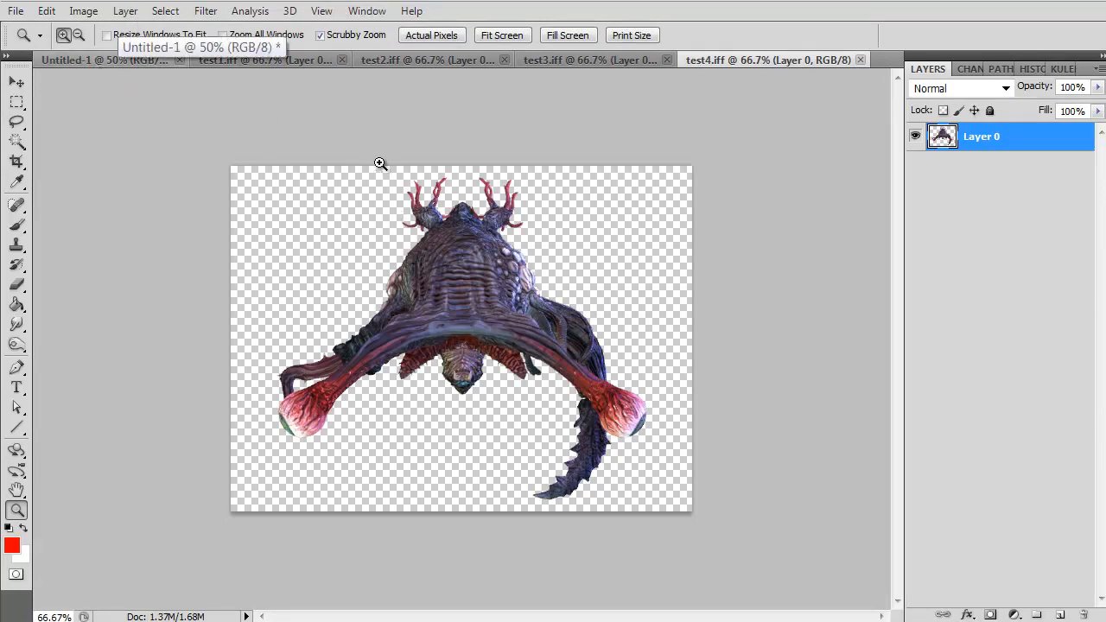
Close test4 without saving and move the top-view creature to the canvas top
left_click(860, 60)
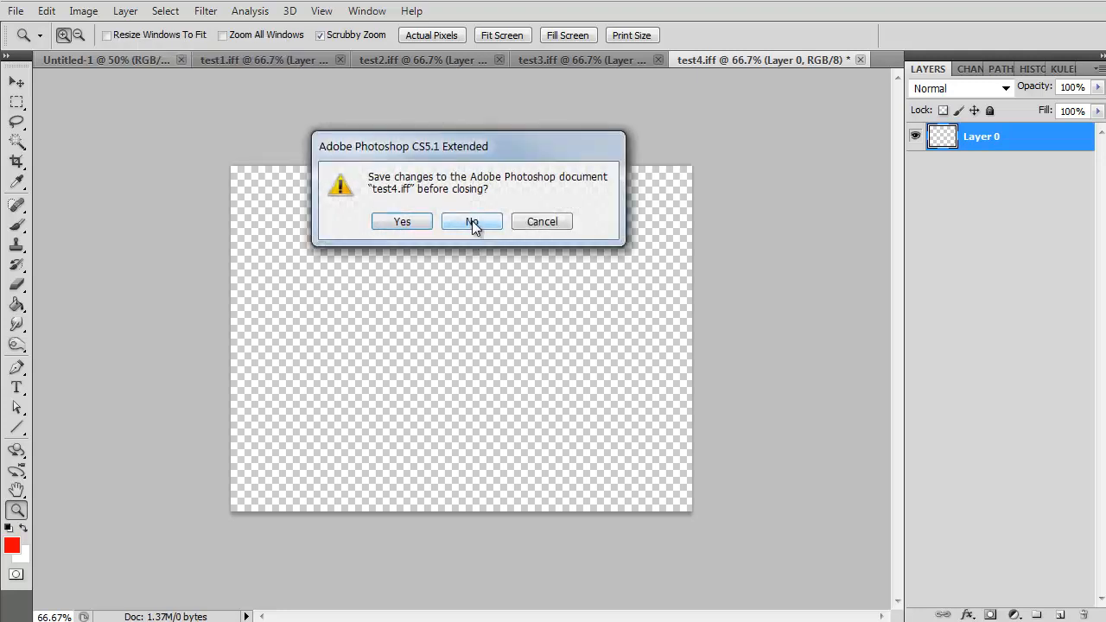
left_click(472, 221)
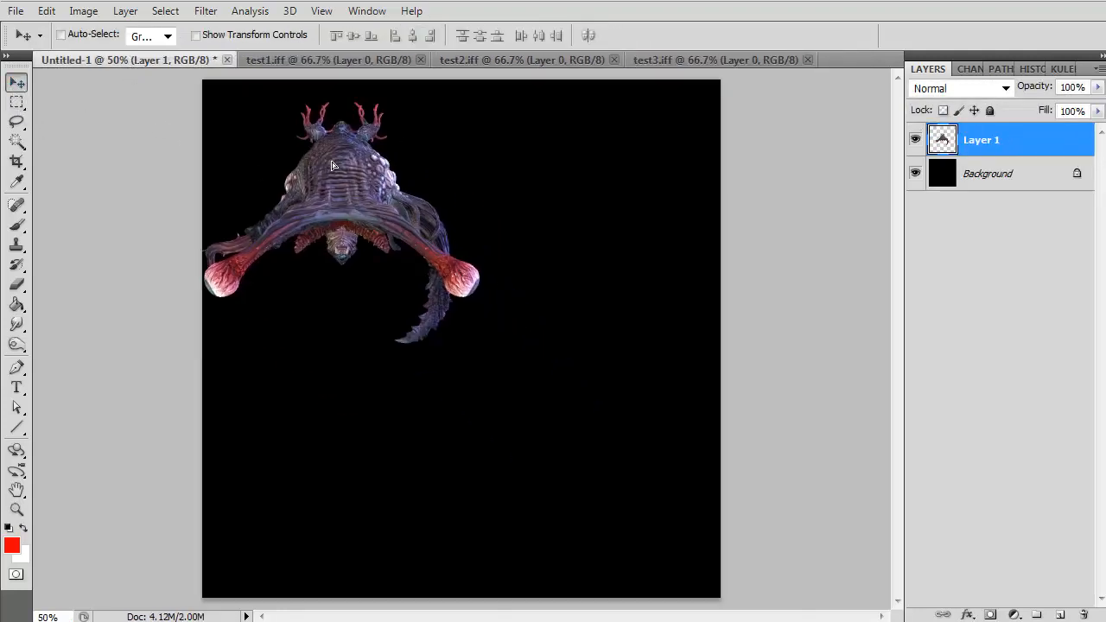
left_click_drag(333, 164, 376, 337)
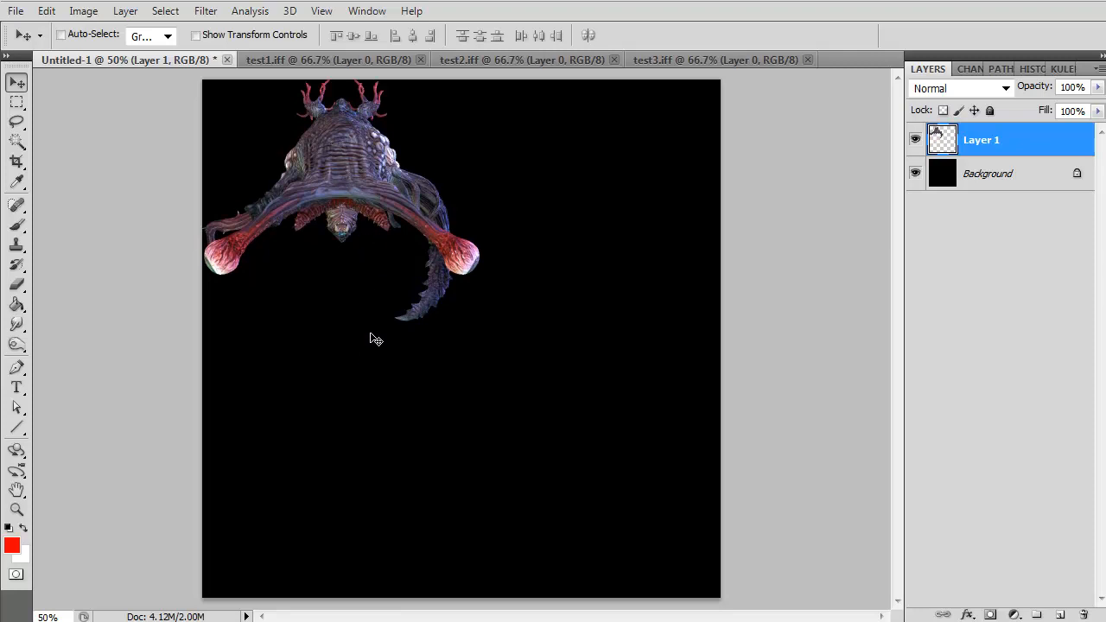
Close test1 unsaved and place the perspective creature in the lower left quarter
left_click(328, 60)
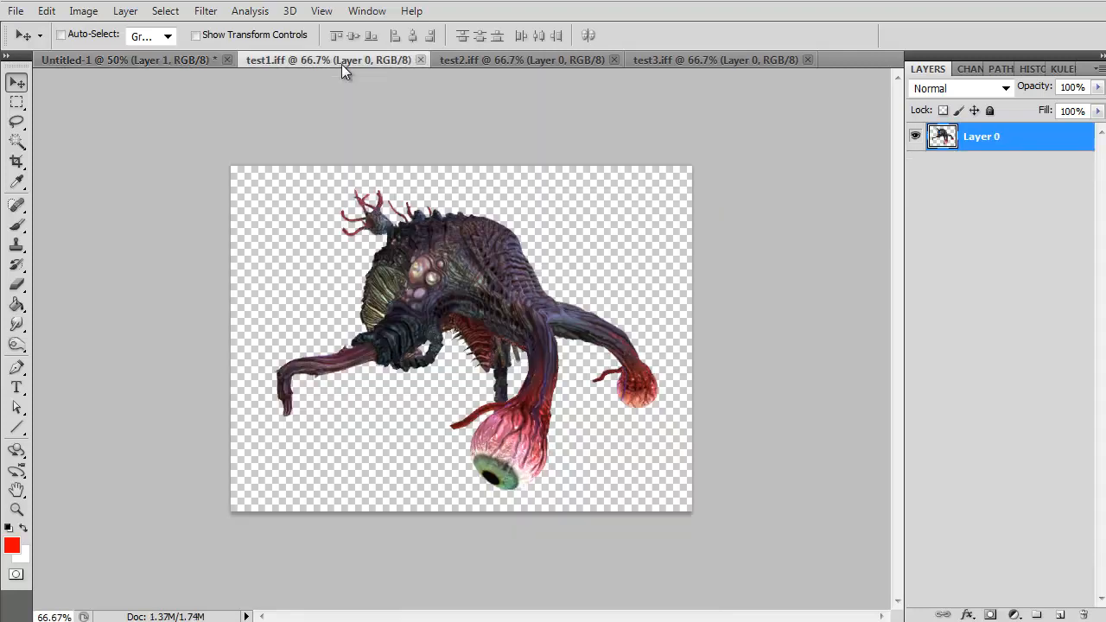
left_click(429, 60)
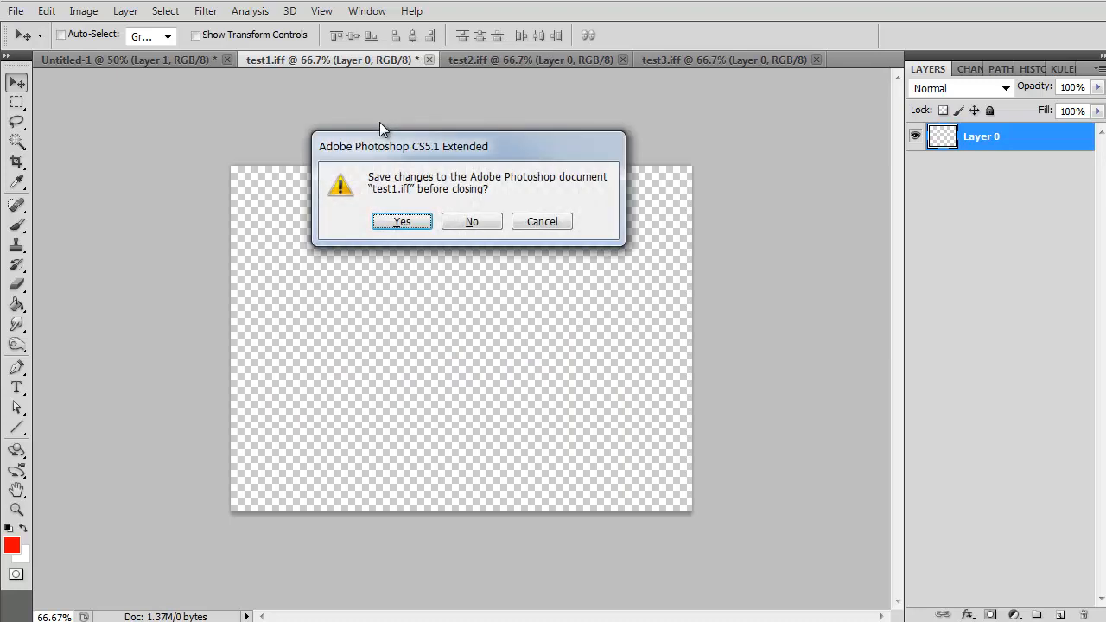
left_click(472, 222)
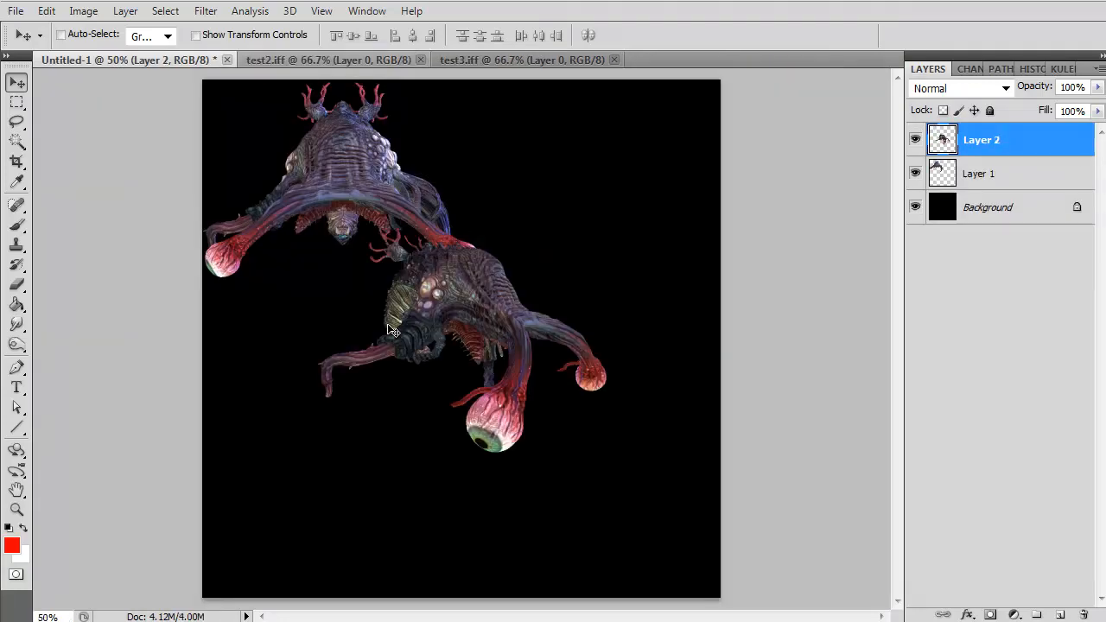
left_click_drag(389, 328, 570, 156)
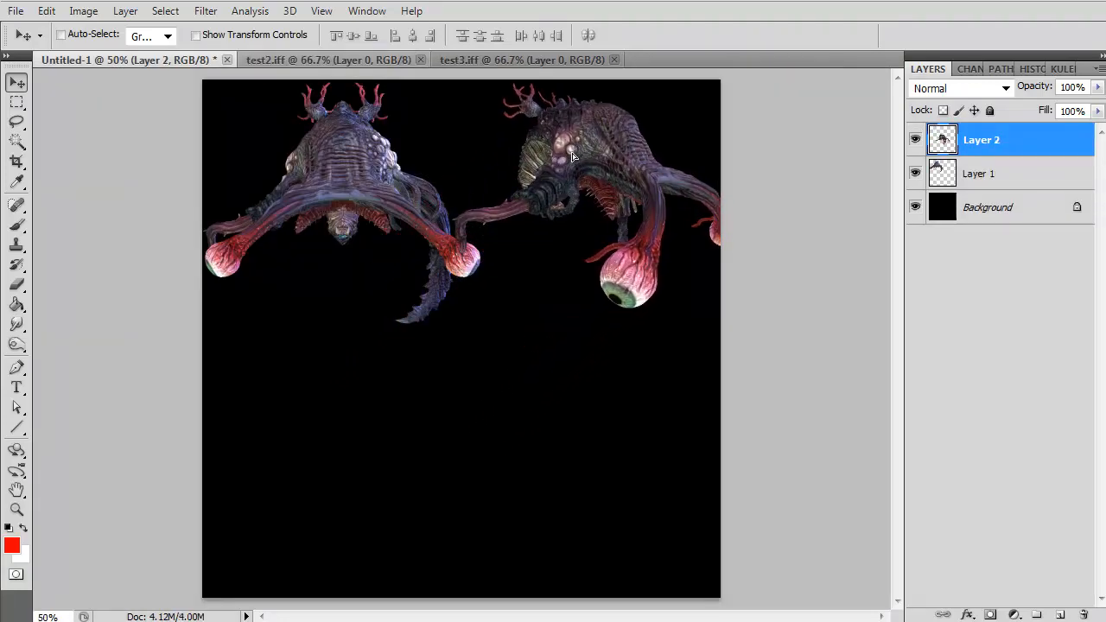
left_click_drag(571, 156, 327, 350)
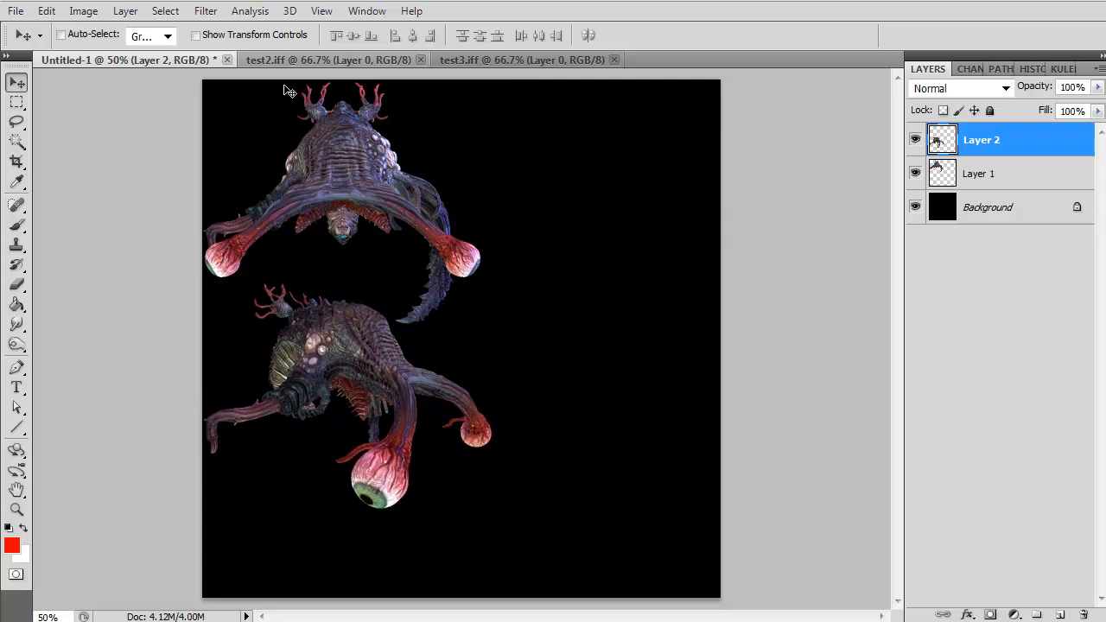
Close test3 unsaved and place the last creature render in the lower right quarter
left_click(328, 59)
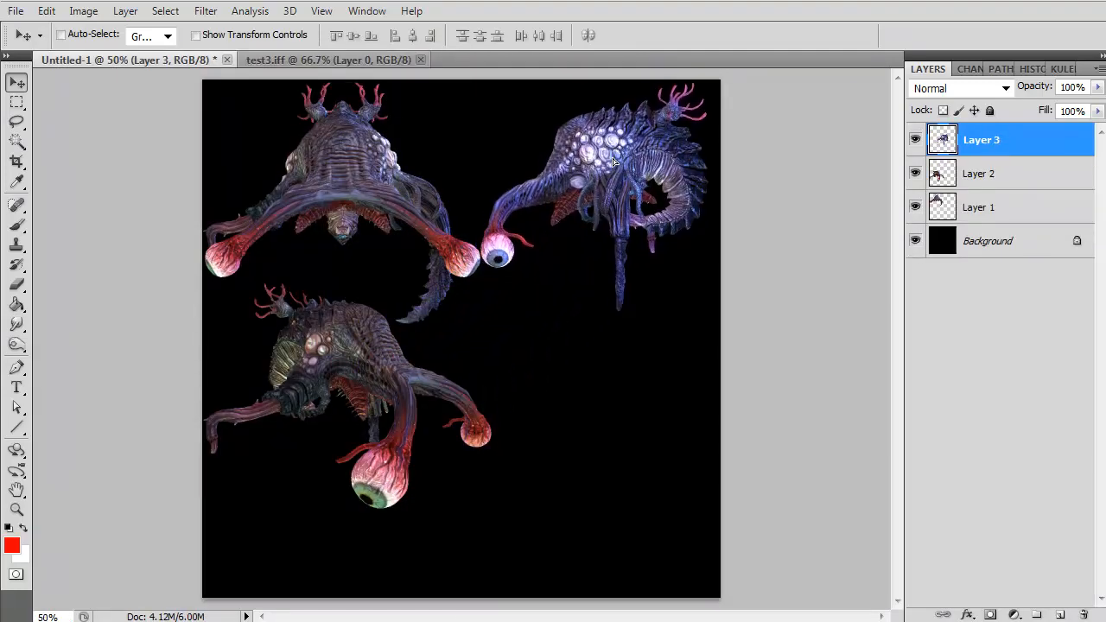
left_click(333, 59)
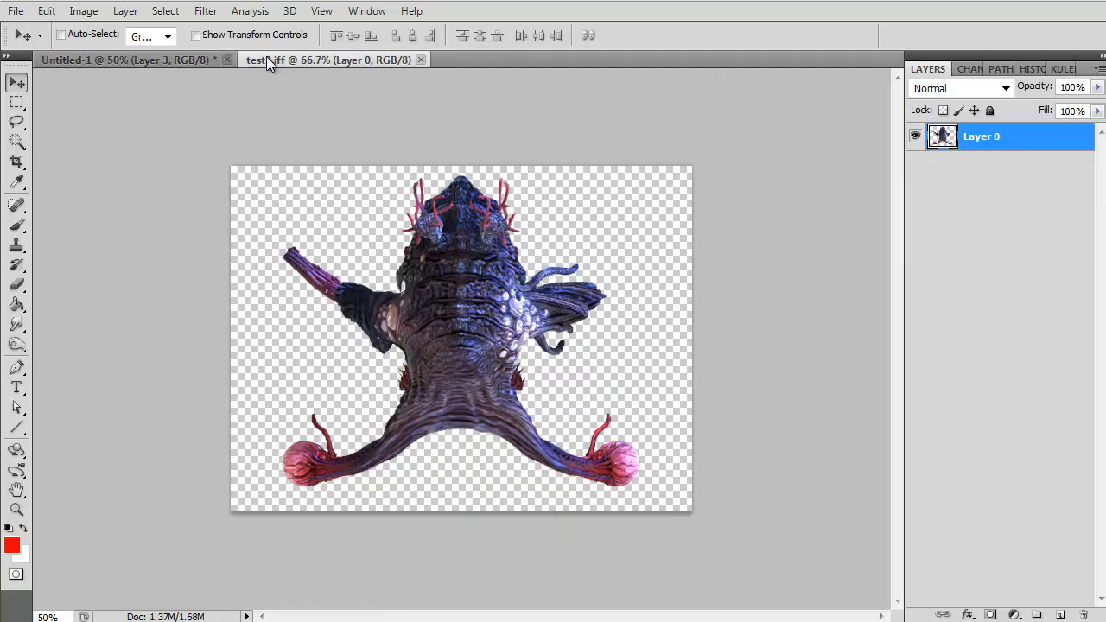
left_click(430, 60)
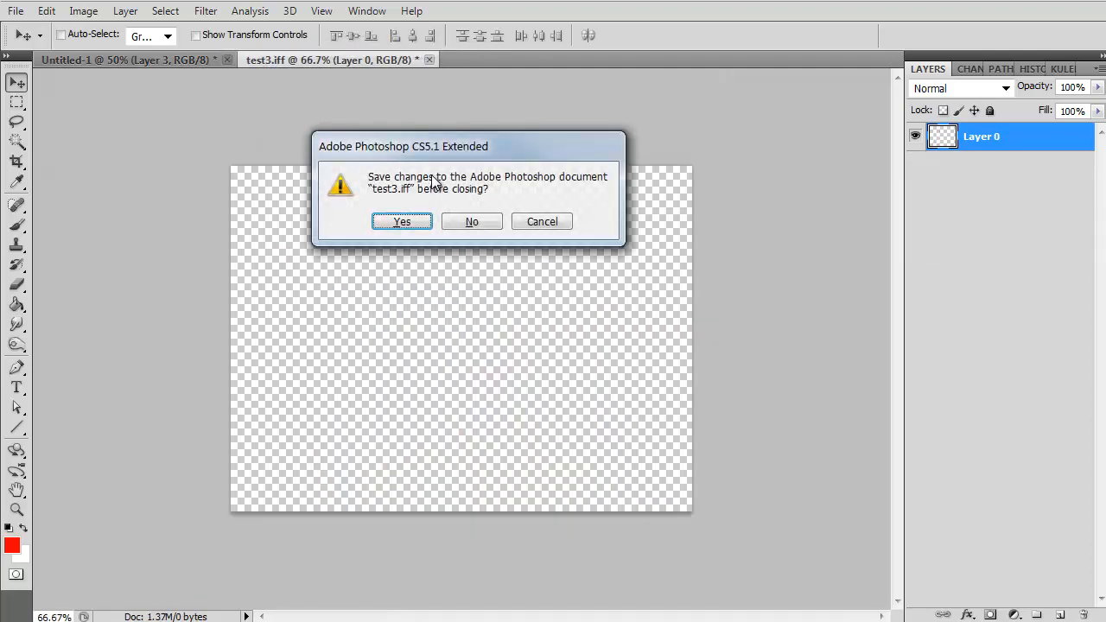
left_click(472, 221)
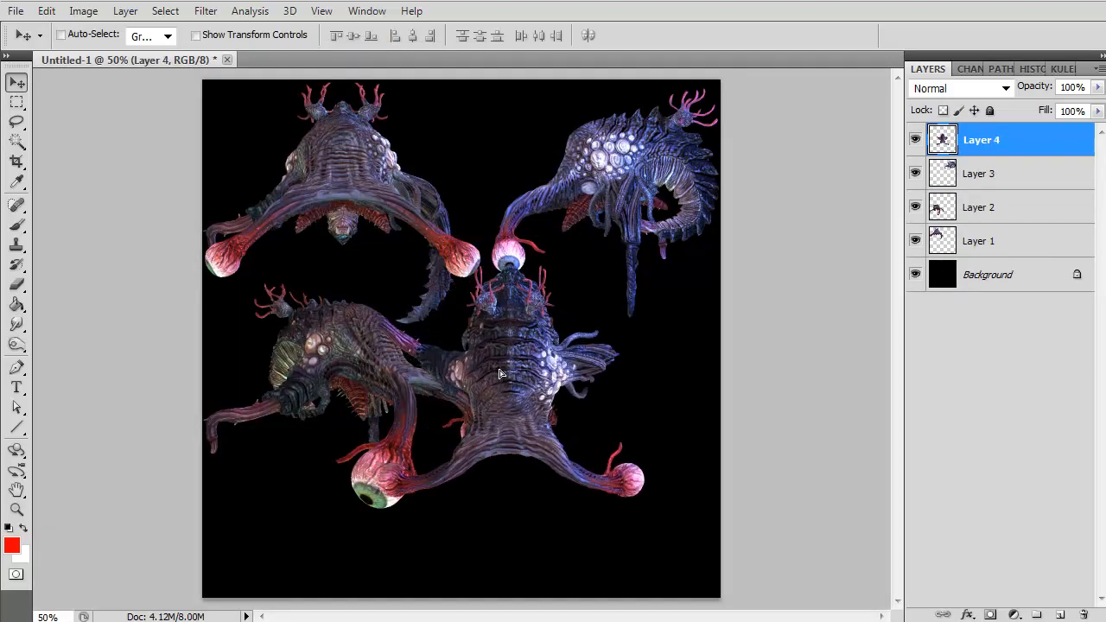
left_click_drag(510, 372, 588, 406)
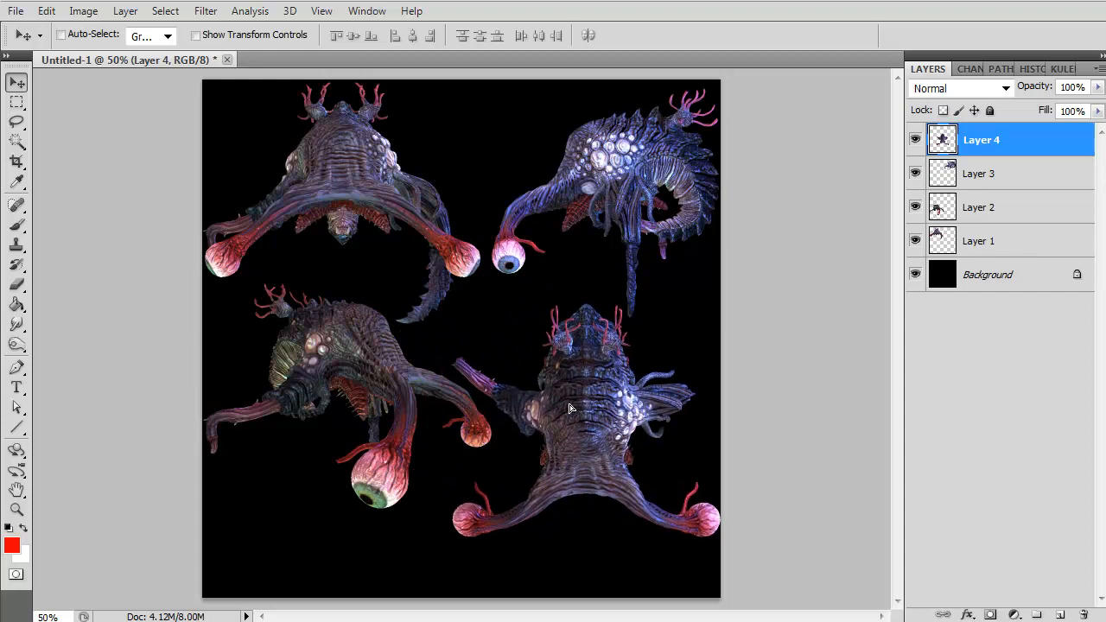
mouse_move(137, 517)
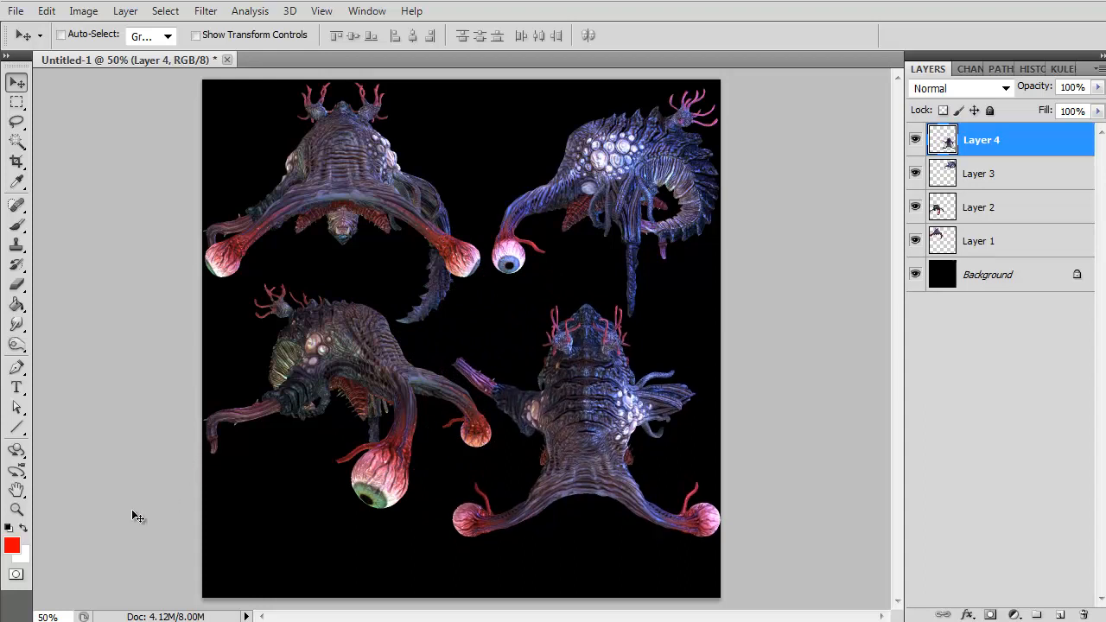
mouse_move(625, 196)
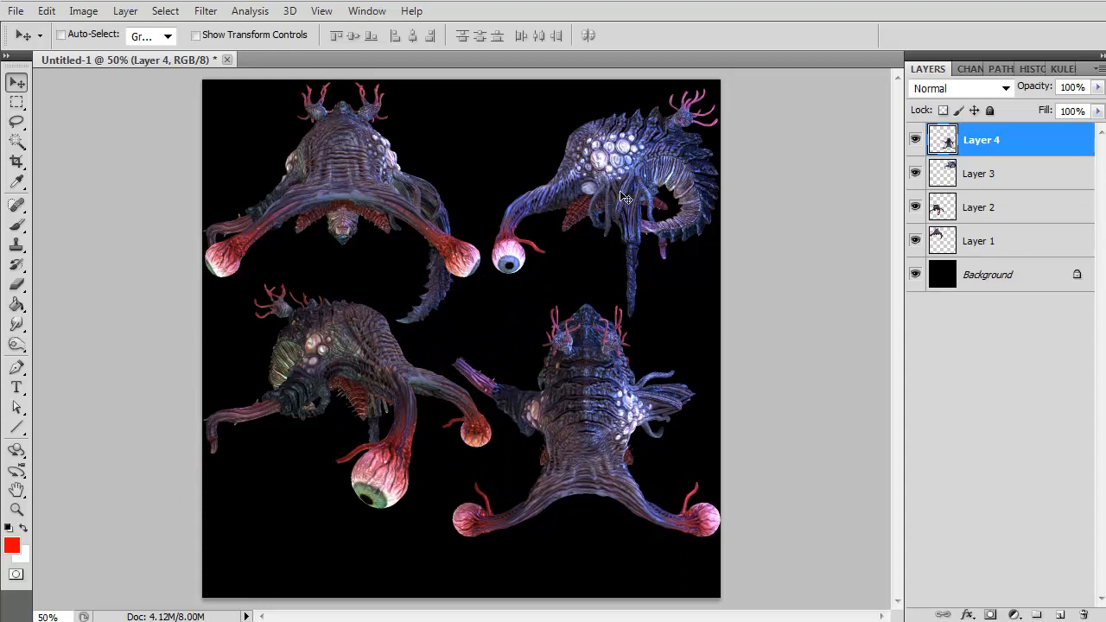
mouse_move(661, 195)
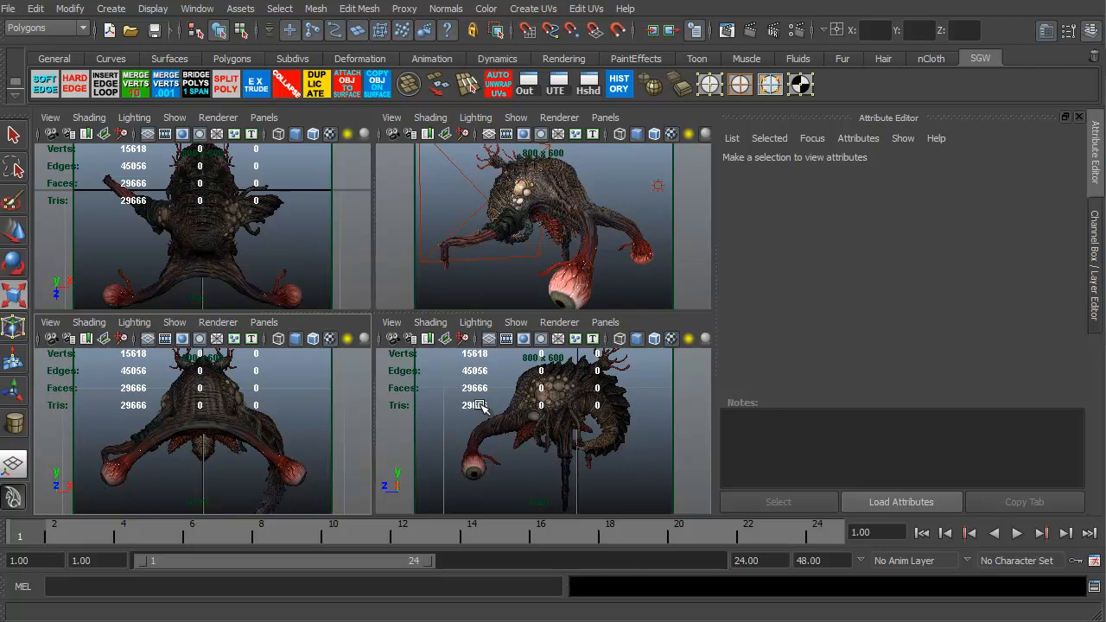
mouse_move(400, 599)
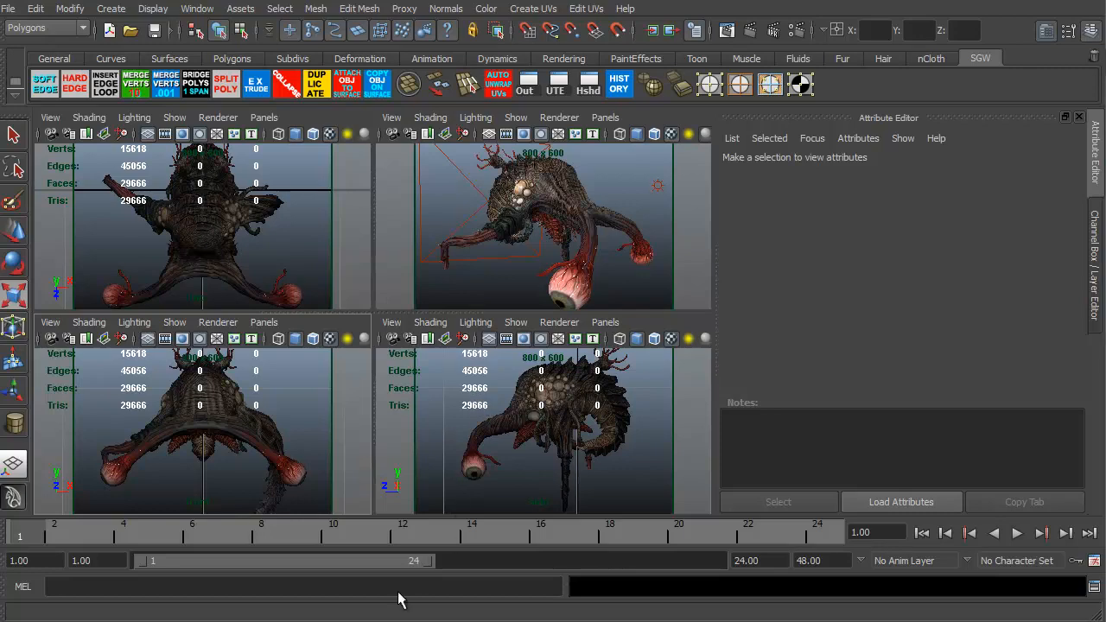